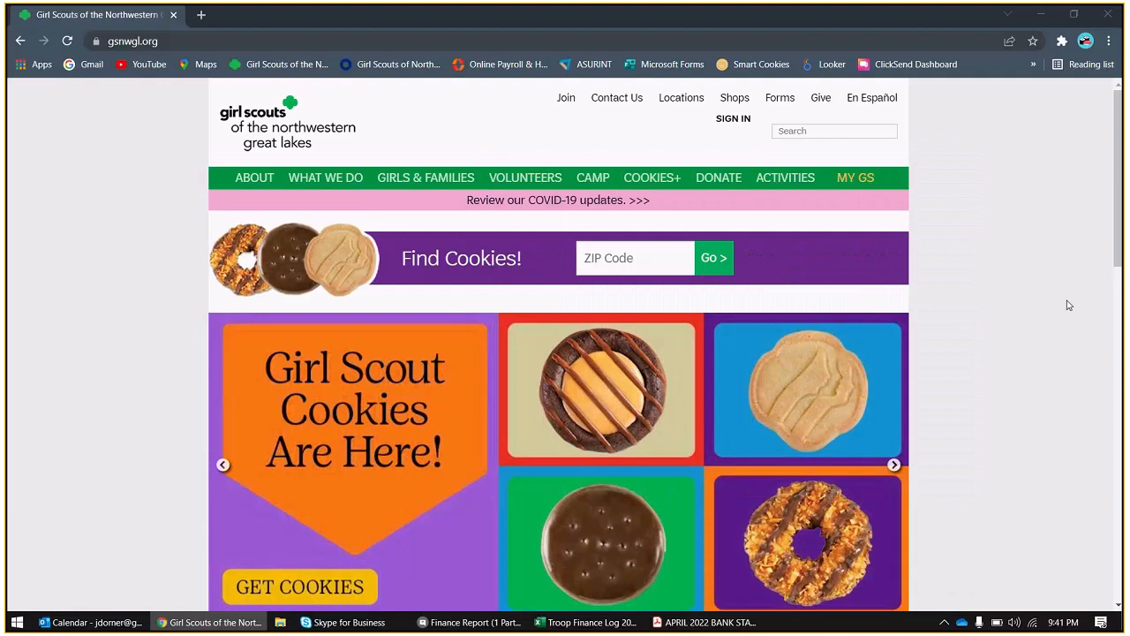
# - Sign in to the MyGS account from the login dialog
pyautogui.click(894, 464)
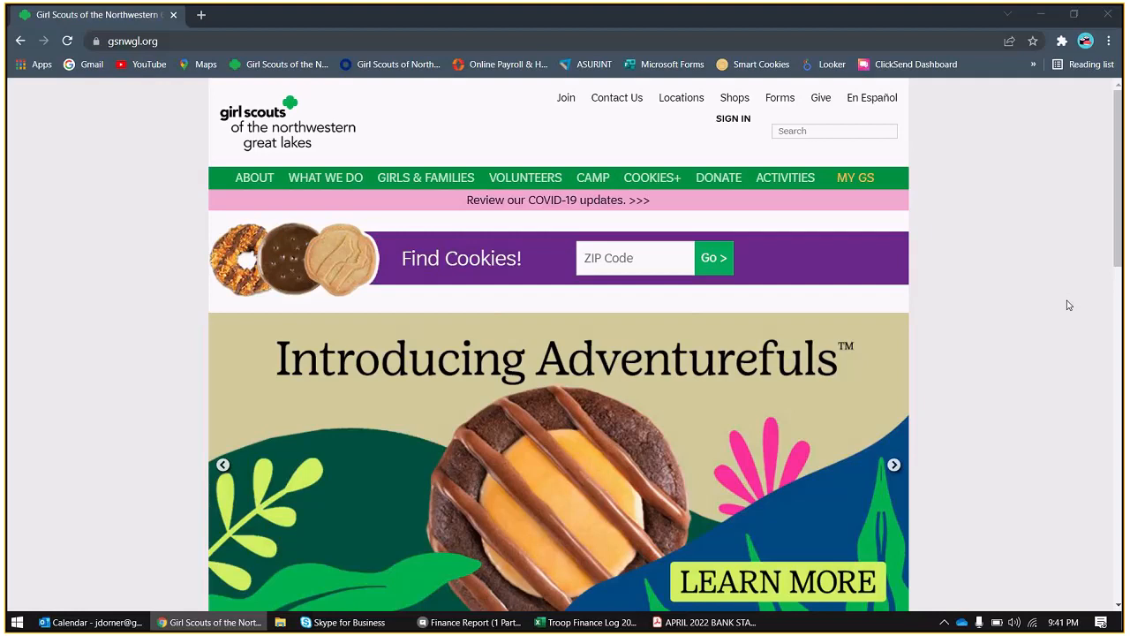
pyautogui.click(894, 464)
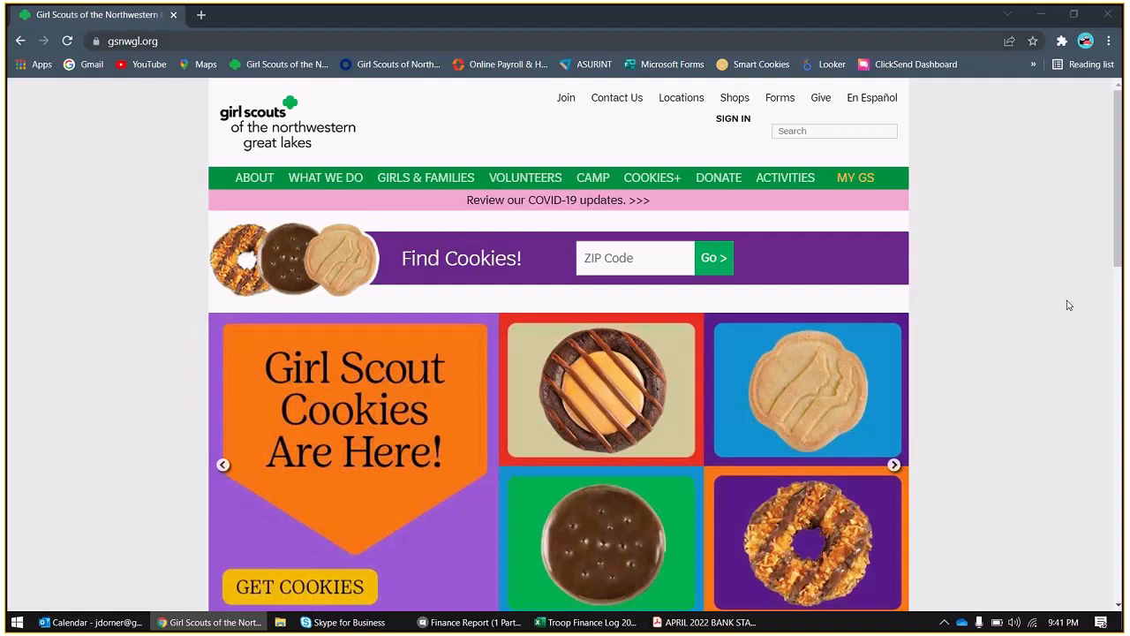
pyautogui.click(893, 464)
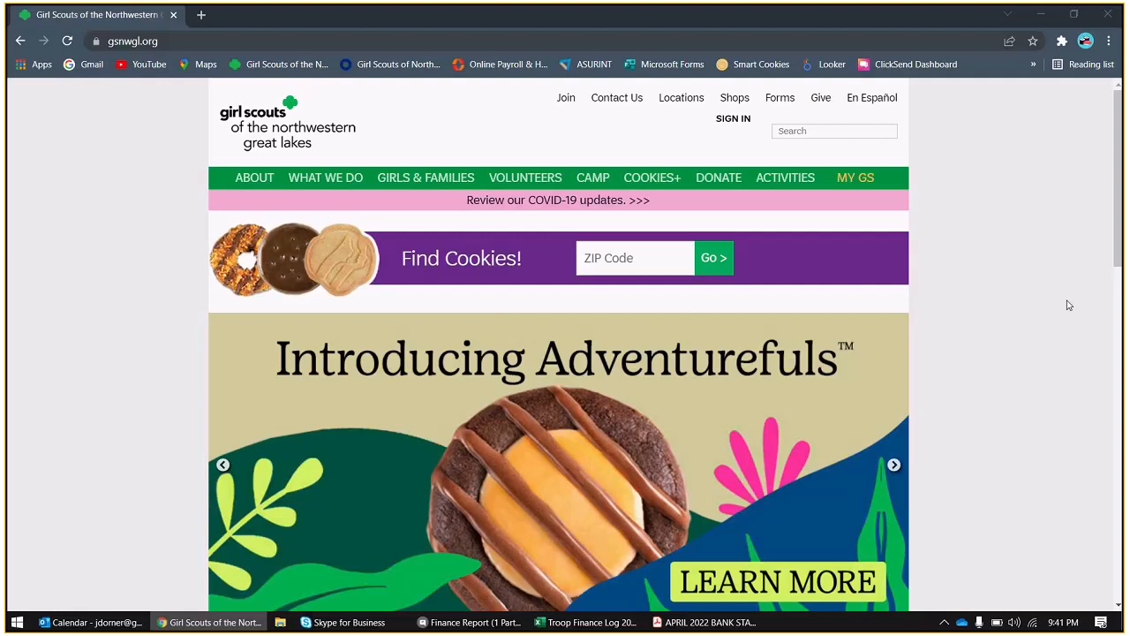
pyautogui.click(894, 465)
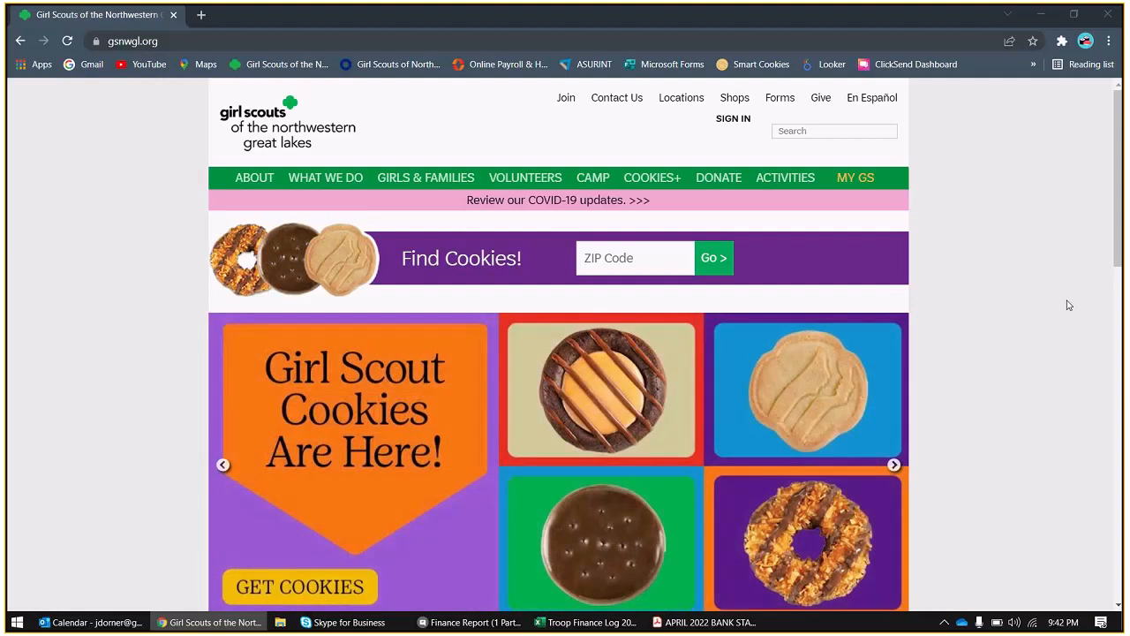
pyautogui.moveTo(1084, 339)
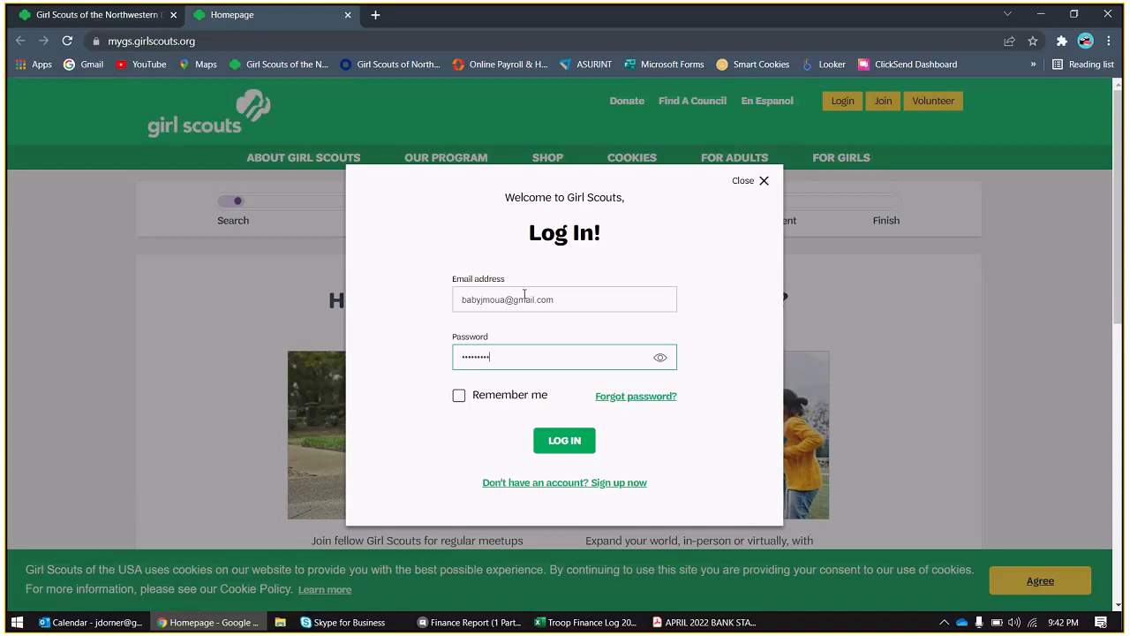
pyautogui.click(565, 439)
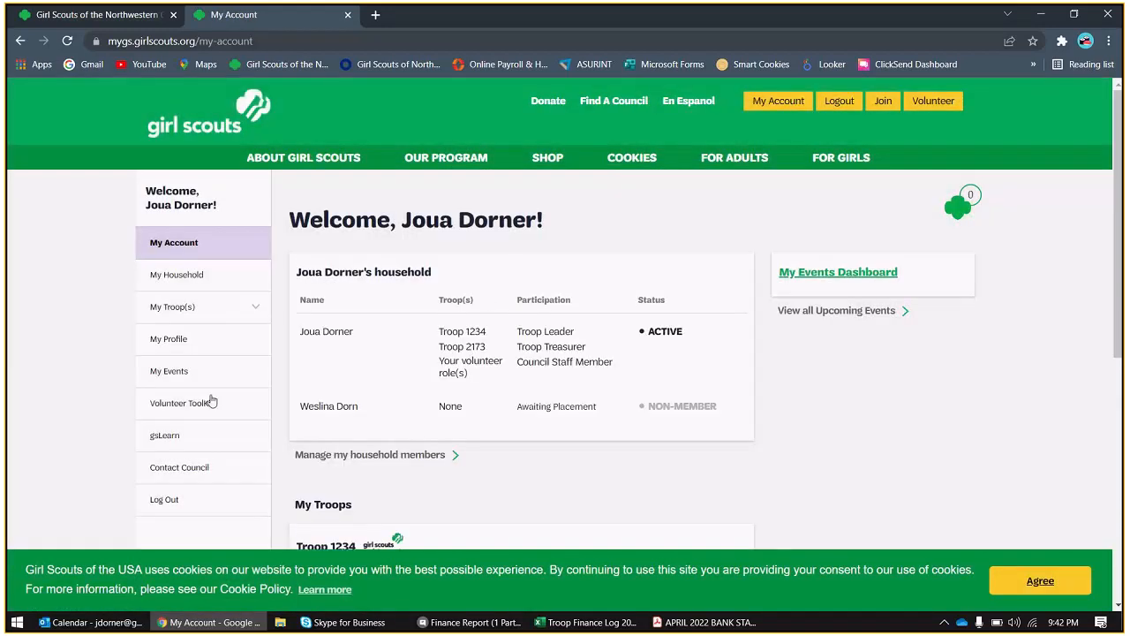
# - Go to the Volunteer Toolkit and its Finances section
pyautogui.click(184, 403)
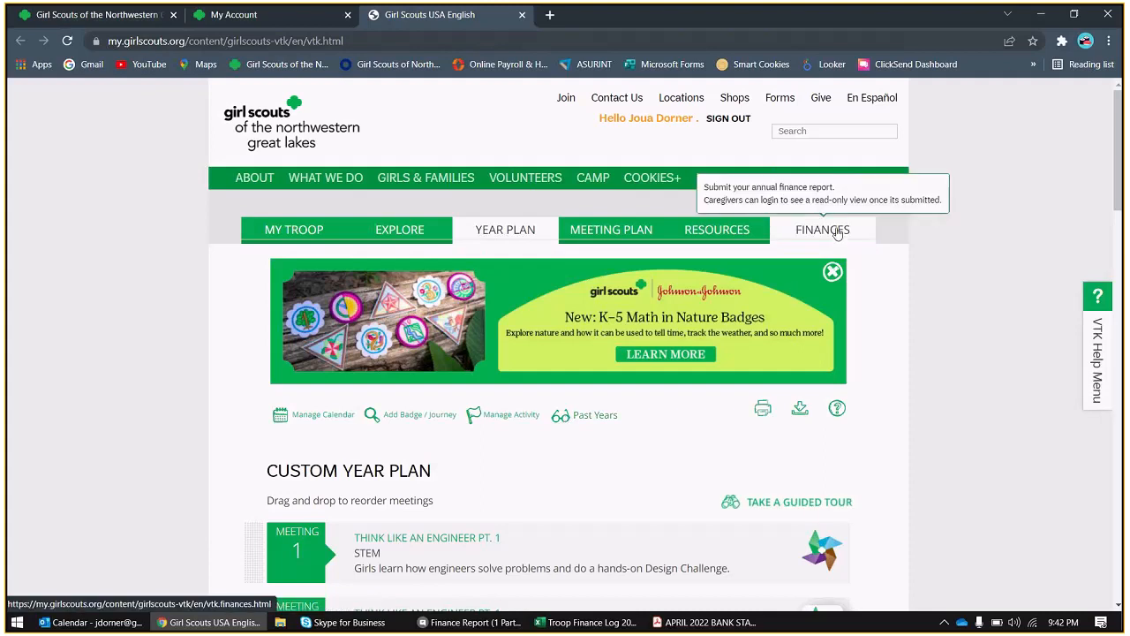
pyautogui.click(823, 229)
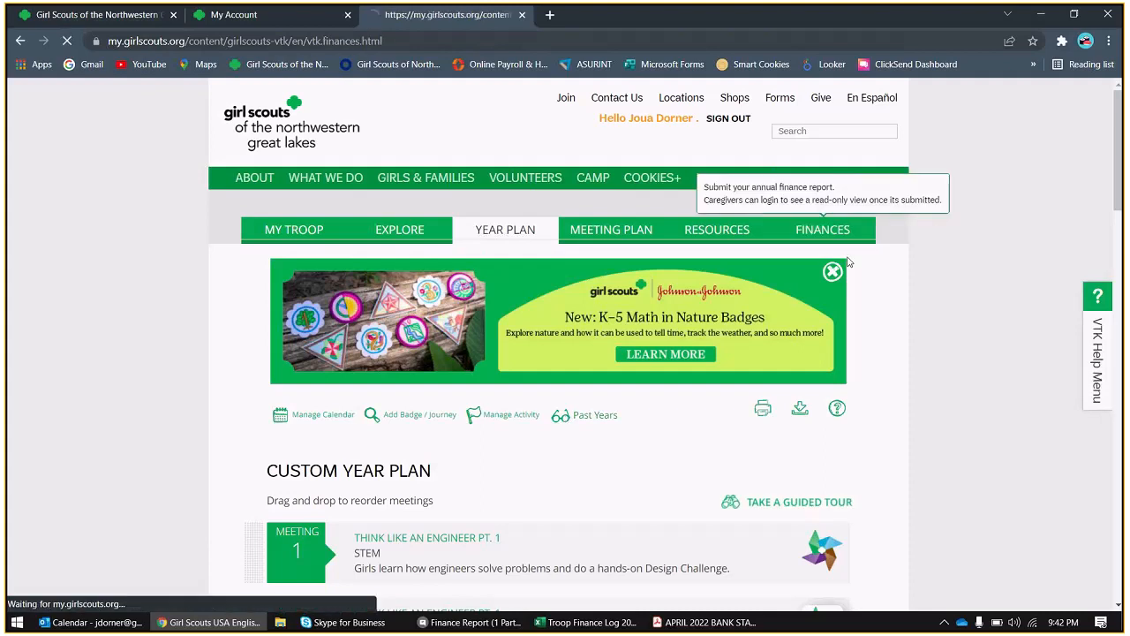
# - Switch the toolkit to TROOP 2173 : 2-BROWNIE from the troop list
pyautogui.click(822, 229)
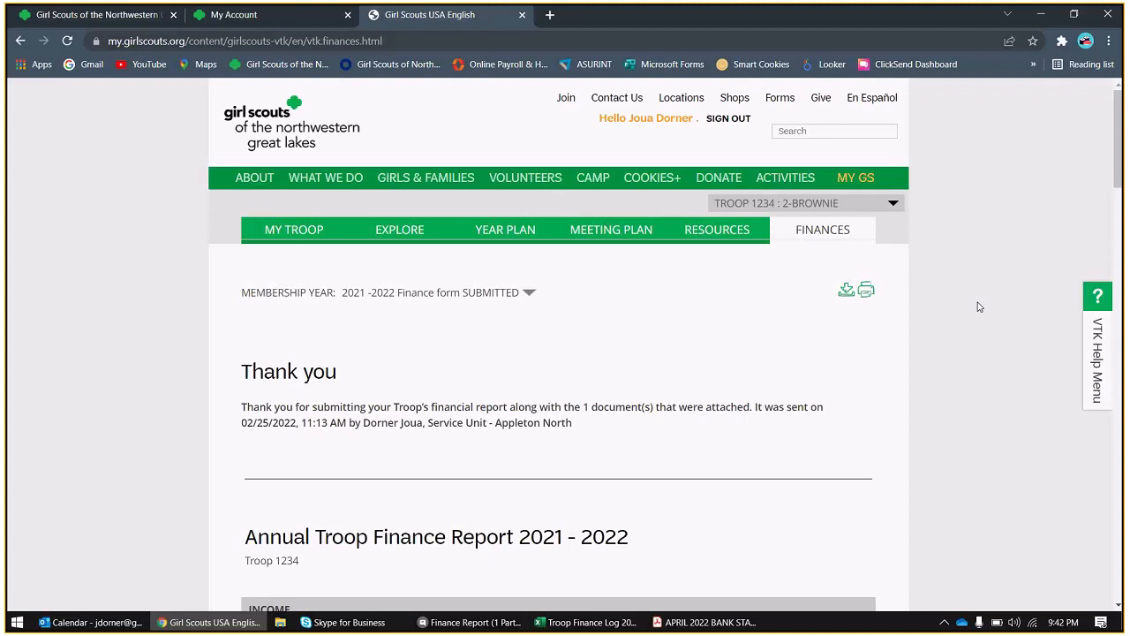
pyautogui.moveTo(974, 318)
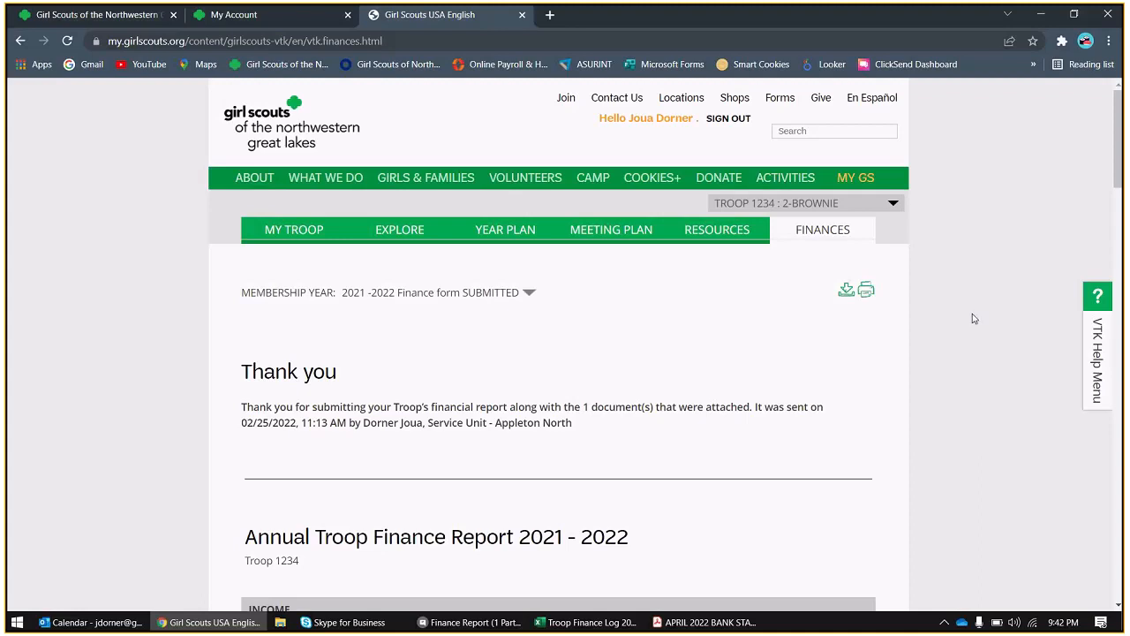
pyautogui.click(892, 203)
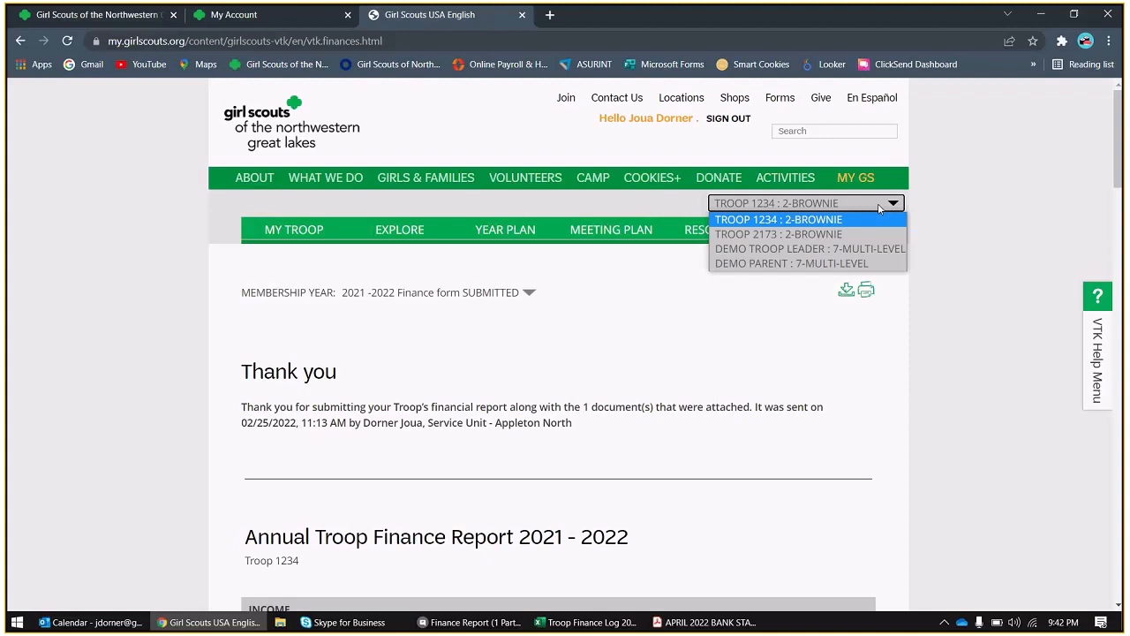
pyautogui.moveTo(770, 219)
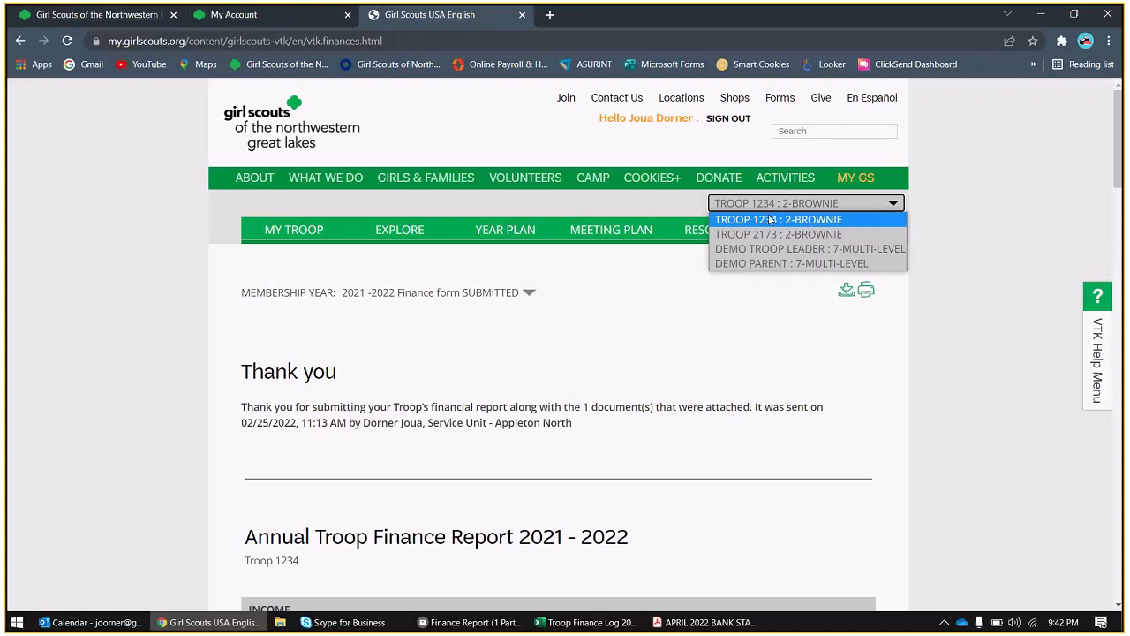
pyautogui.moveTo(777, 233)
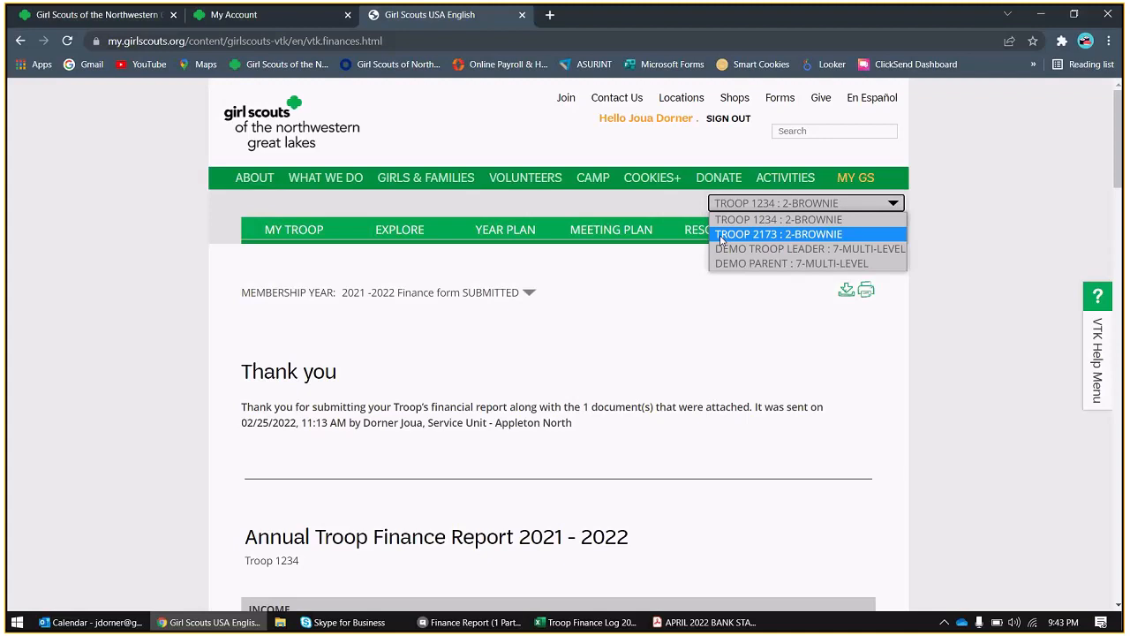
pyautogui.click(781, 233)
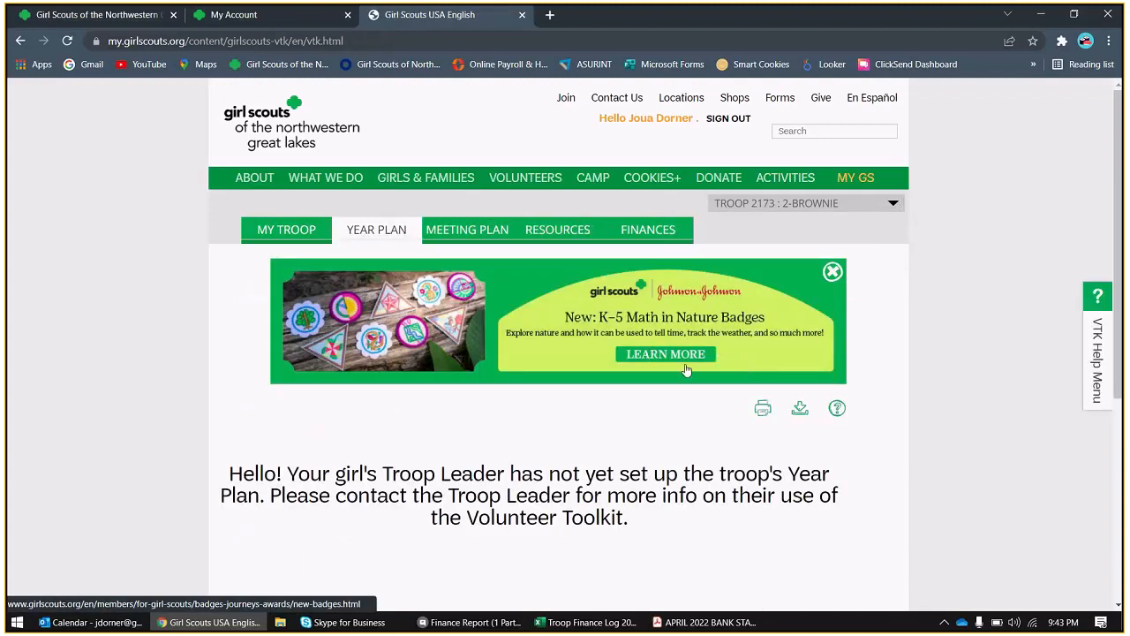
pyautogui.moveTo(609, 413)
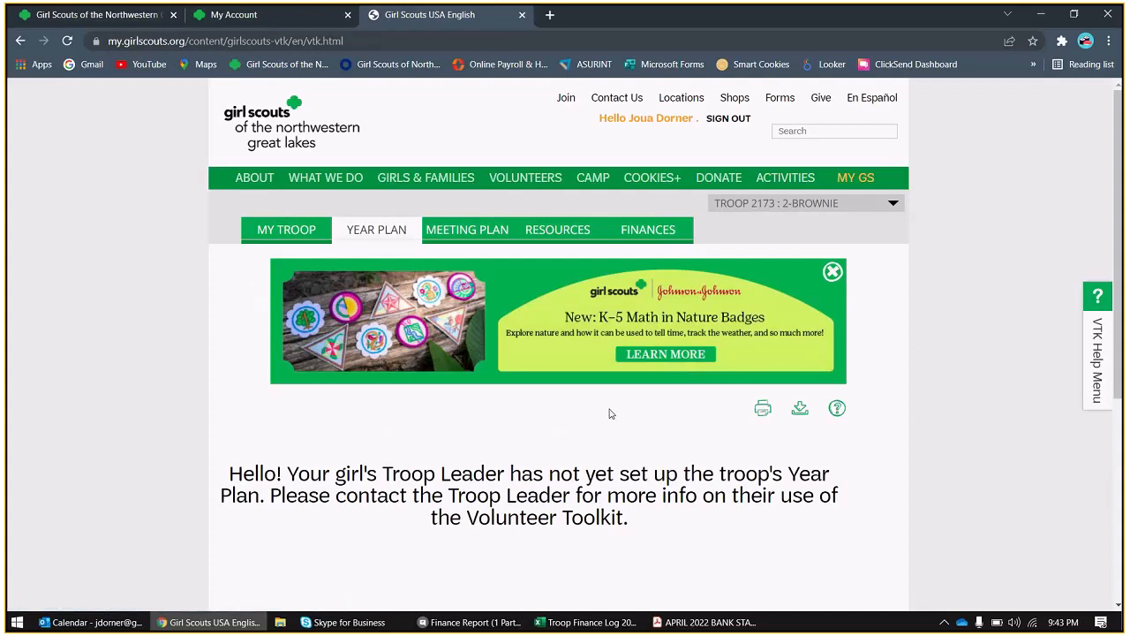
pyautogui.moveTo(613, 251)
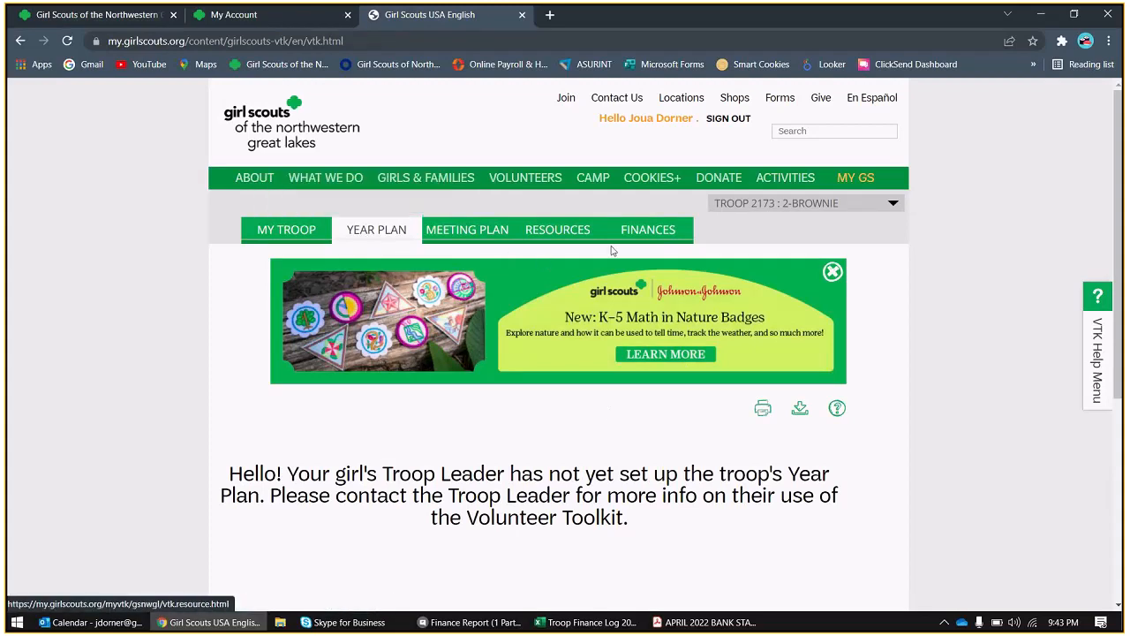
# - Bring up Troop 2173's 2021–2022 annual finance report form
pyautogui.click(648, 229)
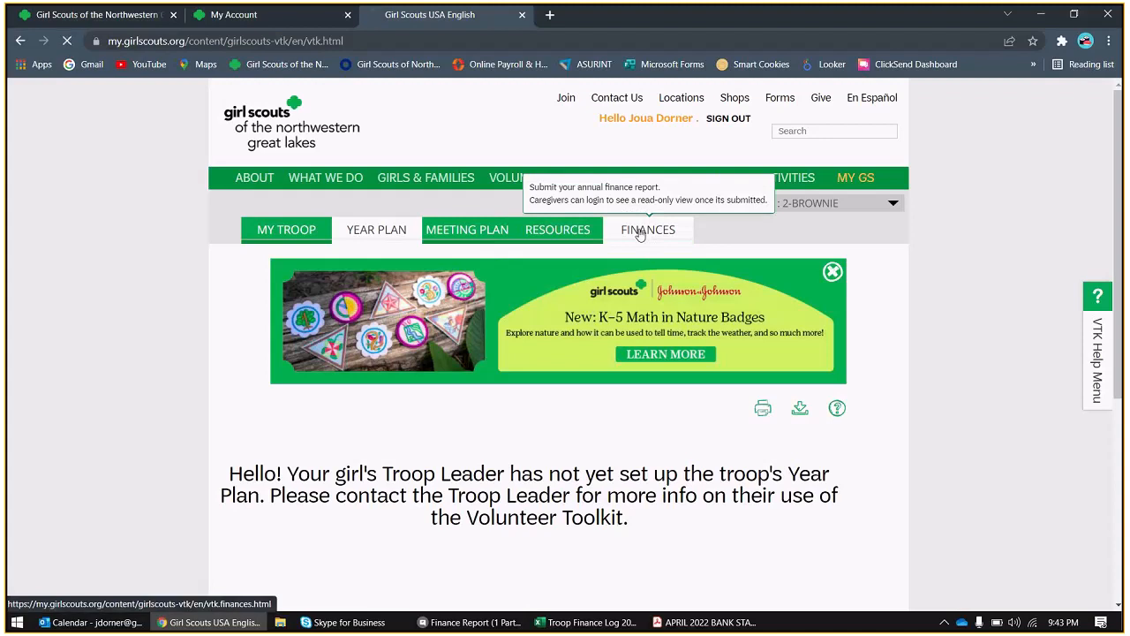
pyautogui.click(648, 229)
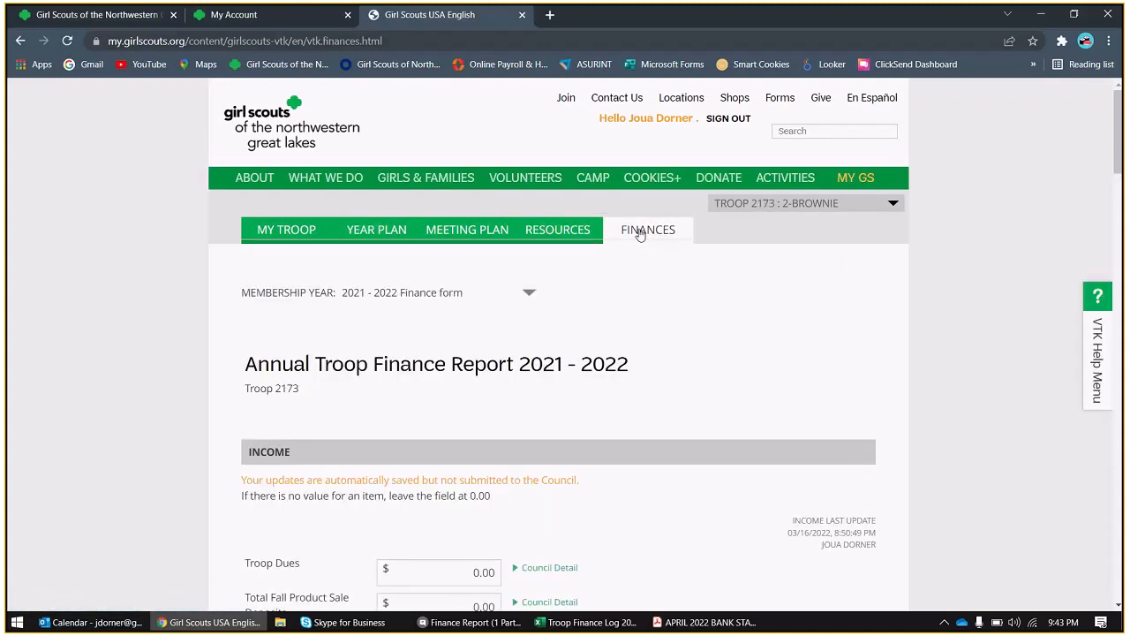
pyautogui.moveTo(713, 273)
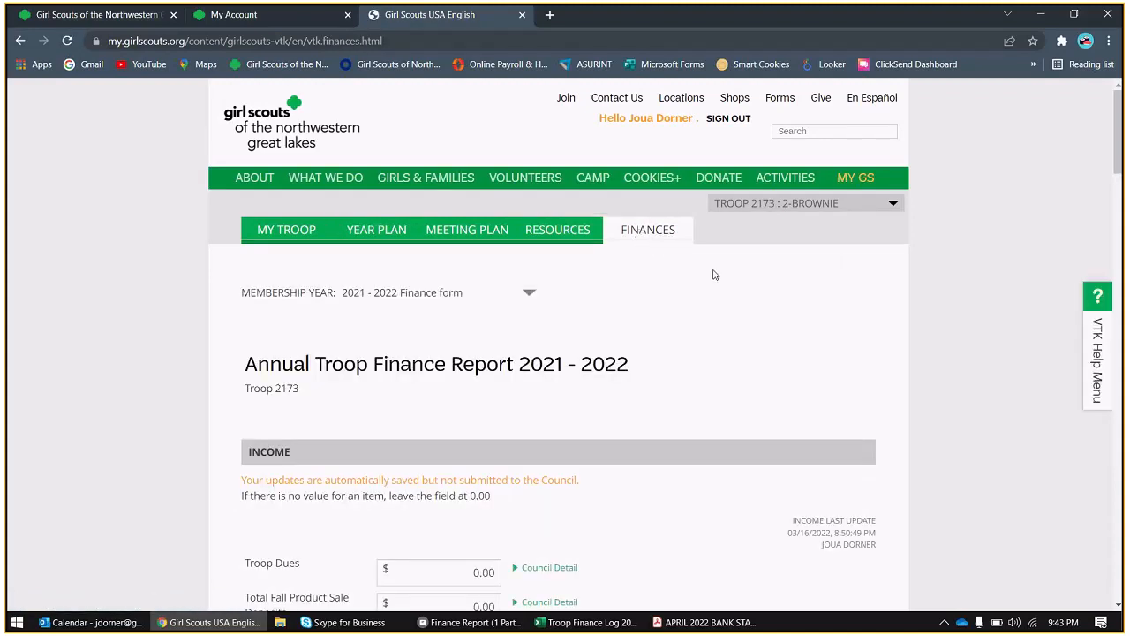
pyautogui.moveTo(738, 369)
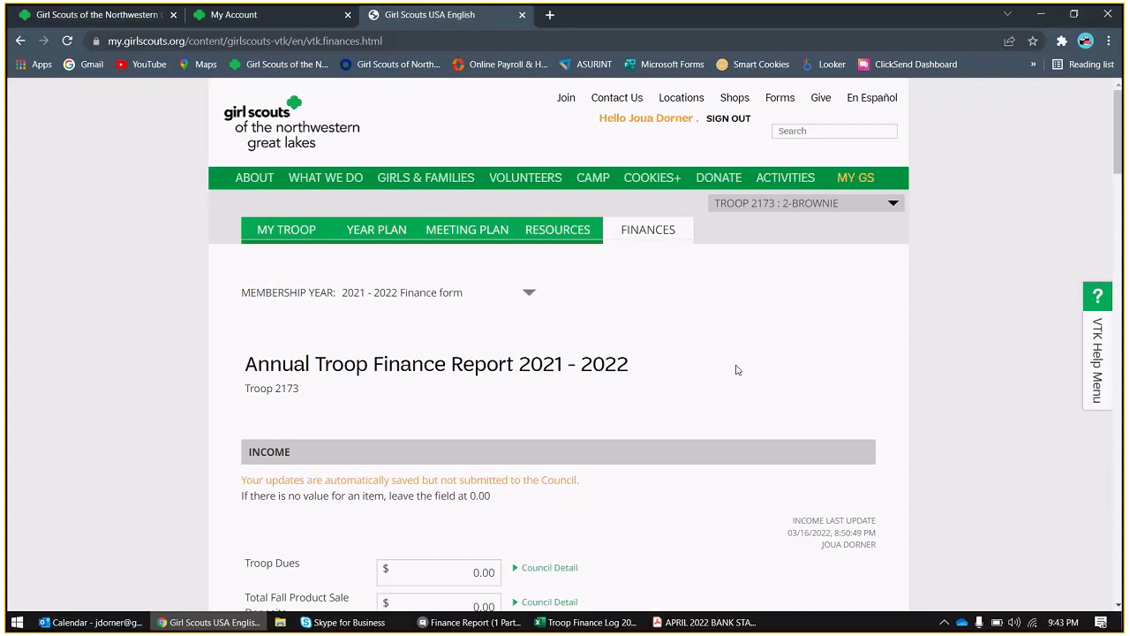
pyautogui.moveTo(724, 423)
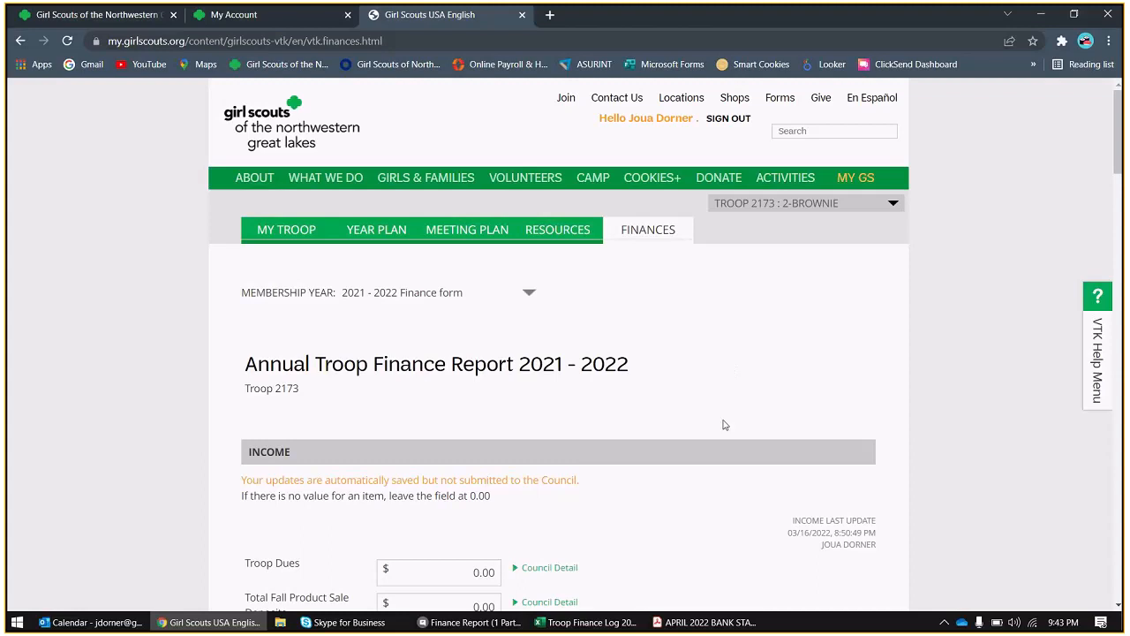
# - Review the report's empty INCOME fields, then switch to the Troop Finance Log in Excel
pyautogui.scroll(-3)
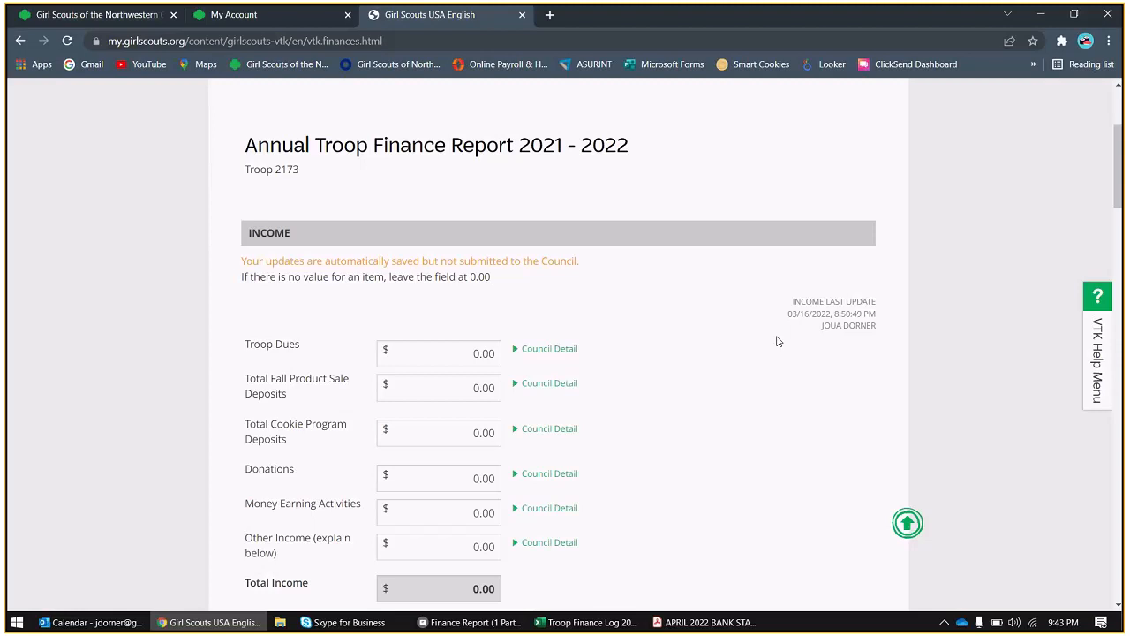
pyautogui.moveTo(742, 369)
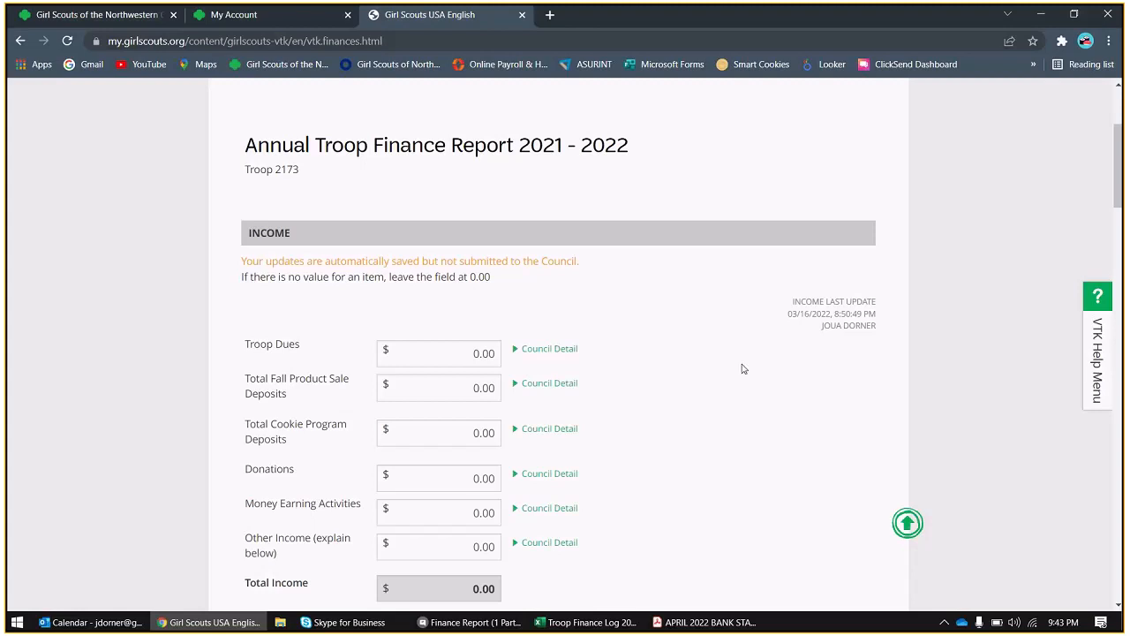
pyautogui.moveTo(784, 398)
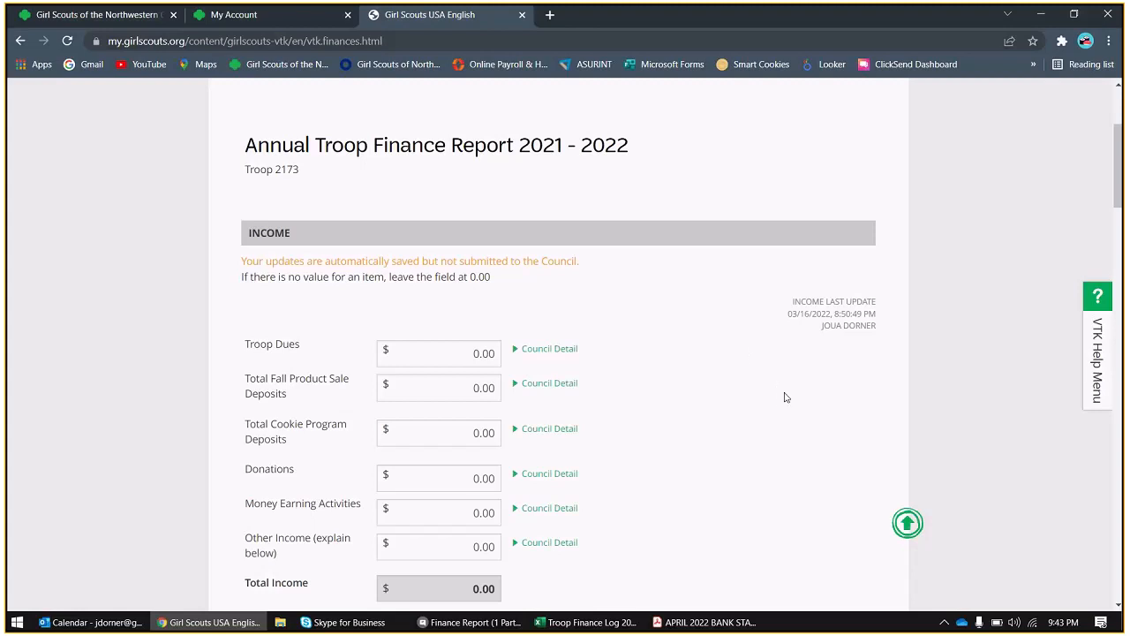
pyautogui.scroll(-3)
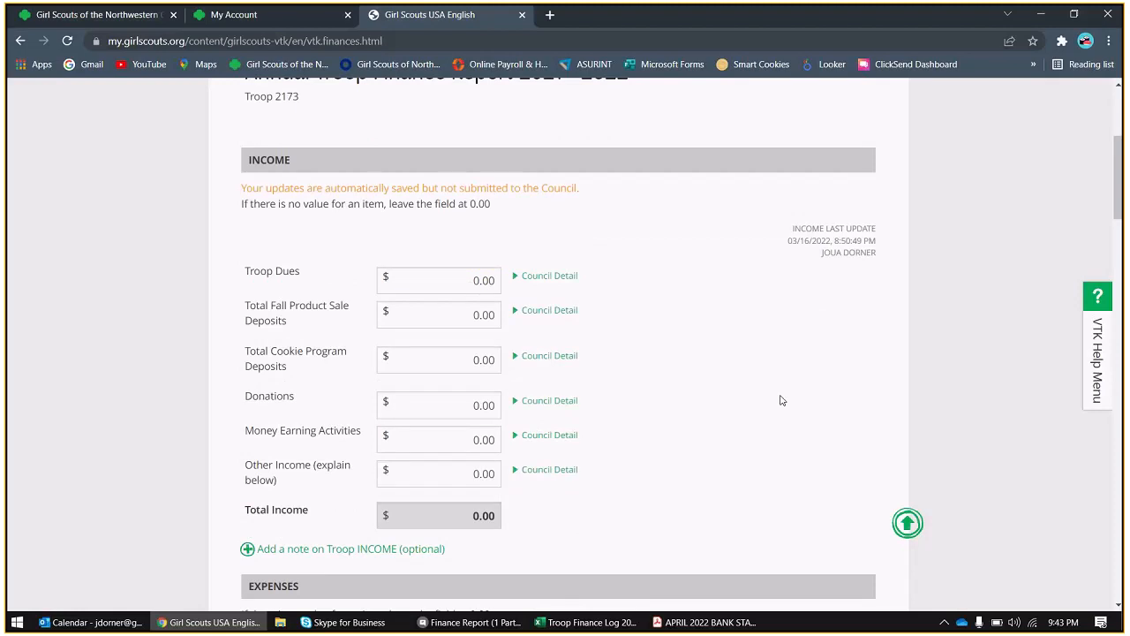
pyautogui.moveTo(784, 386)
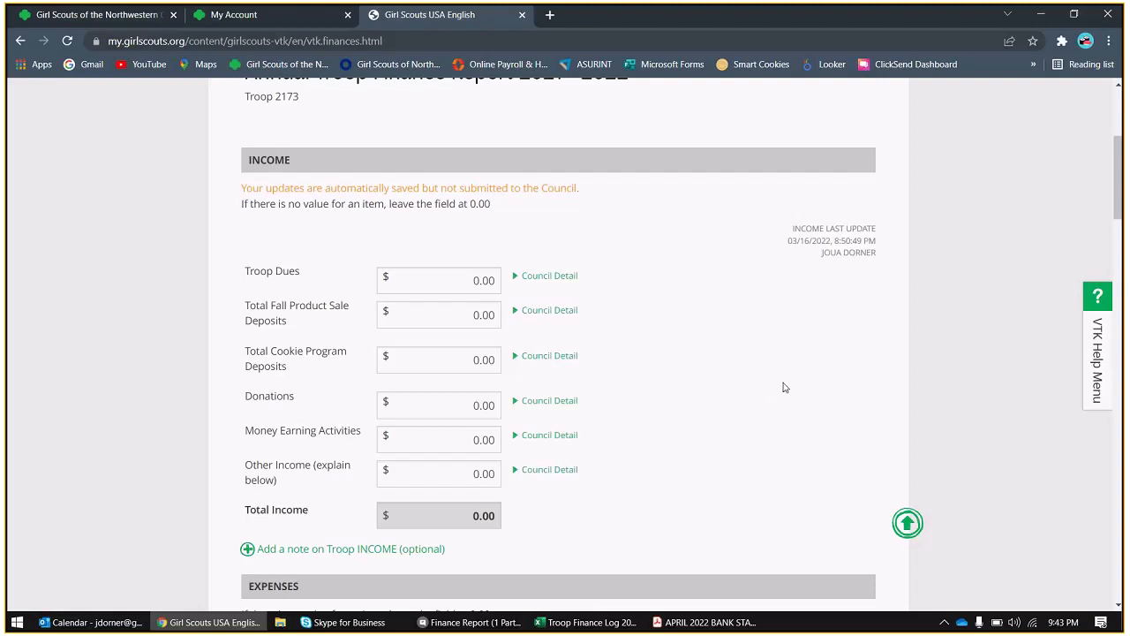
pyautogui.moveTo(774, 346)
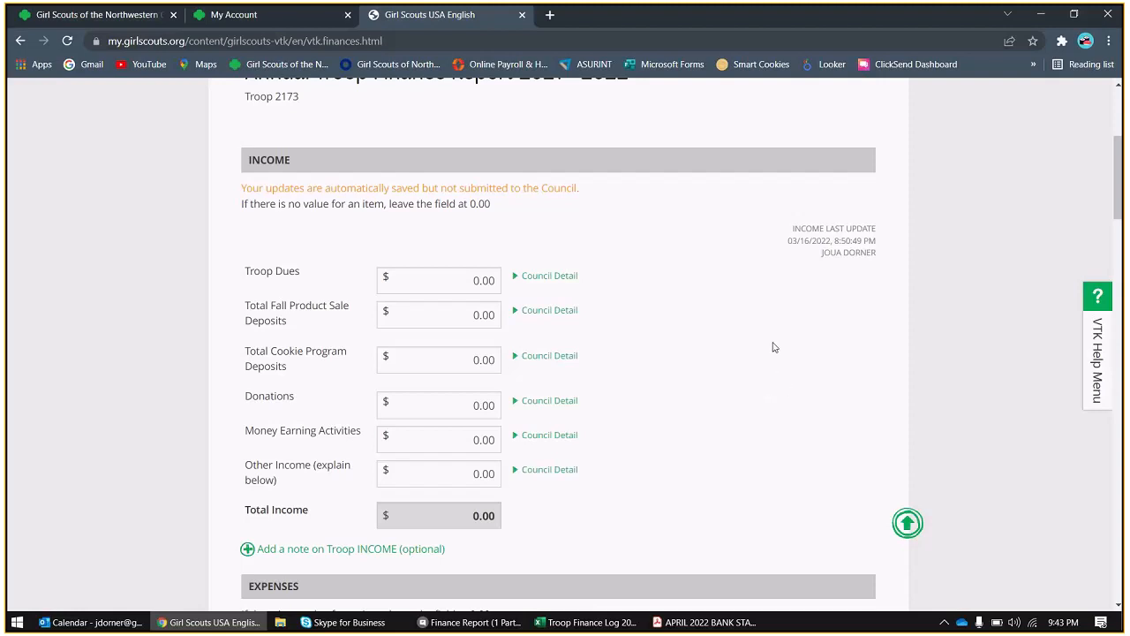
pyautogui.moveTo(654, 488)
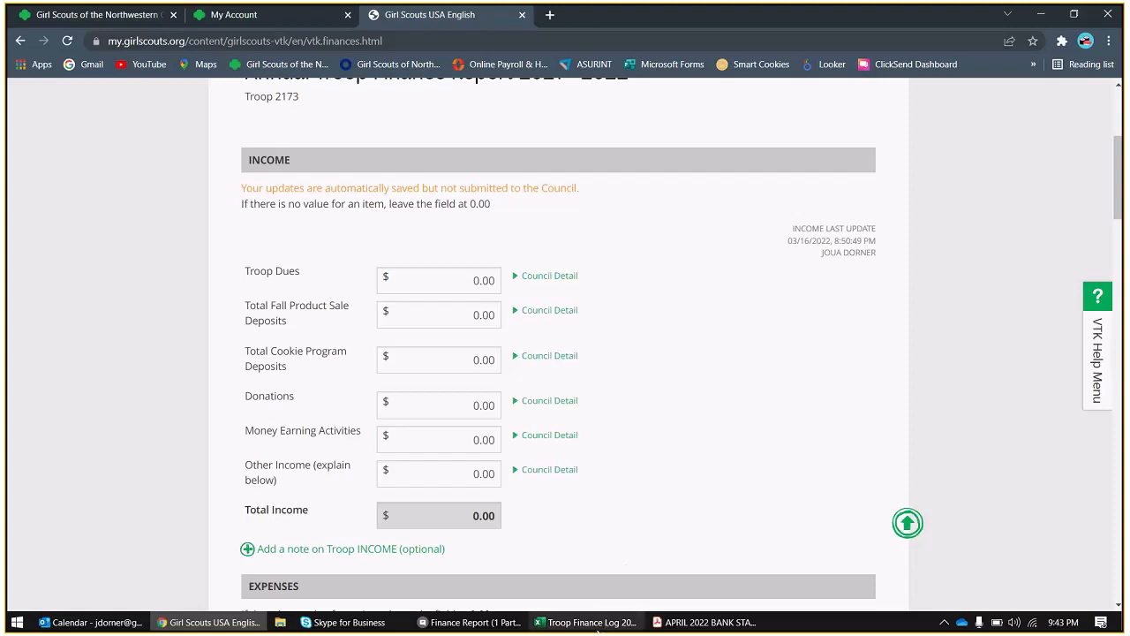
pyautogui.click(584, 621)
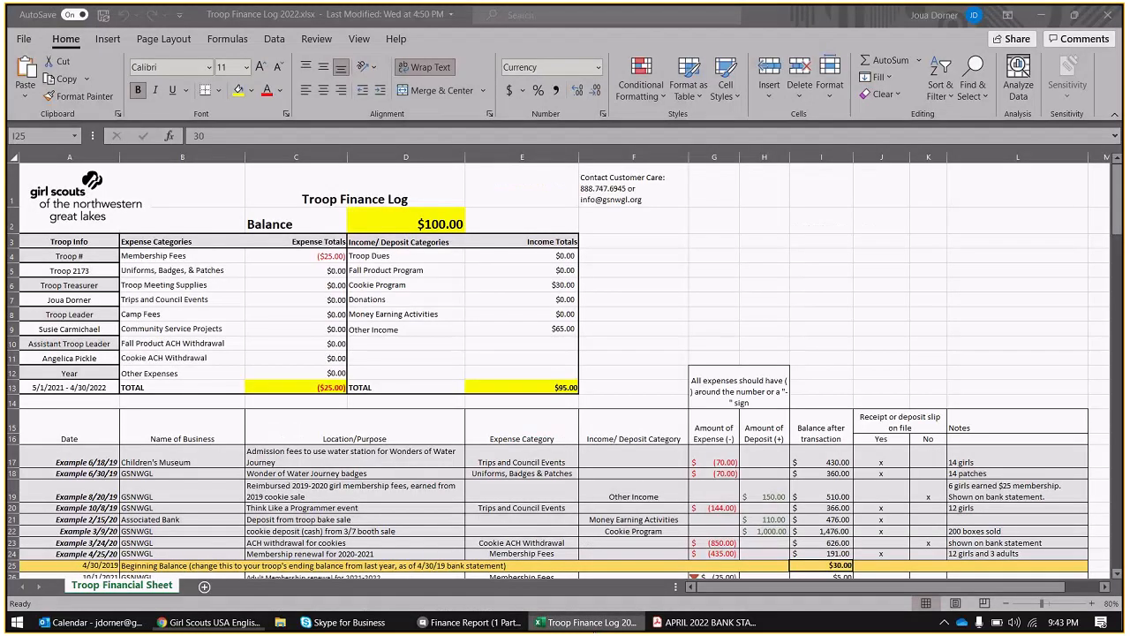
pyautogui.click(820, 156)
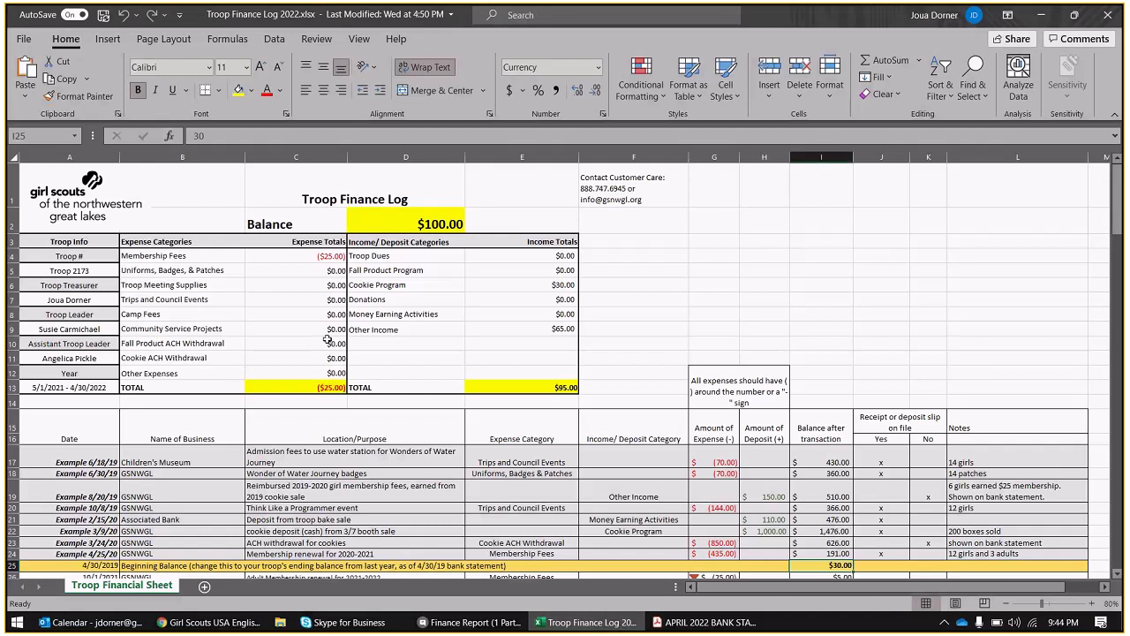
pyautogui.moveTo(385, 430)
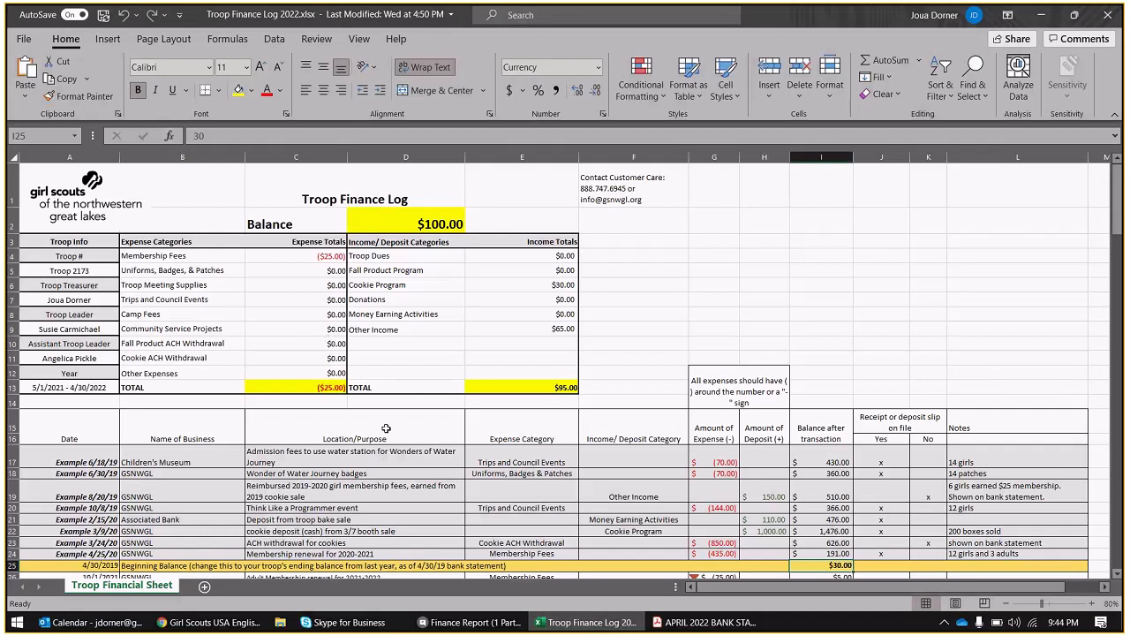
pyautogui.moveTo(413, 320)
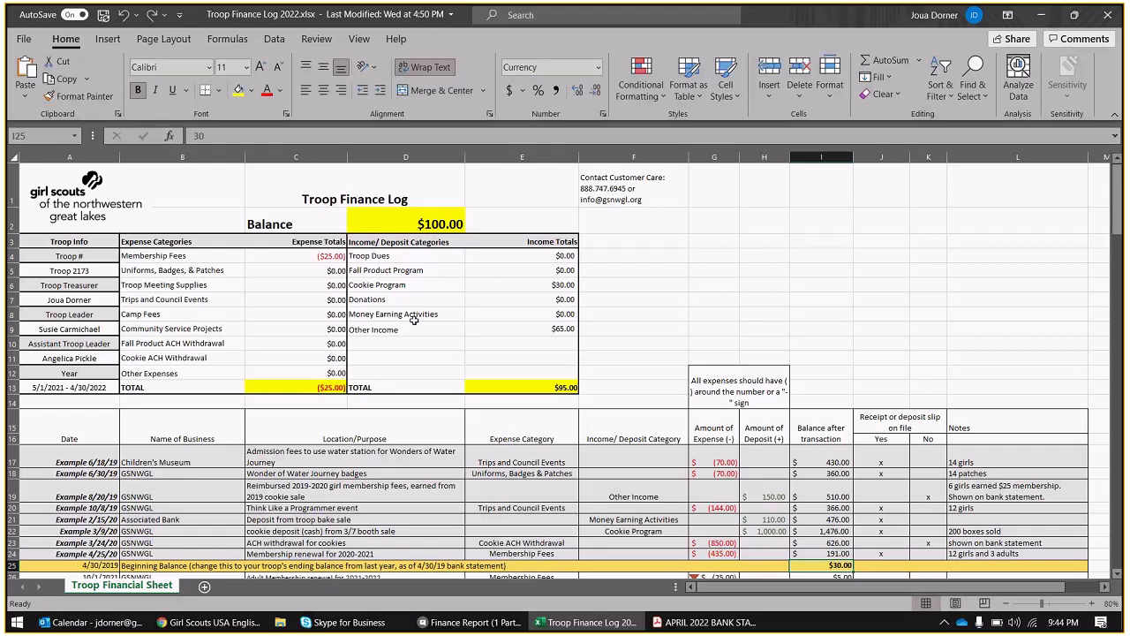
pyautogui.moveTo(192, 254)
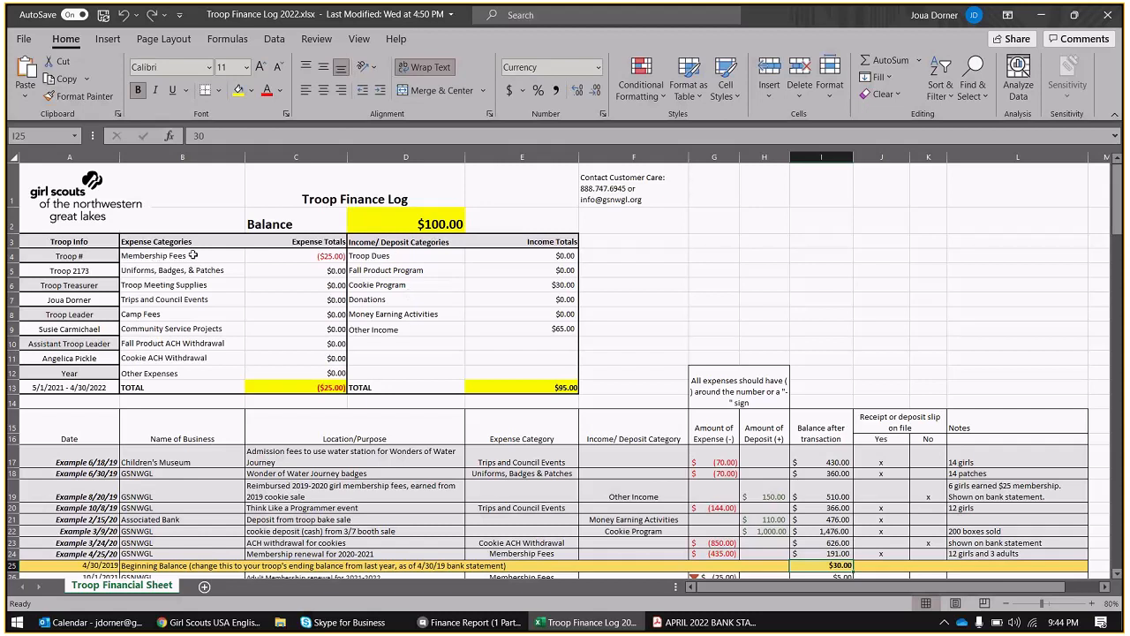
pyautogui.moveTo(404, 236)
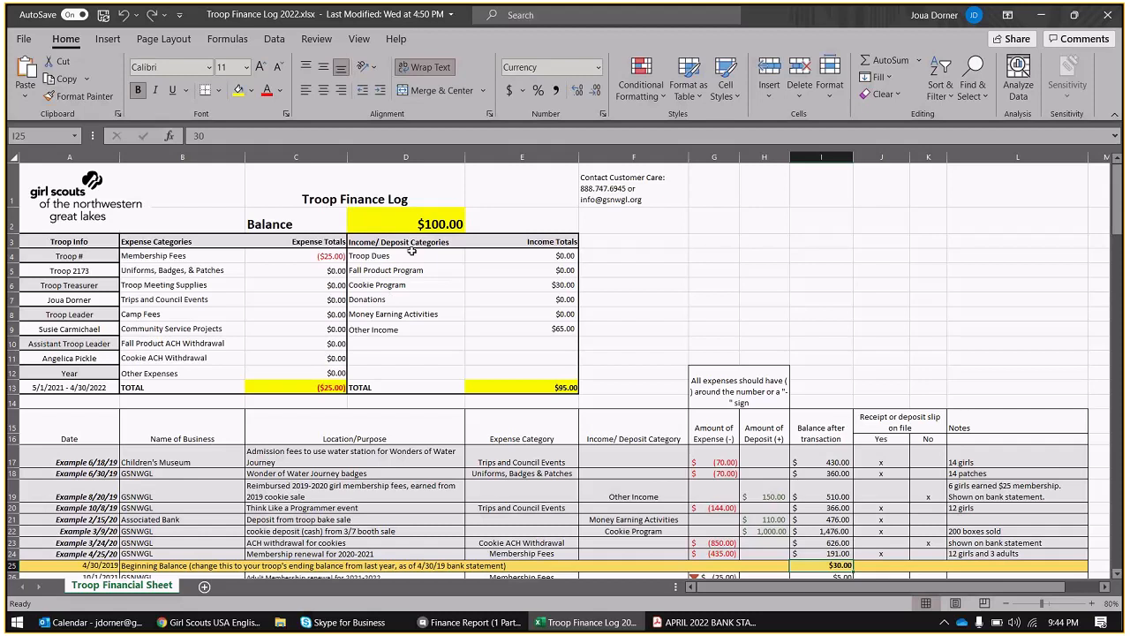
pyautogui.moveTo(440, 270)
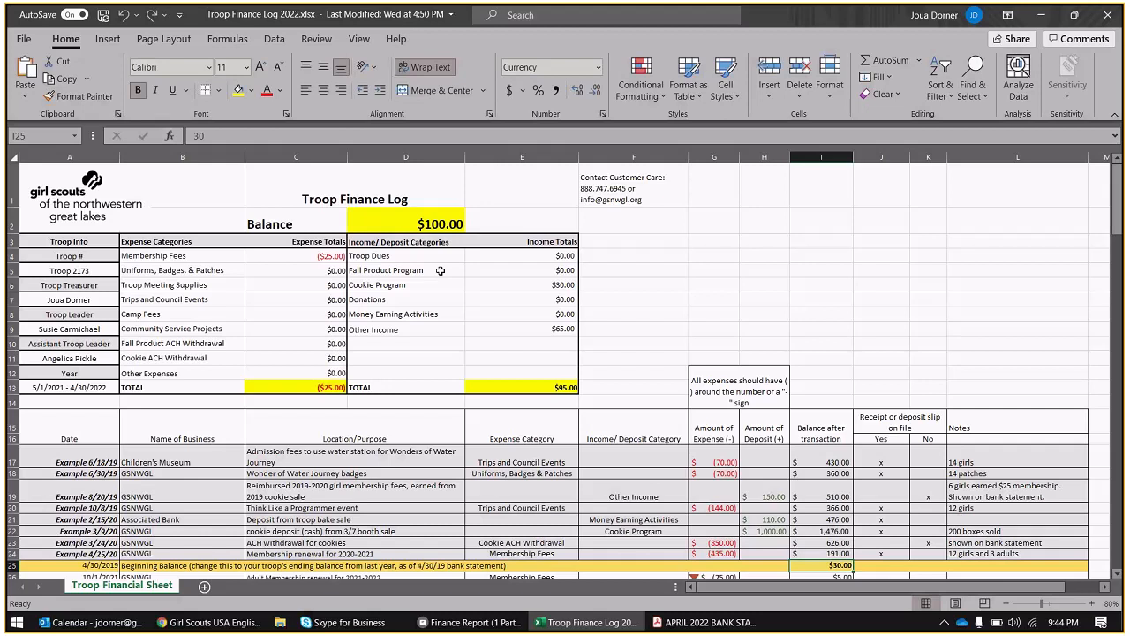
pyautogui.moveTo(430, 282)
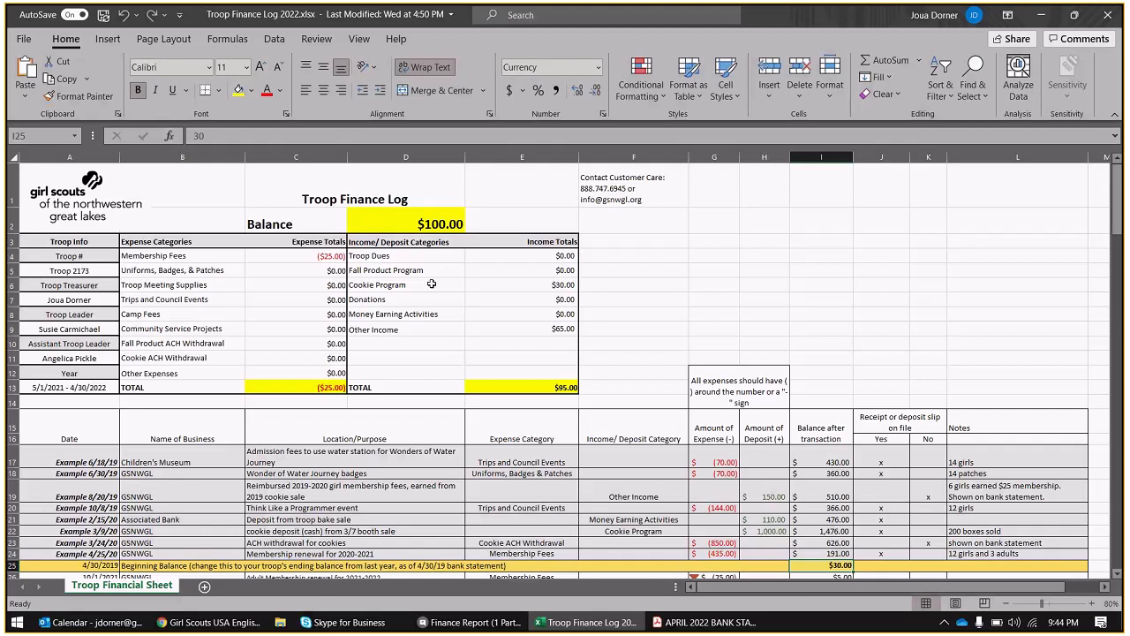
pyautogui.click(406, 285)
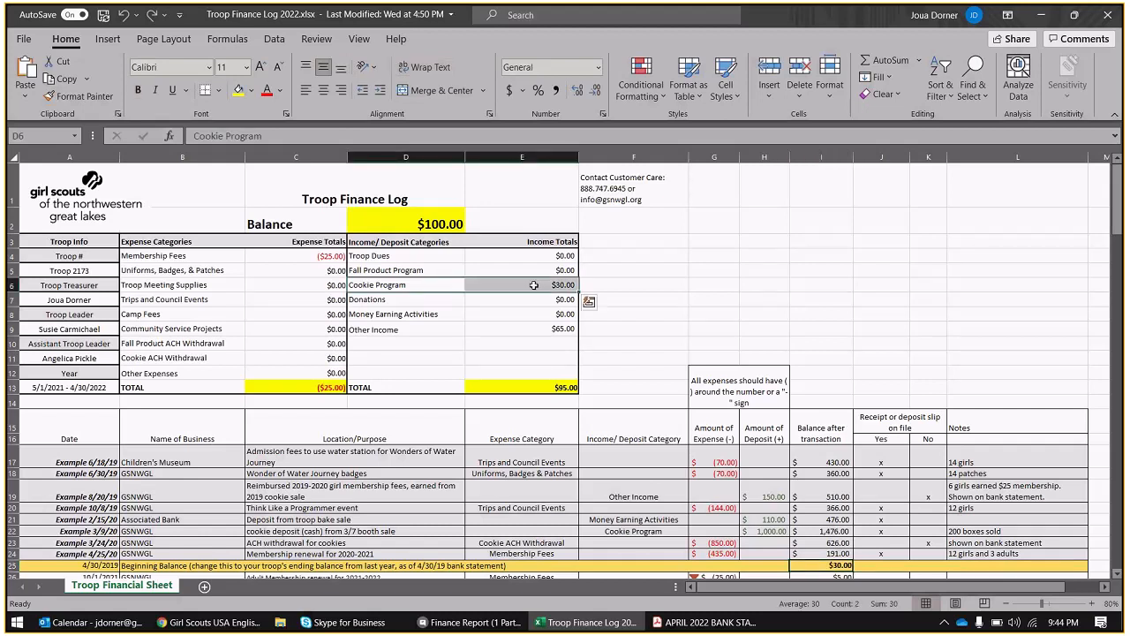
pyautogui.click(523, 328)
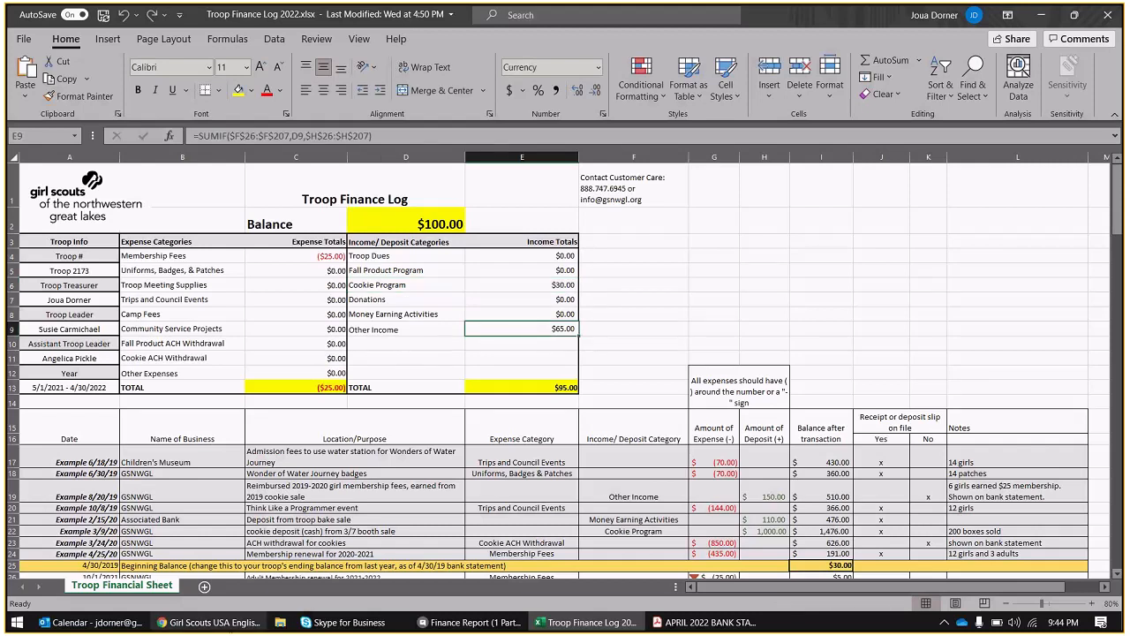
pyautogui.click(209, 621)
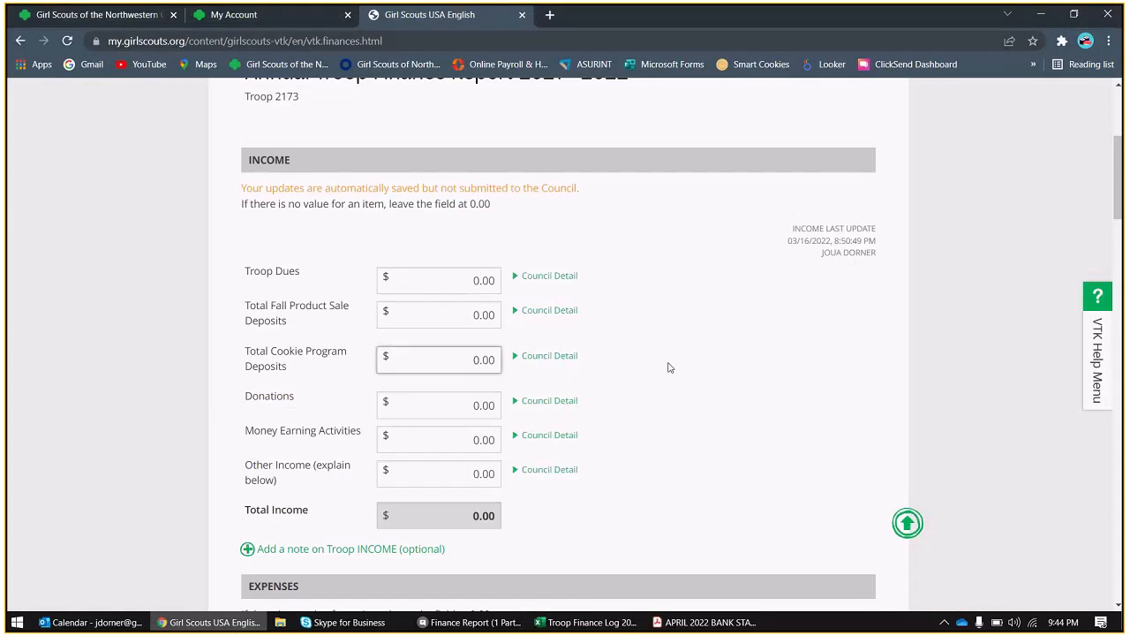
# - Enter 30.00 cookie program deposits and 65.00 other income, totaling 95.00
pyautogui.write('30.00')
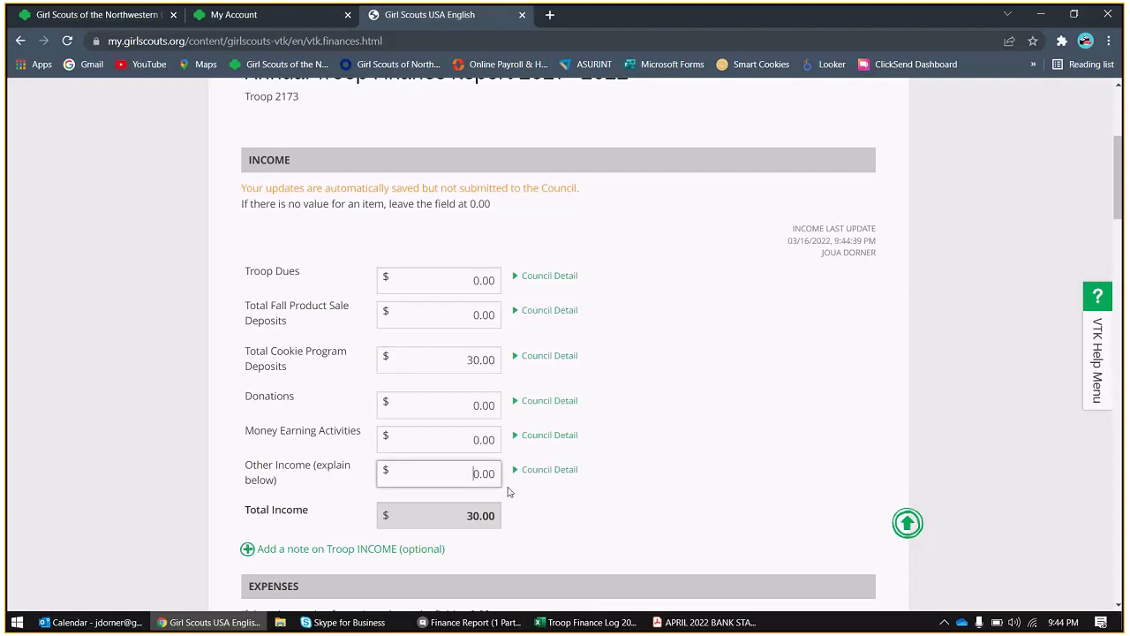
pyautogui.write('65.00')
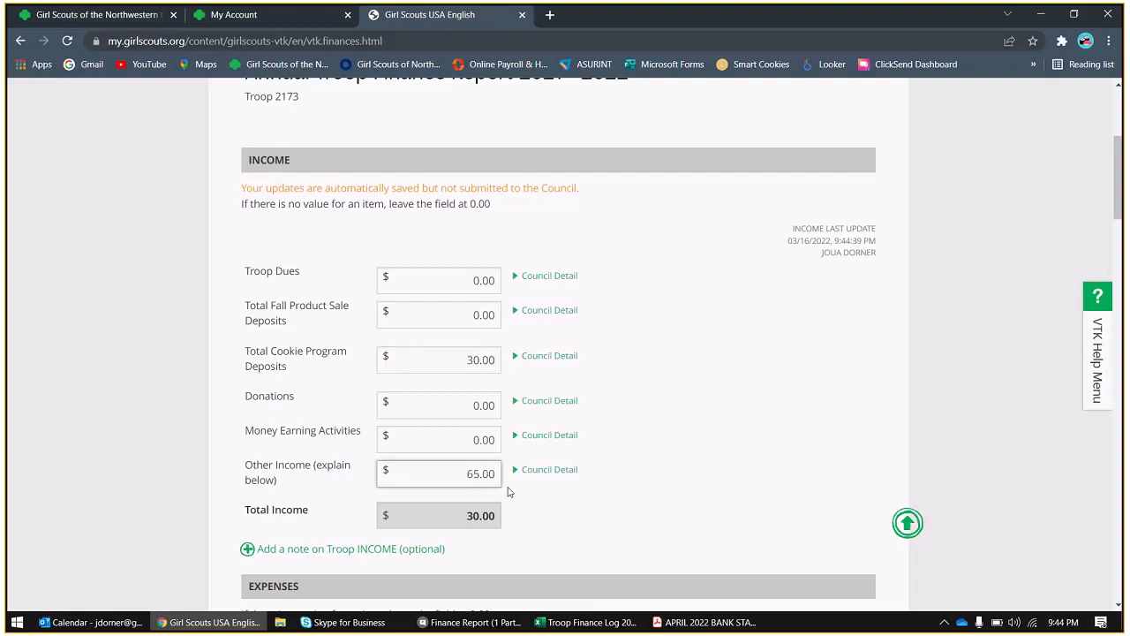
pyautogui.scroll(-3)
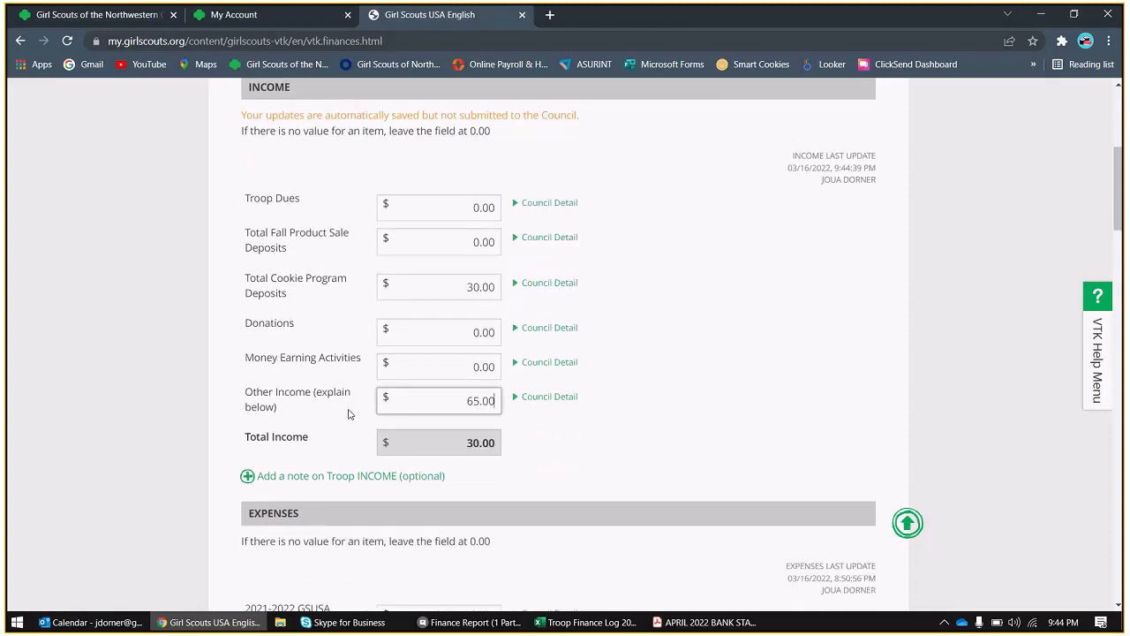
pyautogui.moveTo(323, 433)
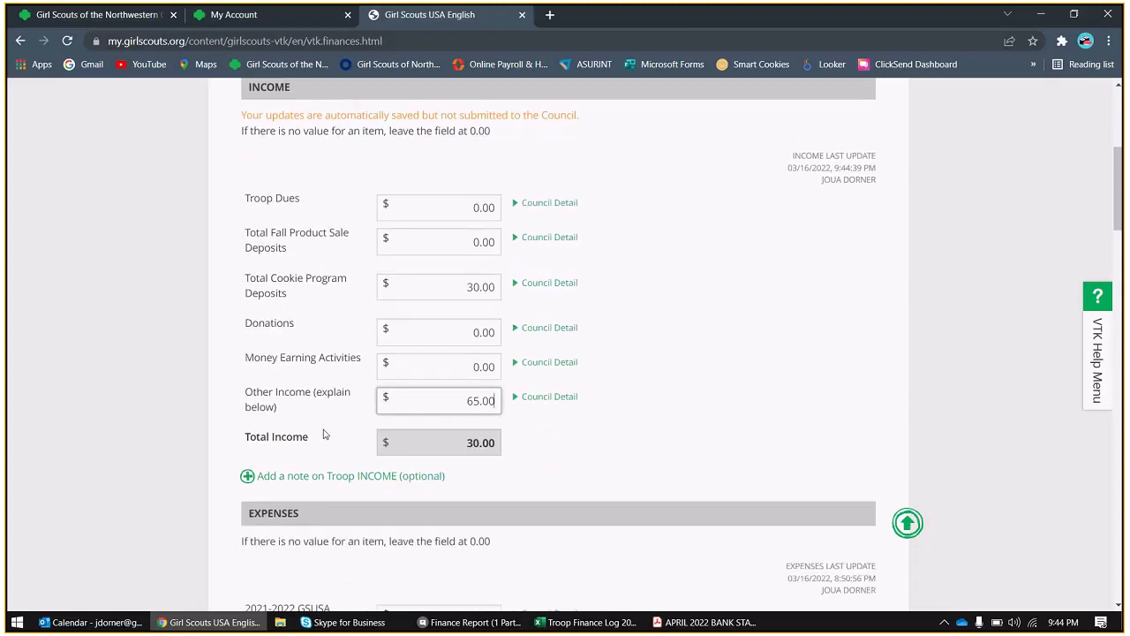
pyautogui.scroll(-3)
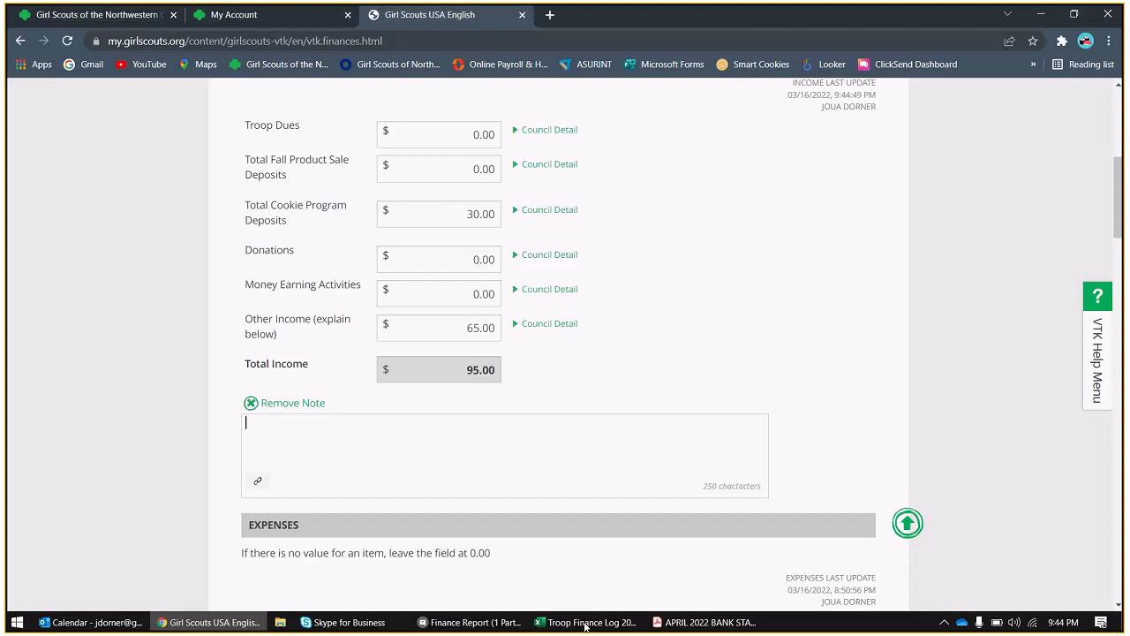
# - In the finance log, copy the Other Income description 'Membership reimbursement from 2 parents'
pyautogui.click(587, 622)
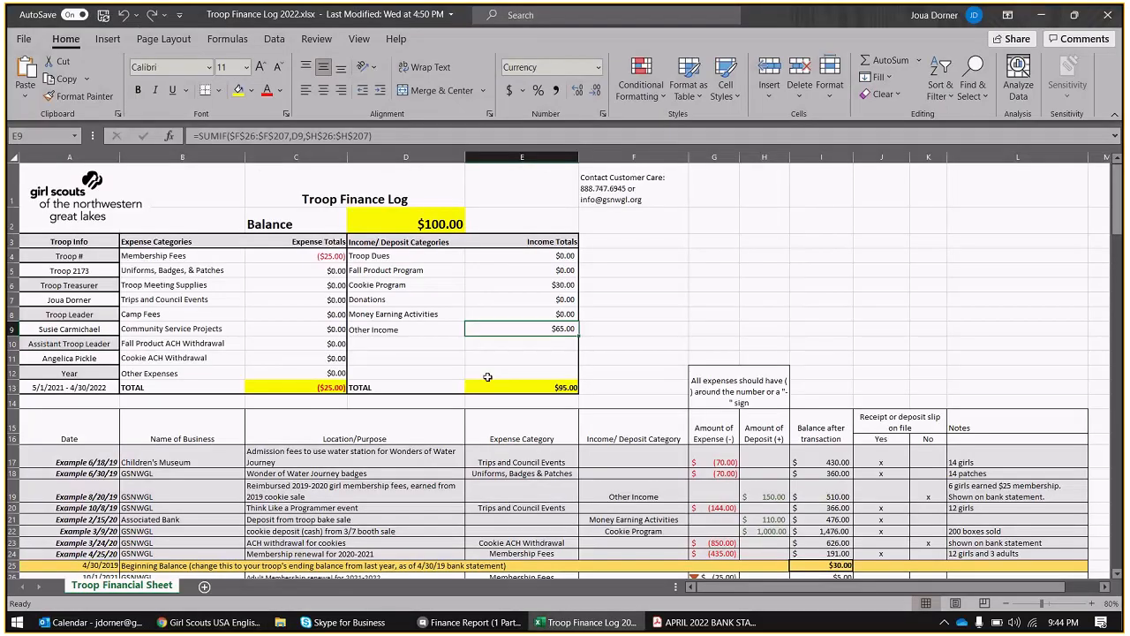
pyautogui.moveTo(473, 399)
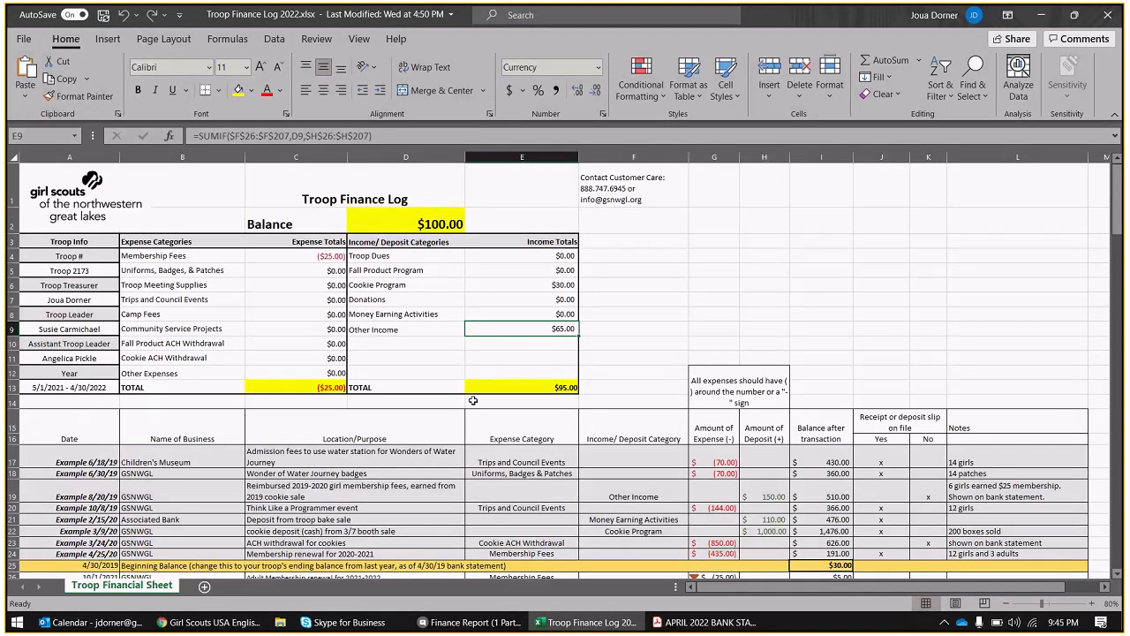
pyautogui.scroll(-3)
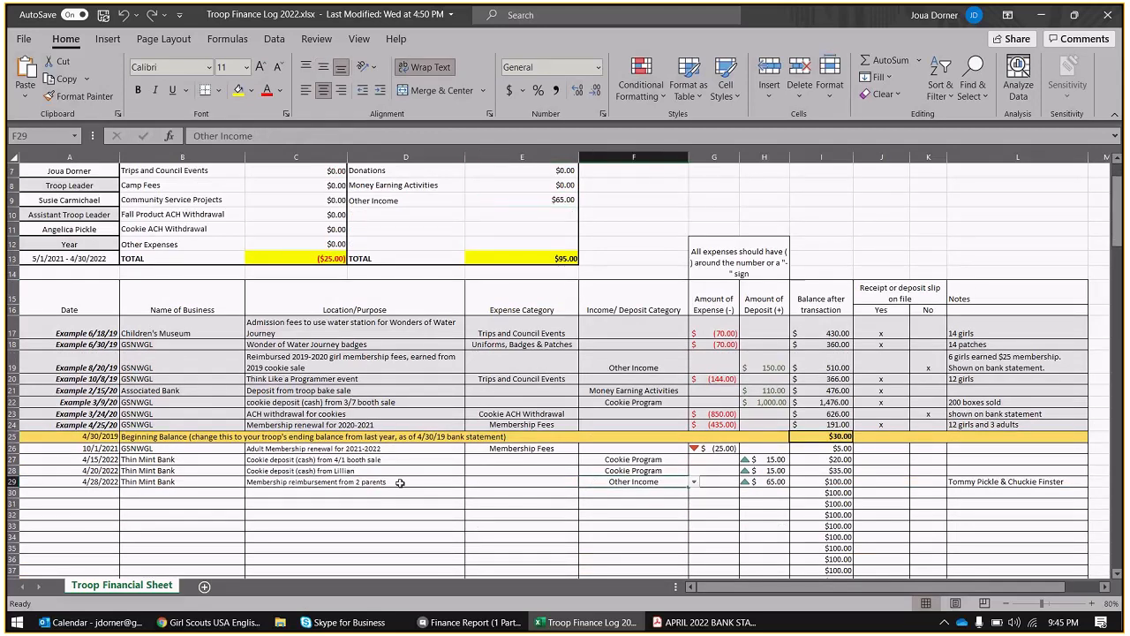
pyautogui.click(353, 482)
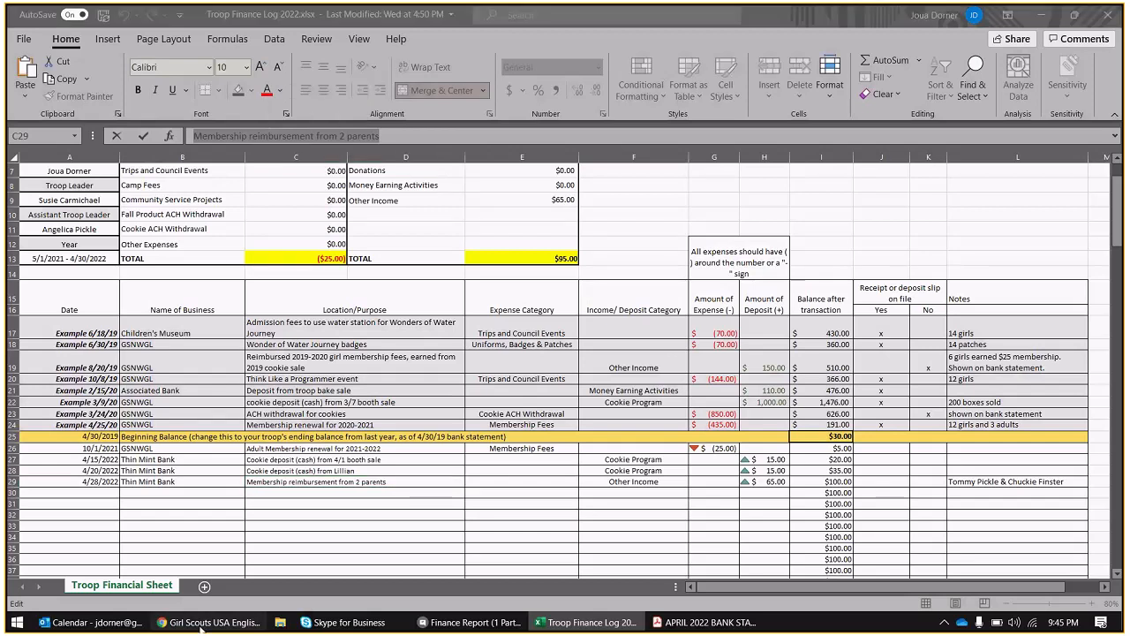
# - Paste the membership reimbursement note into the income note and review the 0.00 expenses
pyautogui.click(208, 622)
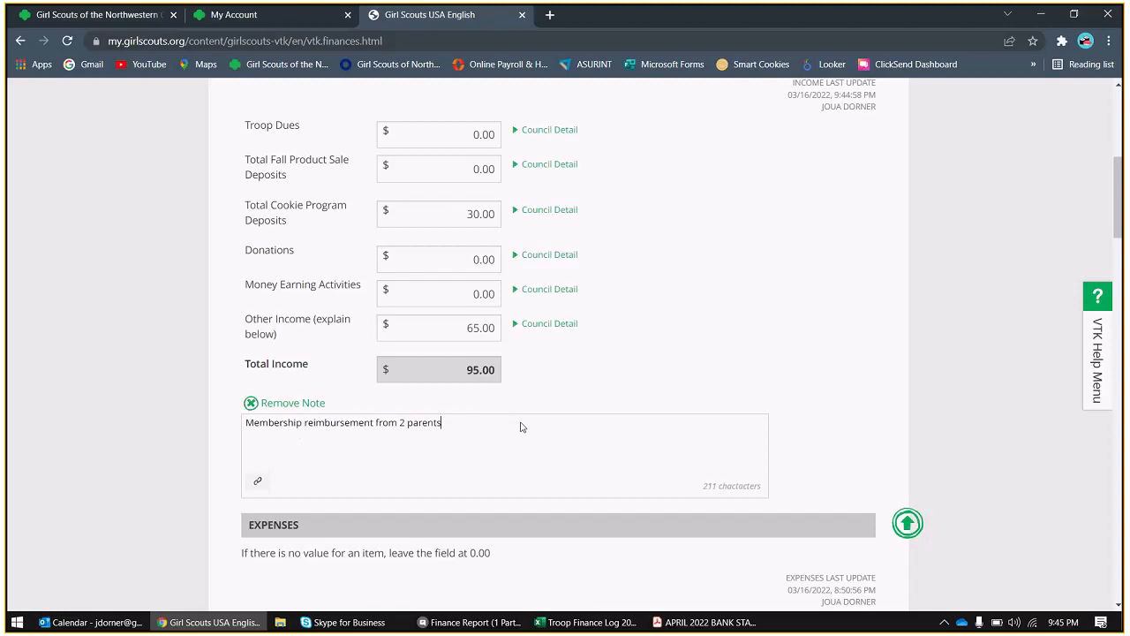
pyautogui.scroll(-3)
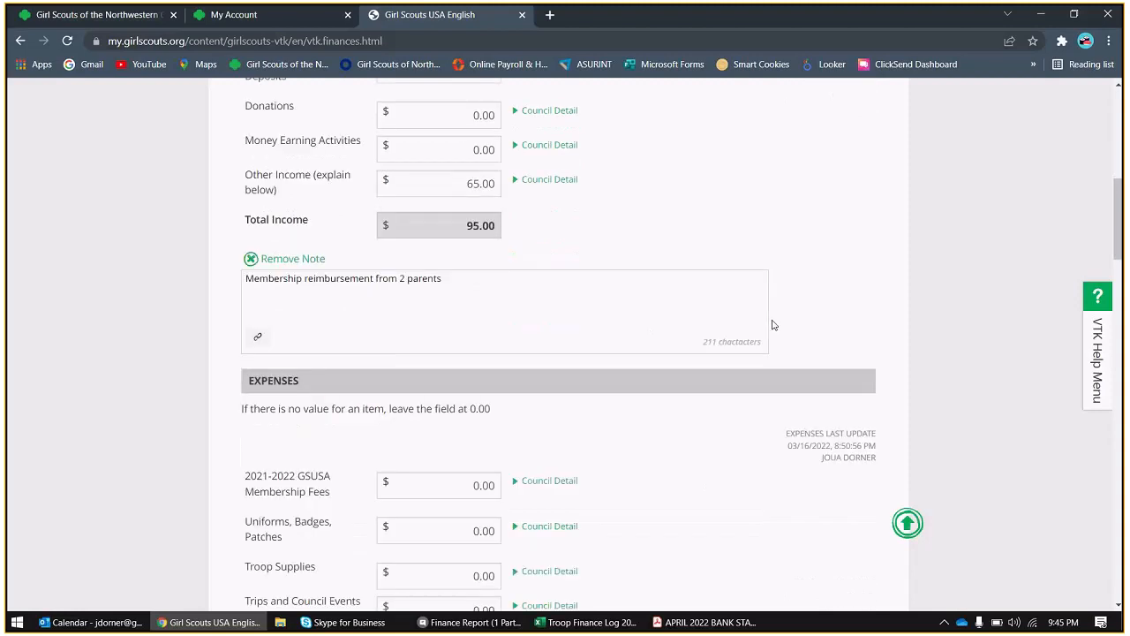
pyautogui.scroll(-3)
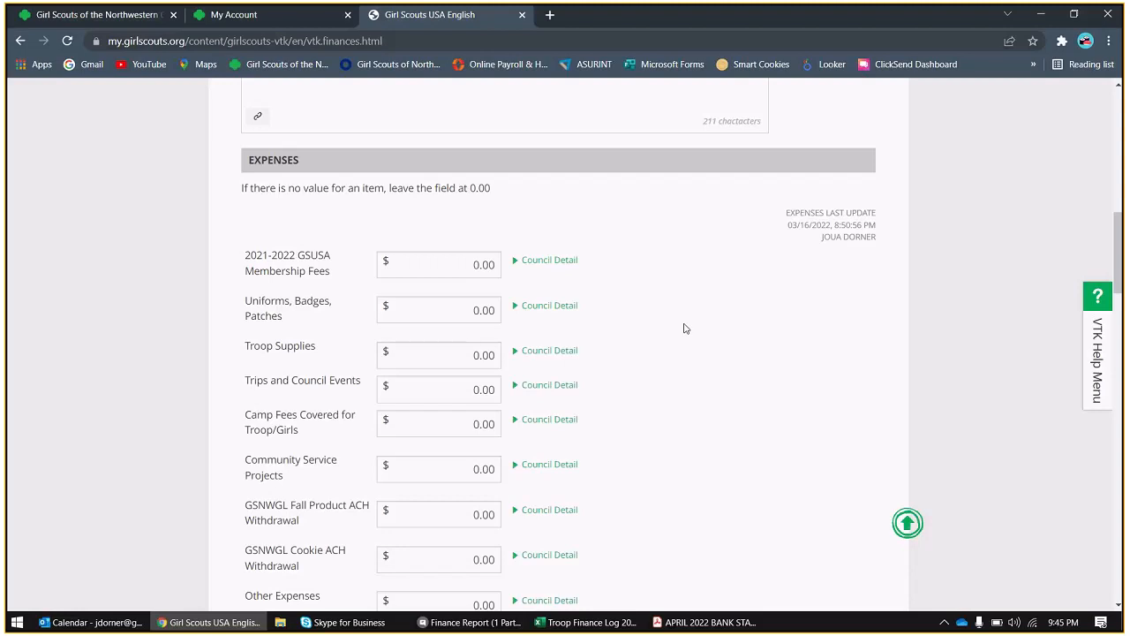
pyautogui.scroll(-3)
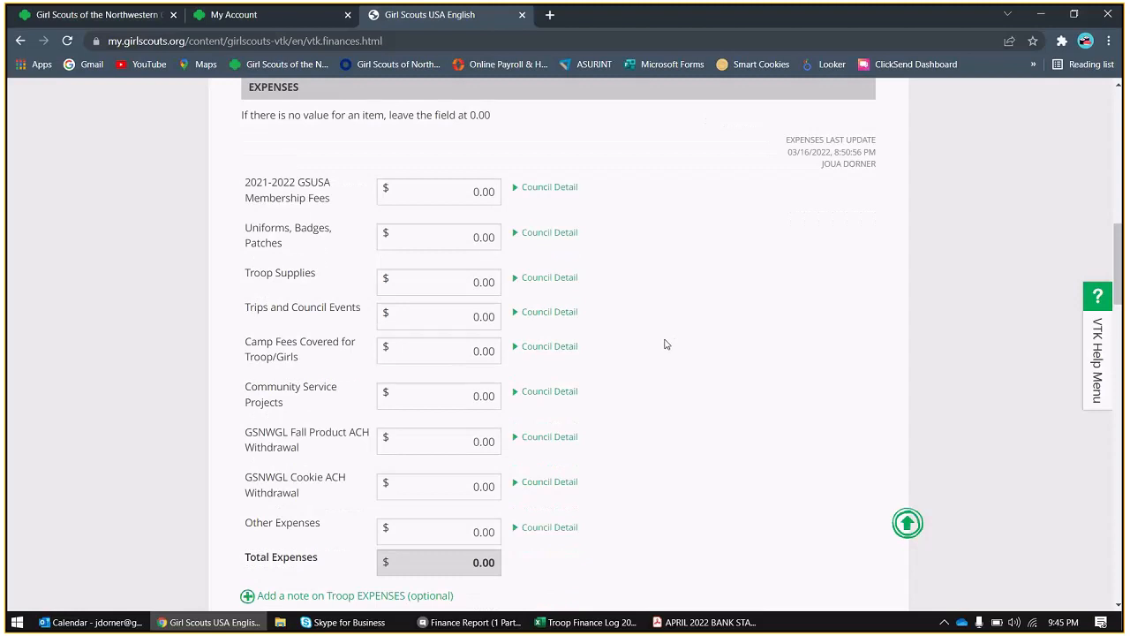
pyautogui.moveTo(724, 369)
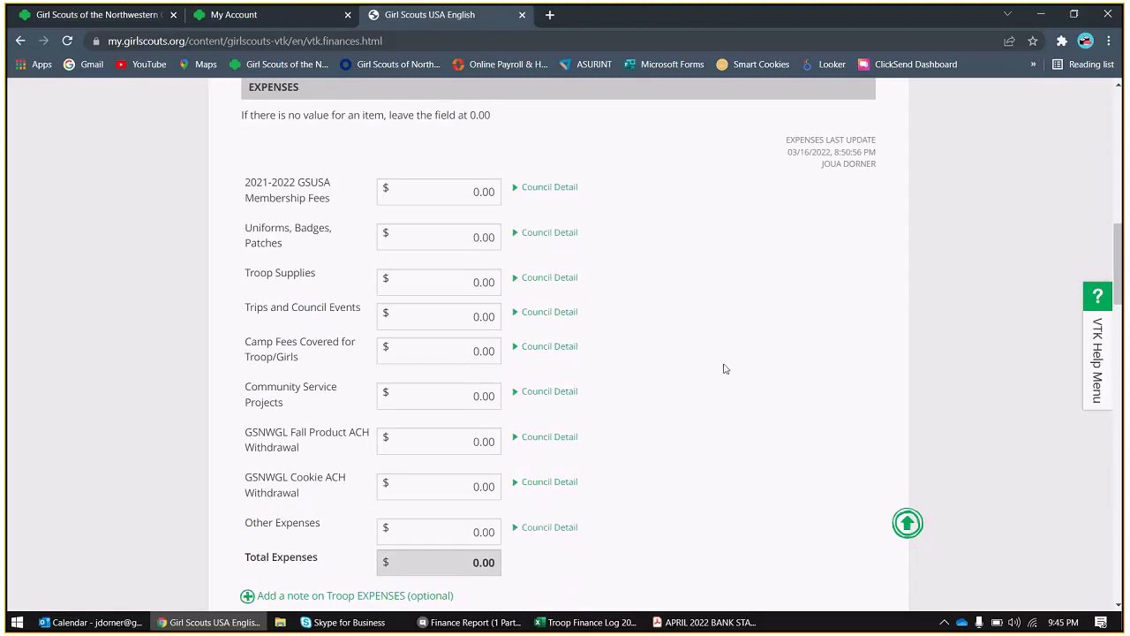
pyautogui.scroll(-3)
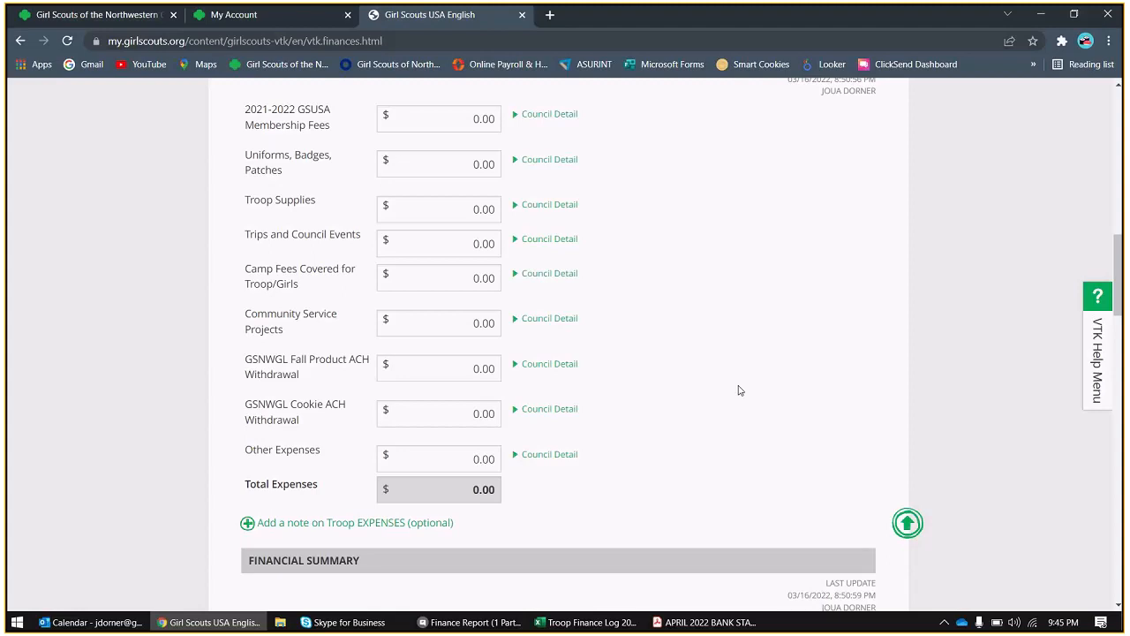
pyautogui.scroll(3)
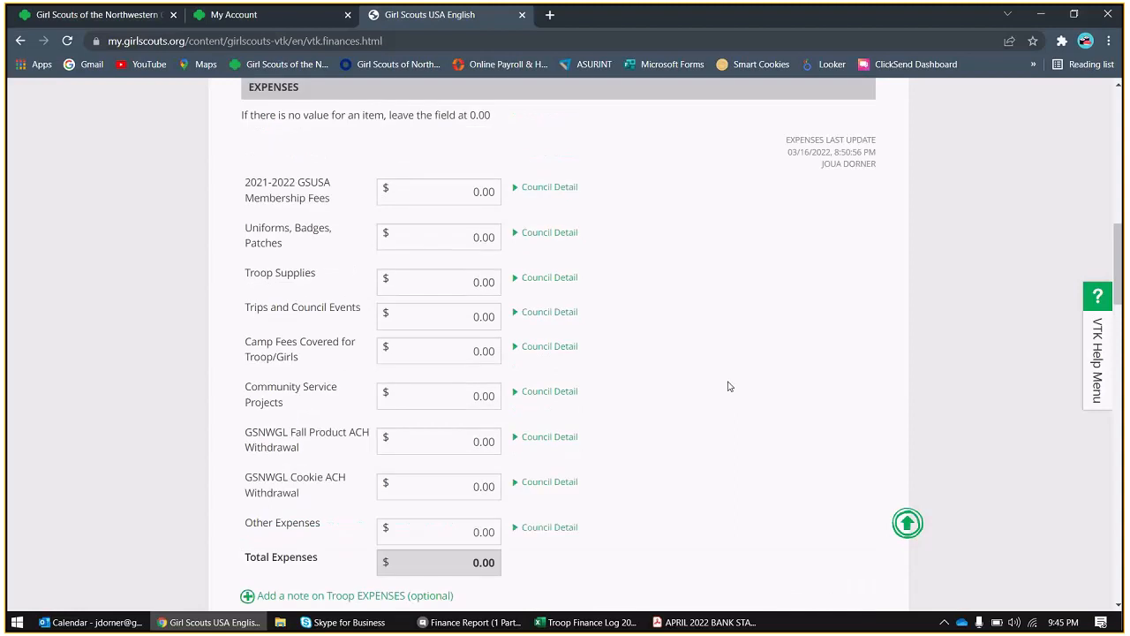
pyautogui.moveTo(645, 565)
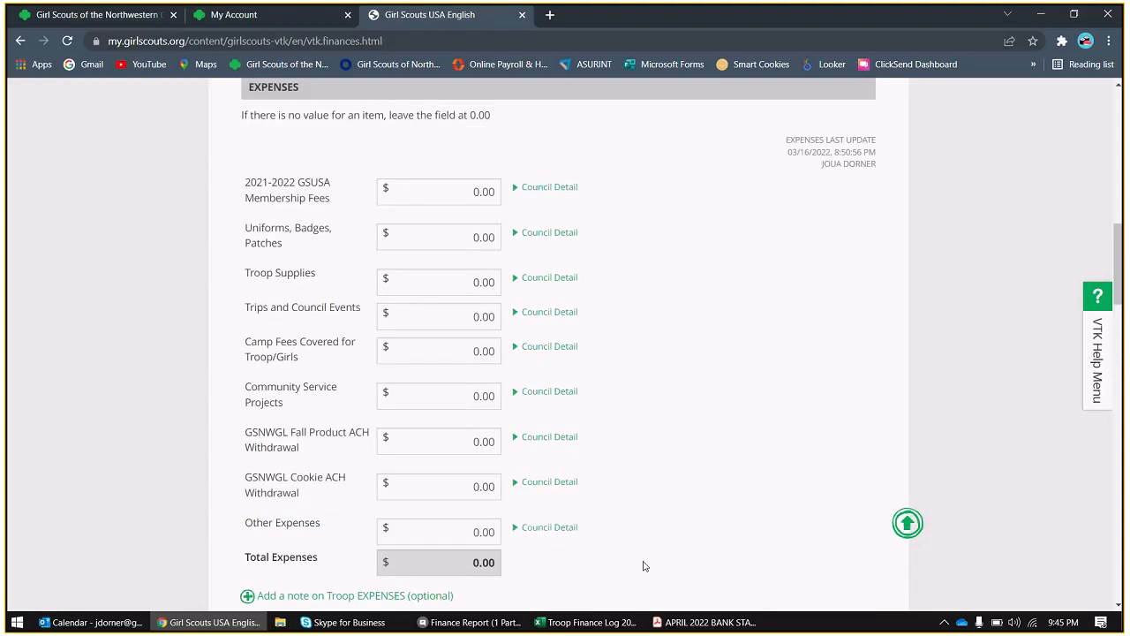
pyautogui.moveTo(586, 621)
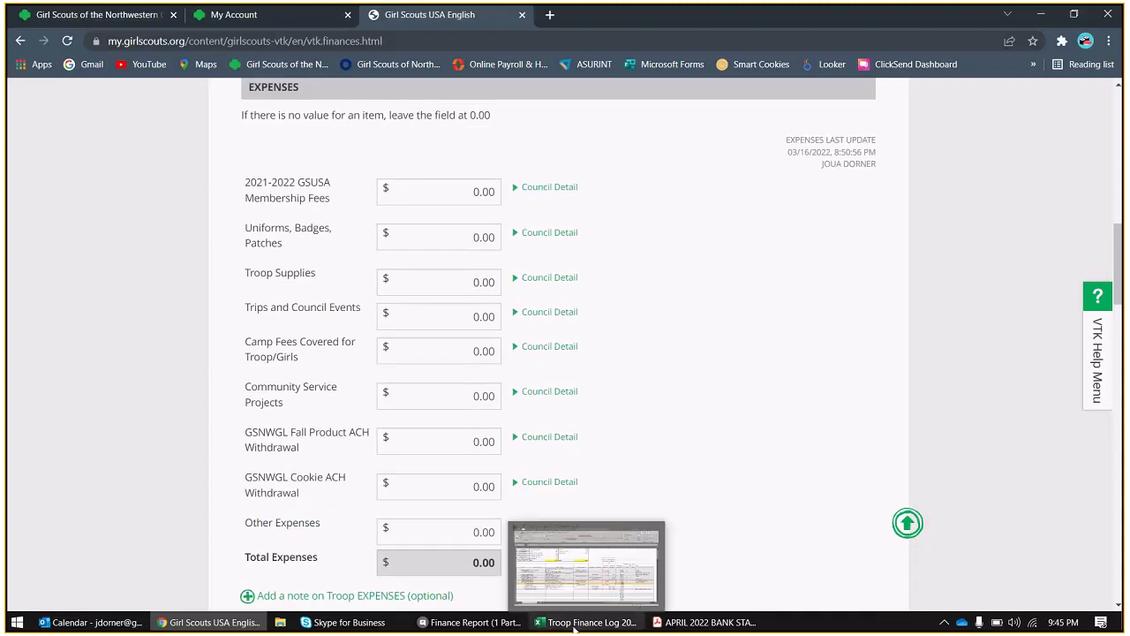
# - Check the finance log's expenses: Membership Fees ($25.00) as the only expense
pyautogui.click(586, 622)
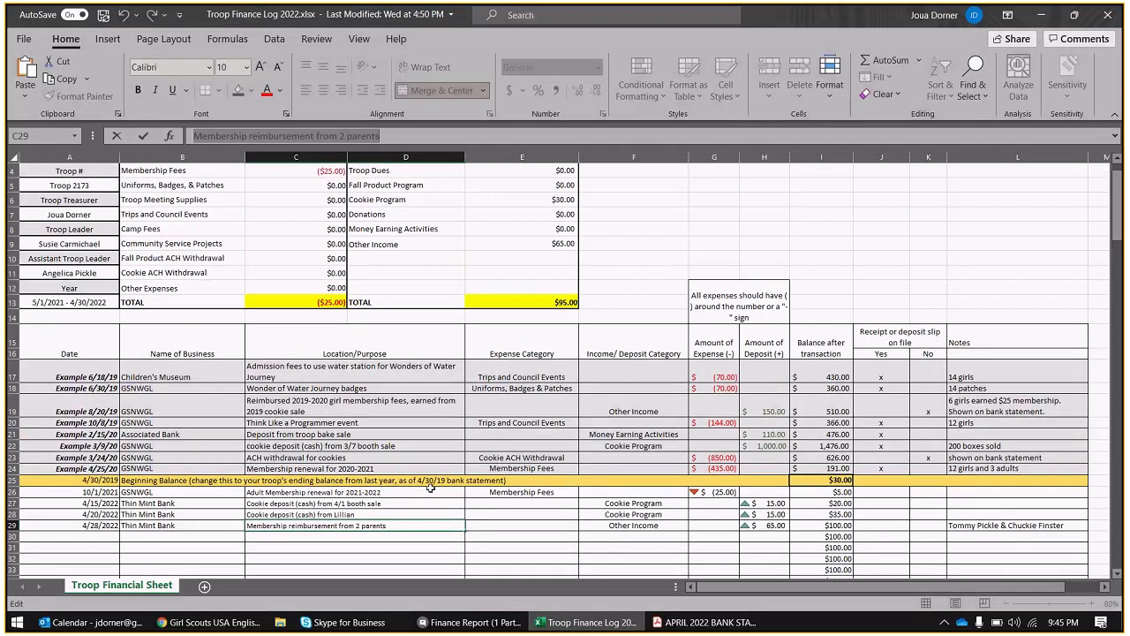
pyautogui.scroll(3)
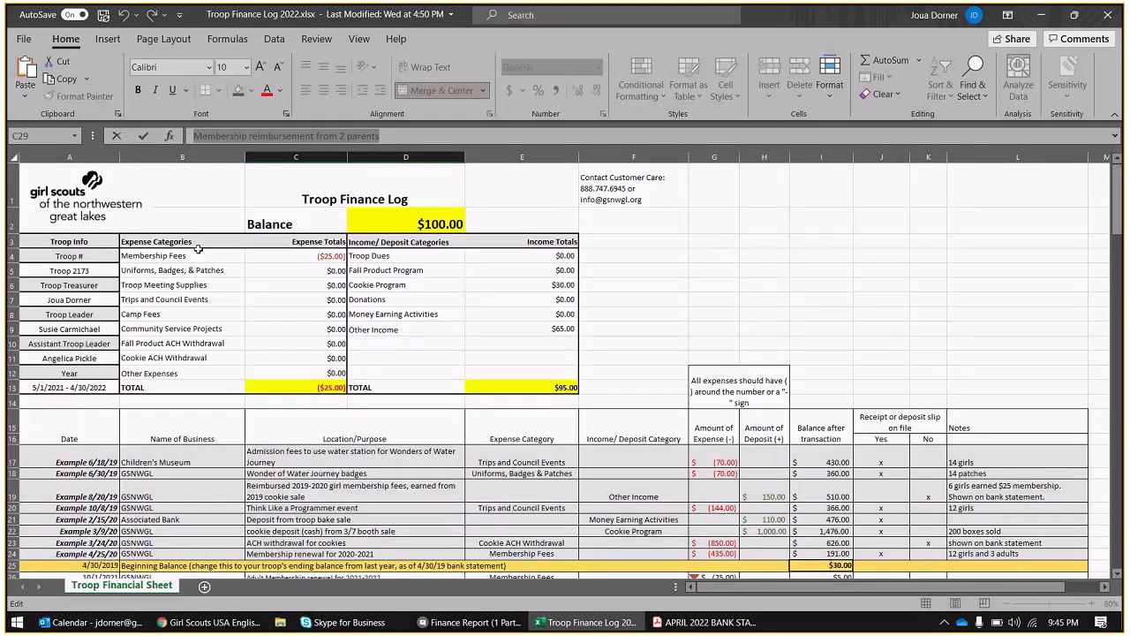
pyautogui.click(296, 342)
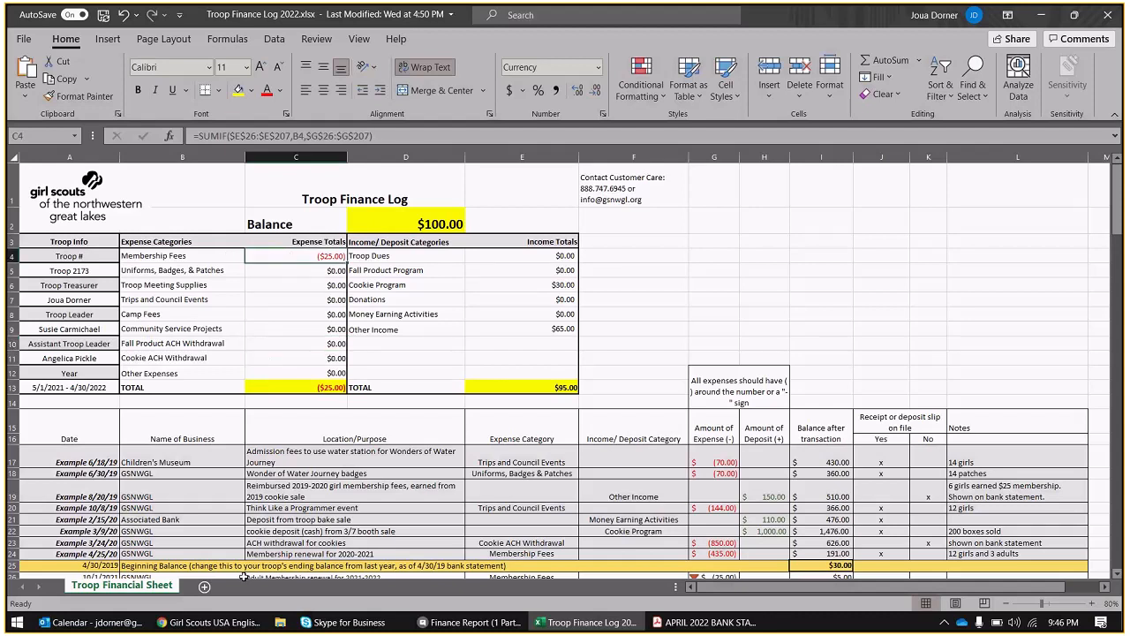
# - Record 25.00 GSUSA membership fees, giving 25.00 expenses and a 70.00 ending balance
pyautogui.click(208, 621)
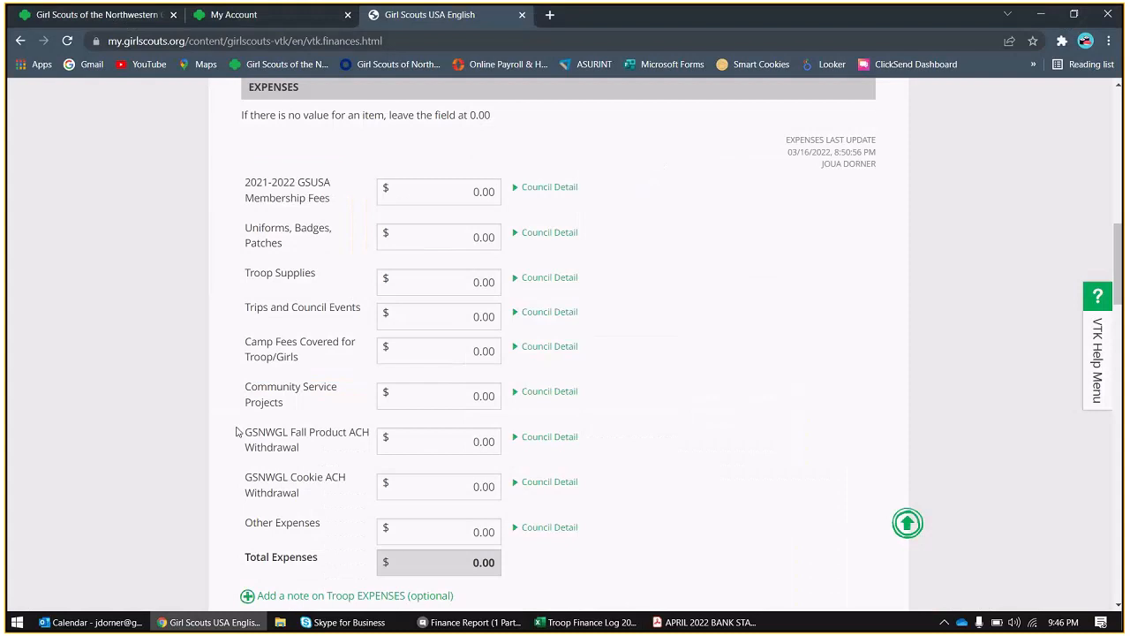
pyautogui.click(438, 190)
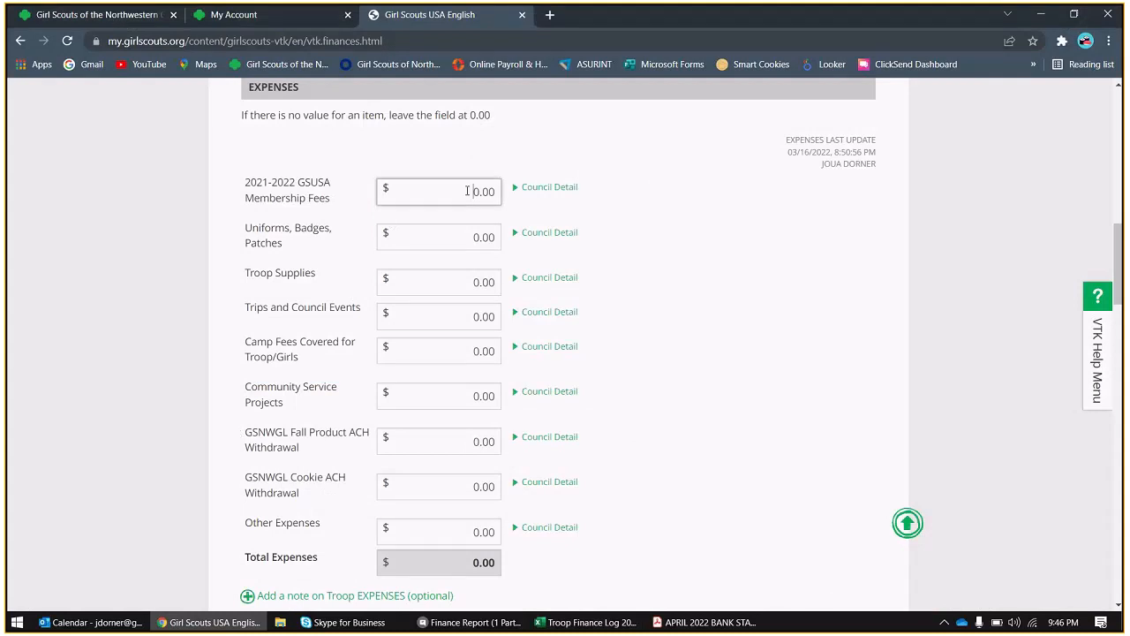
pyautogui.write('0.25')
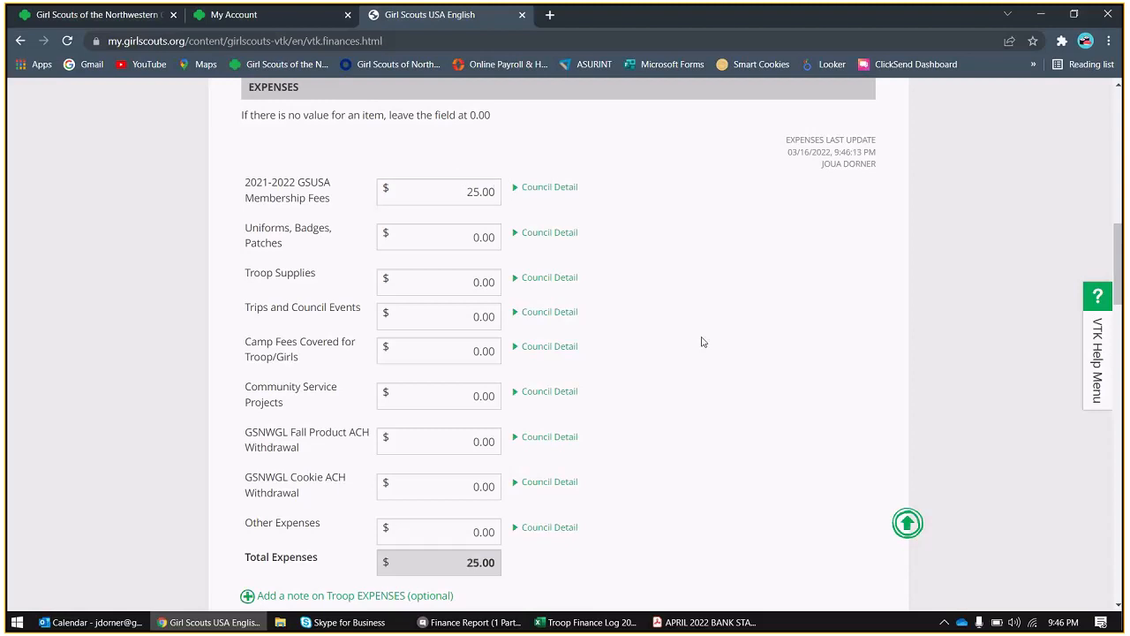
pyautogui.scroll(-3)
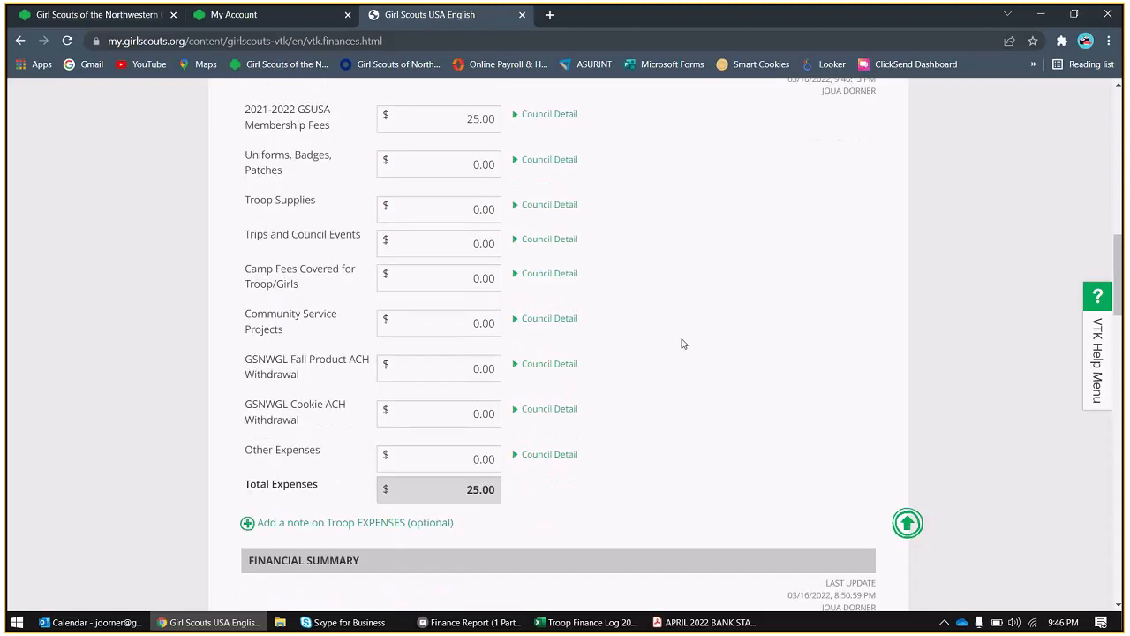
pyautogui.moveTo(457, 318)
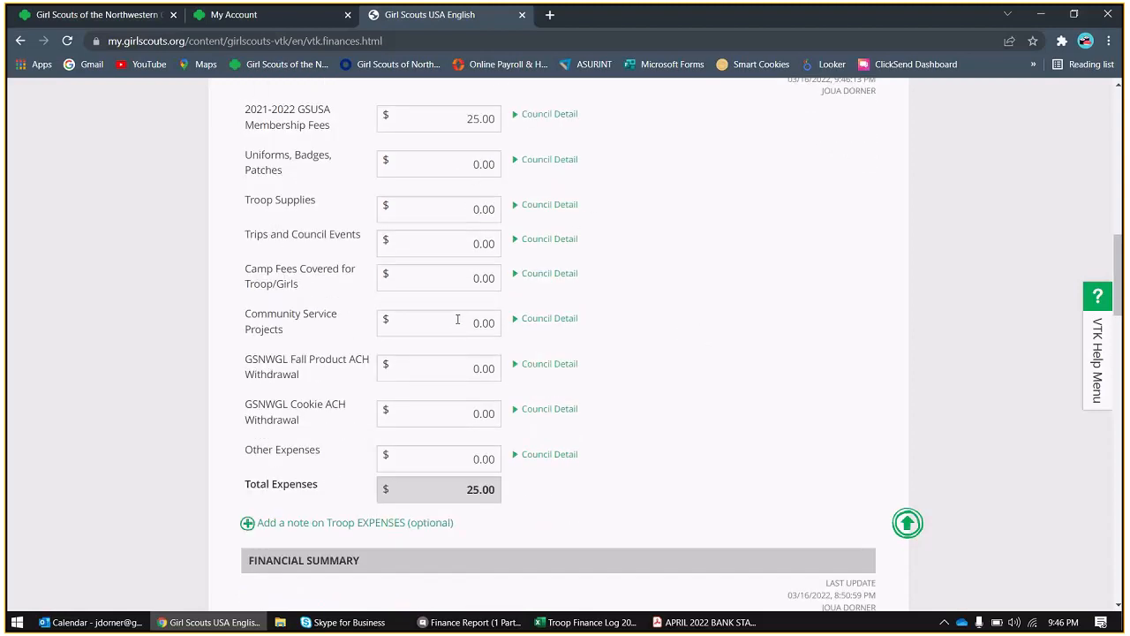
pyautogui.moveTo(450, 244)
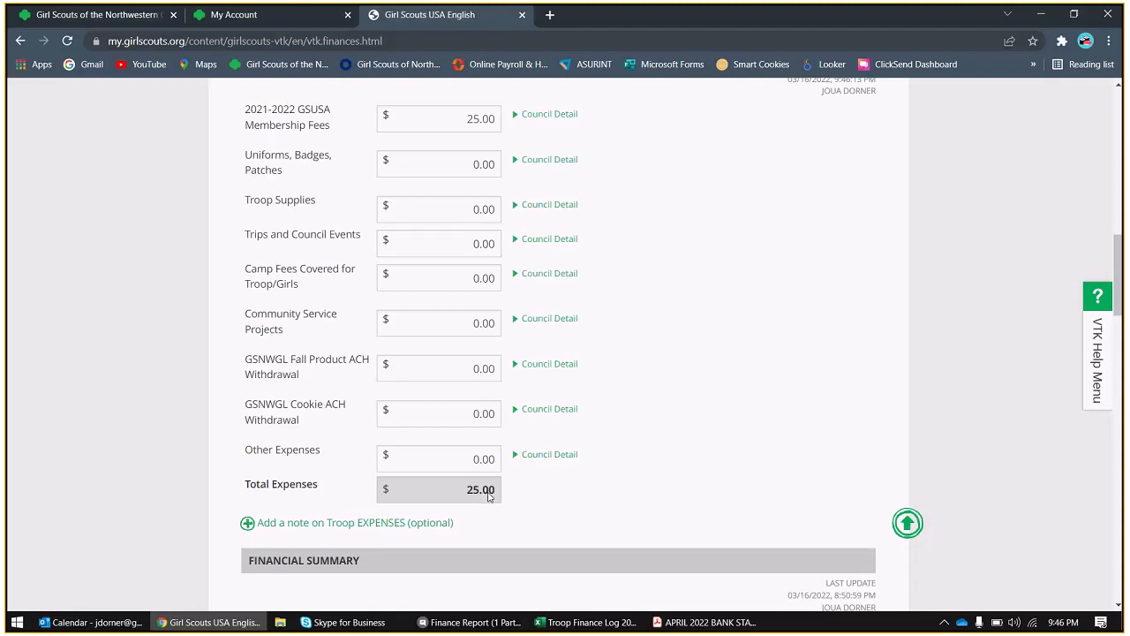
pyautogui.moveTo(614, 450)
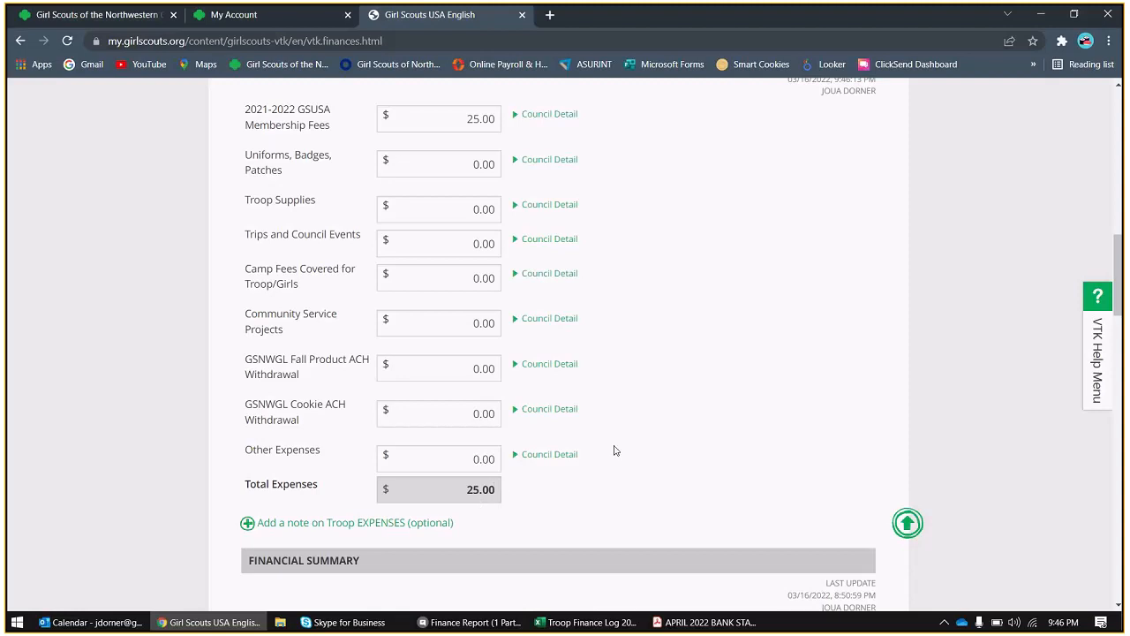
pyautogui.scroll(-3)
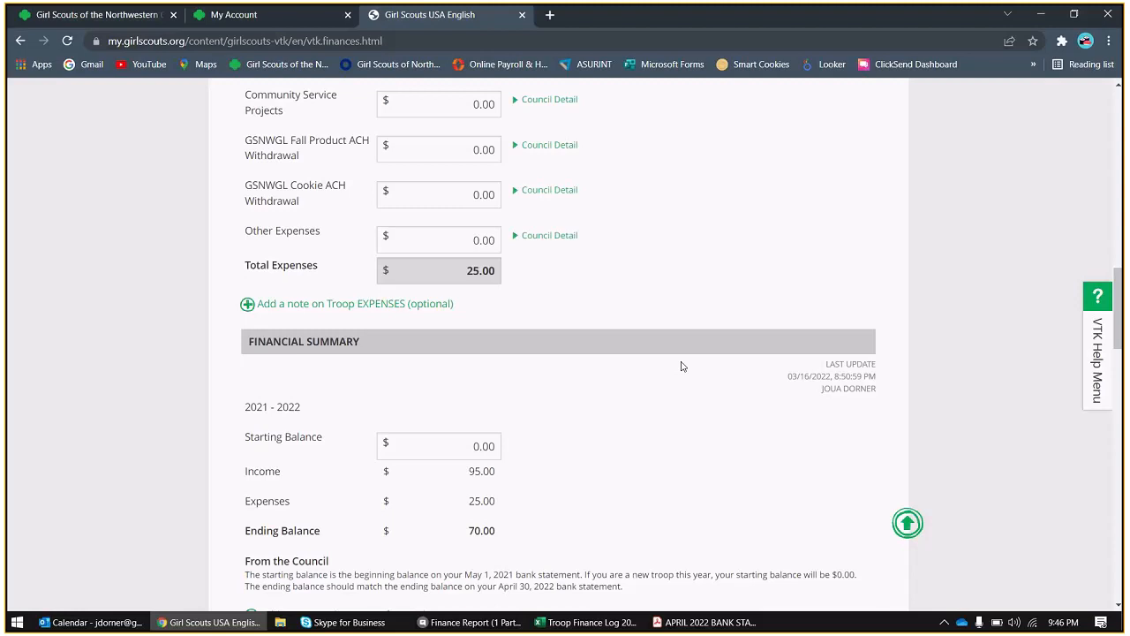
pyautogui.moveTo(657, 385)
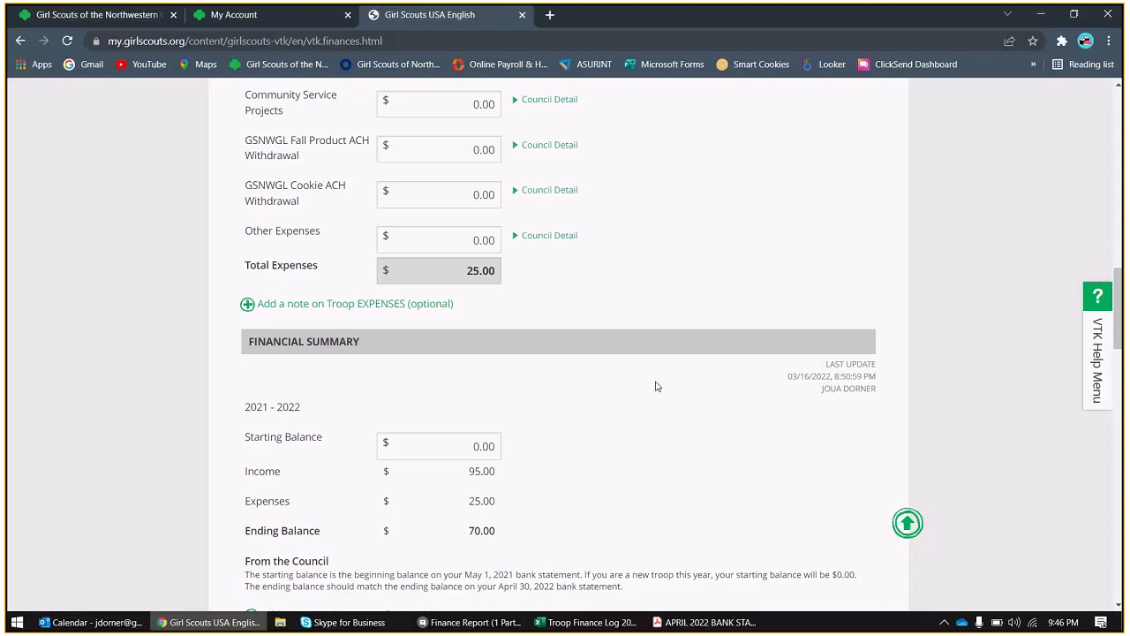
pyautogui.moveTo(633, 542)
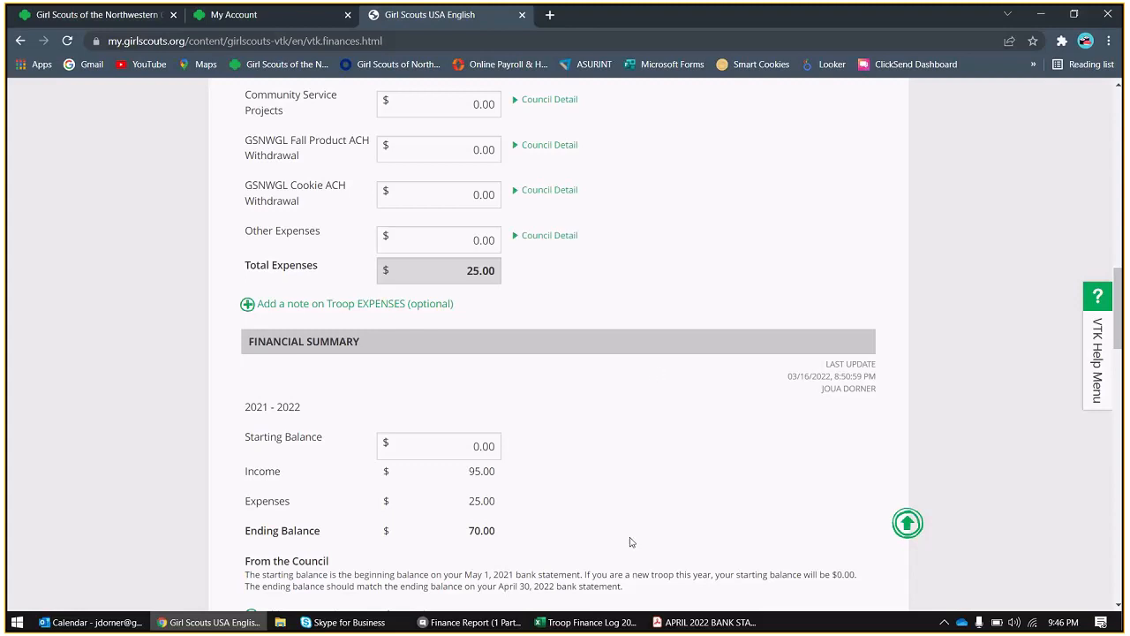
pyautogui.scroll(-3)
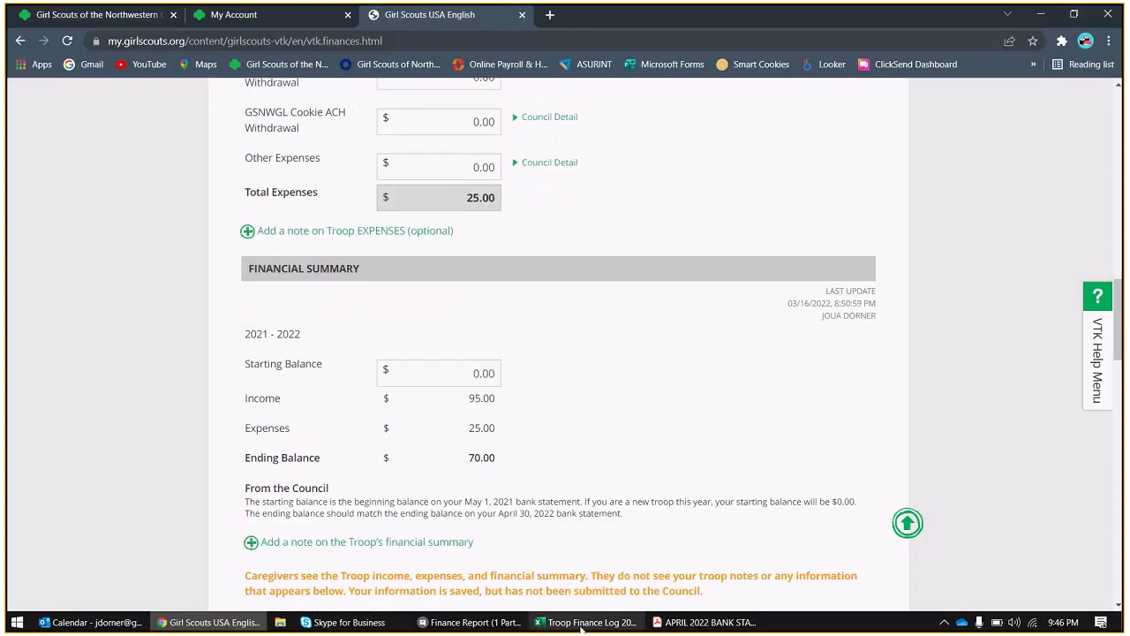
# - Check the $30.00 beginning balance in the Troop Finance Log
pyautogui.click(586, 622)
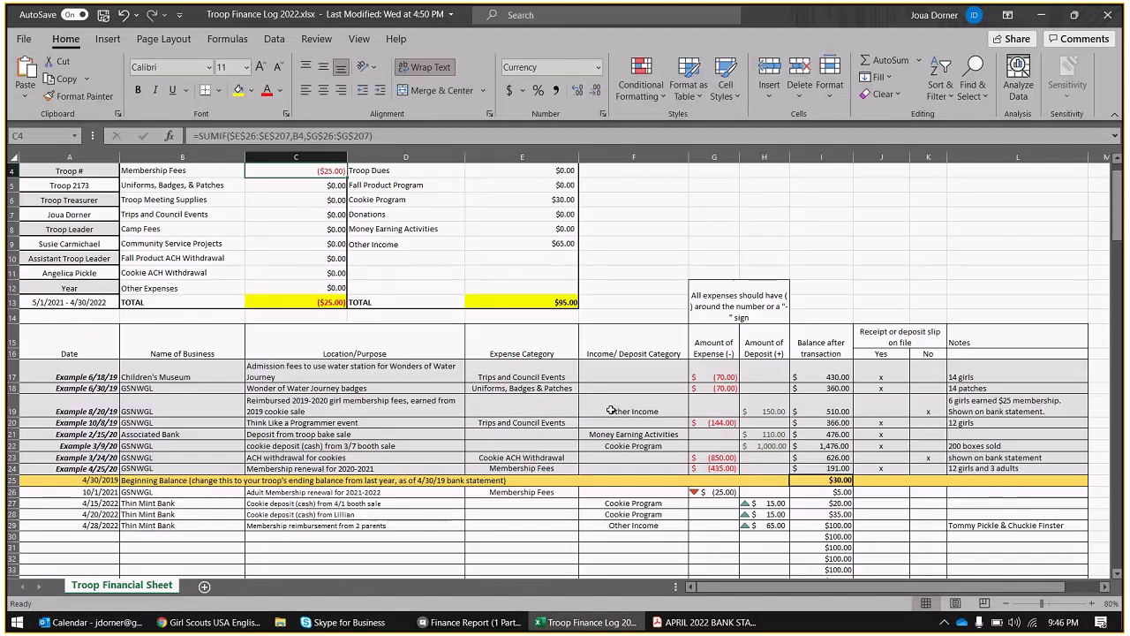
pyautogui.scroll(-3)
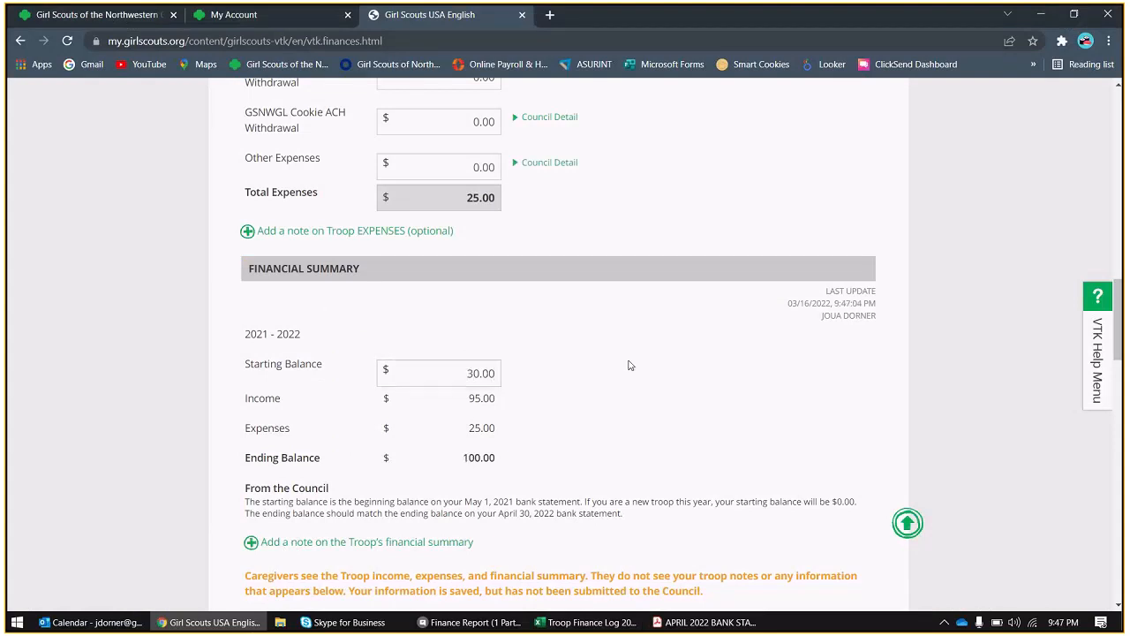
# - With starting balance 30.00 and ending balance 100.00, reach the report's Submit section
pyautogui.scroll(-3)
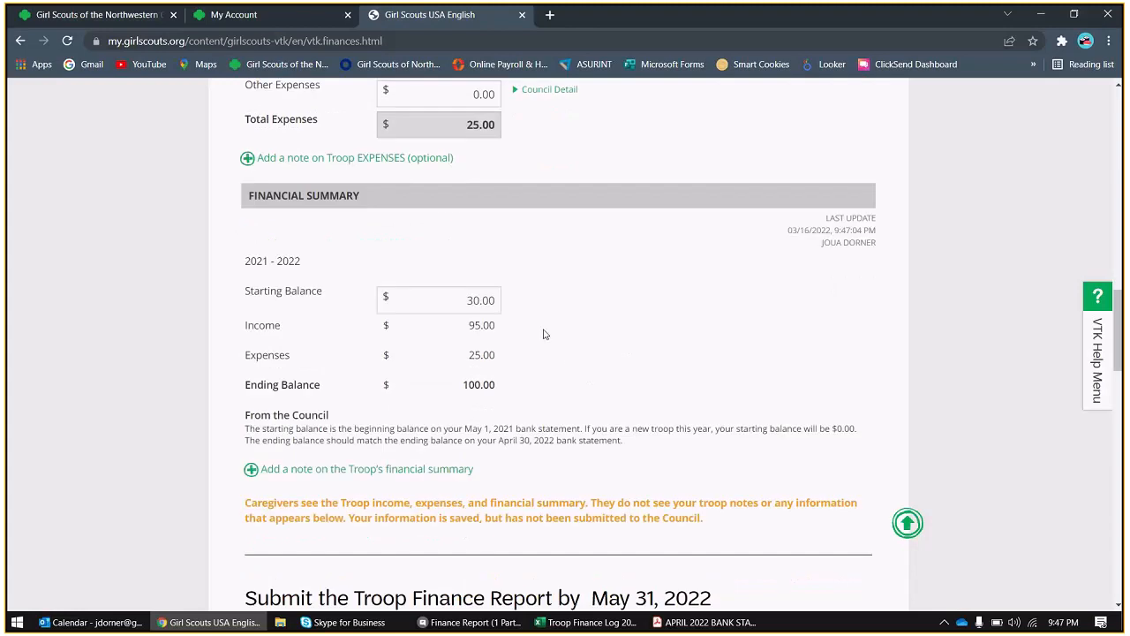
pyautogui.moveTo(484, 286)
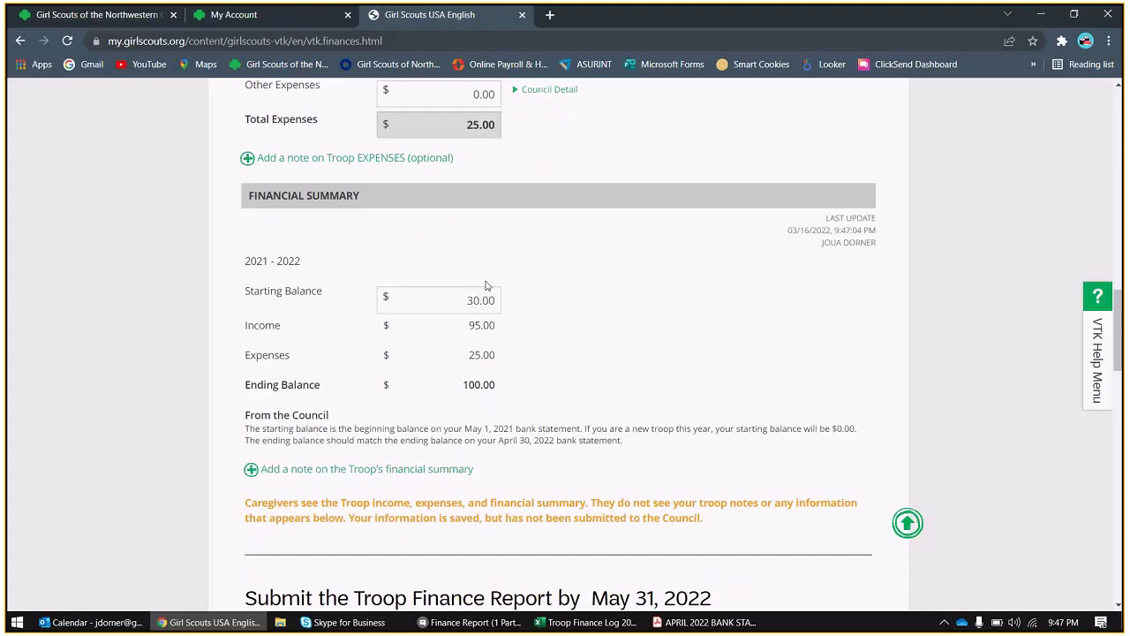
pyautogui.moveTo(495, 353)
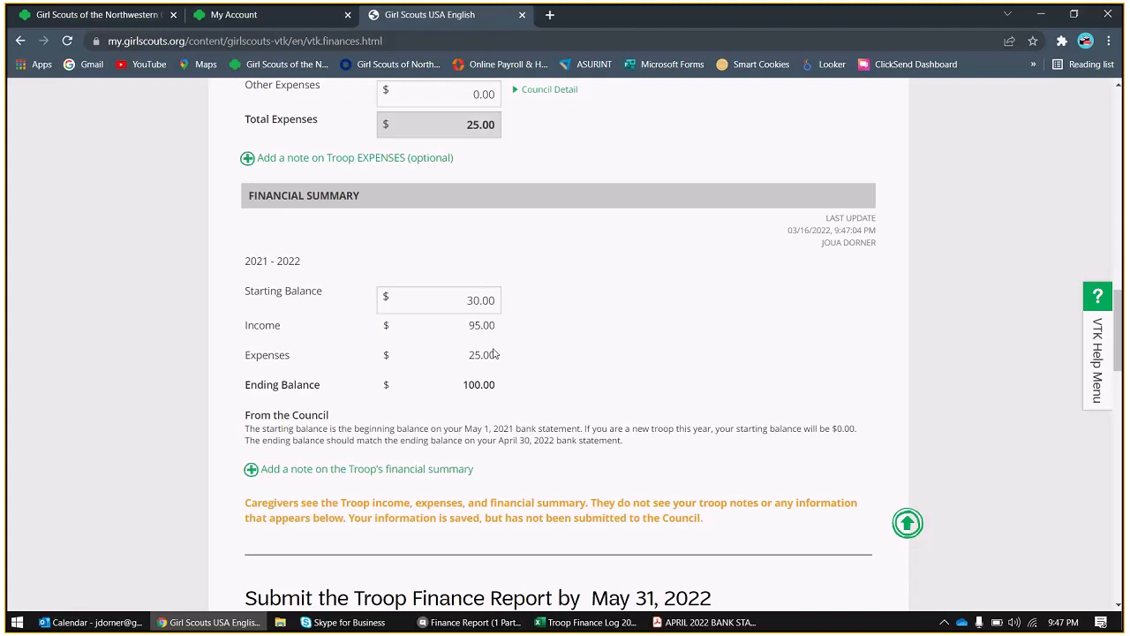
pyautogui.moveTo(480, 369)
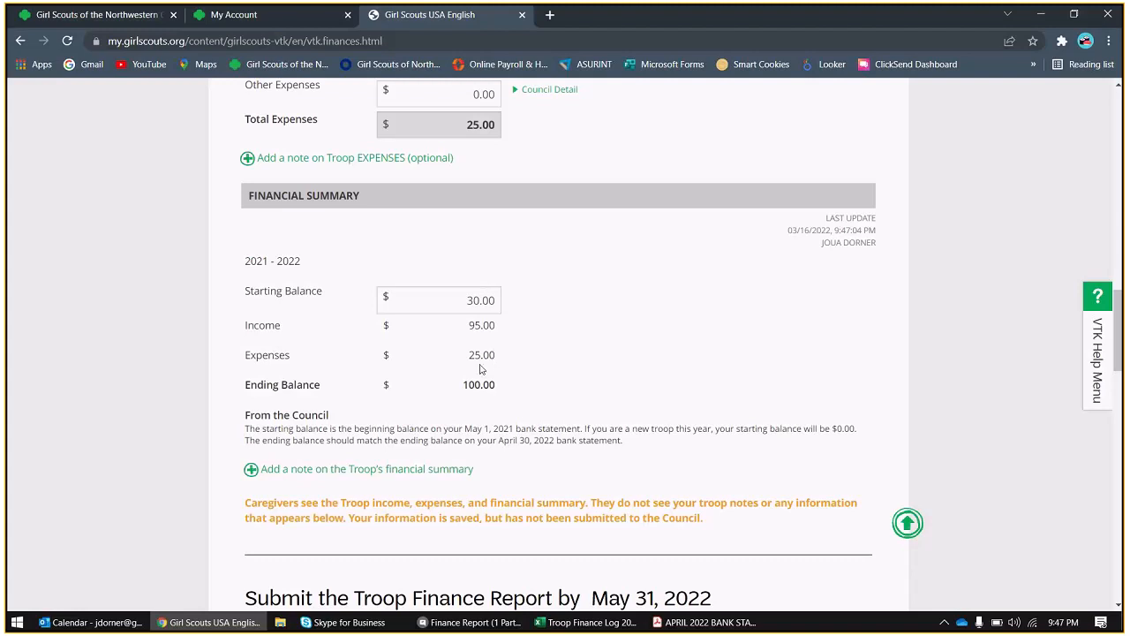
pyautogui.moveTo(510, 394)
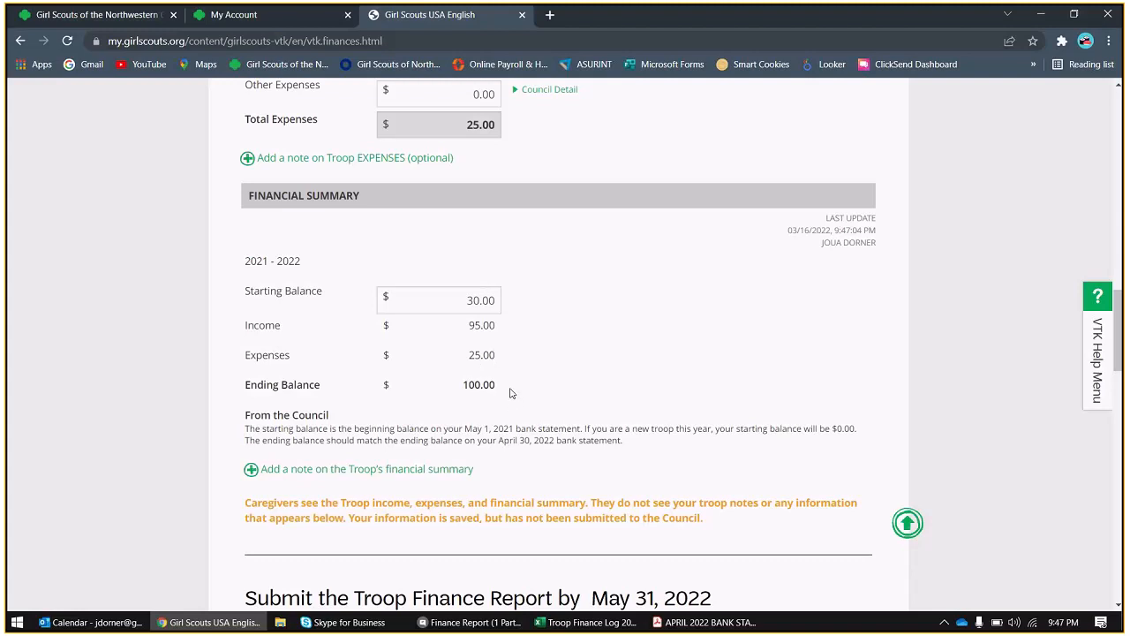
pyautogui.moveTo(482, 421)
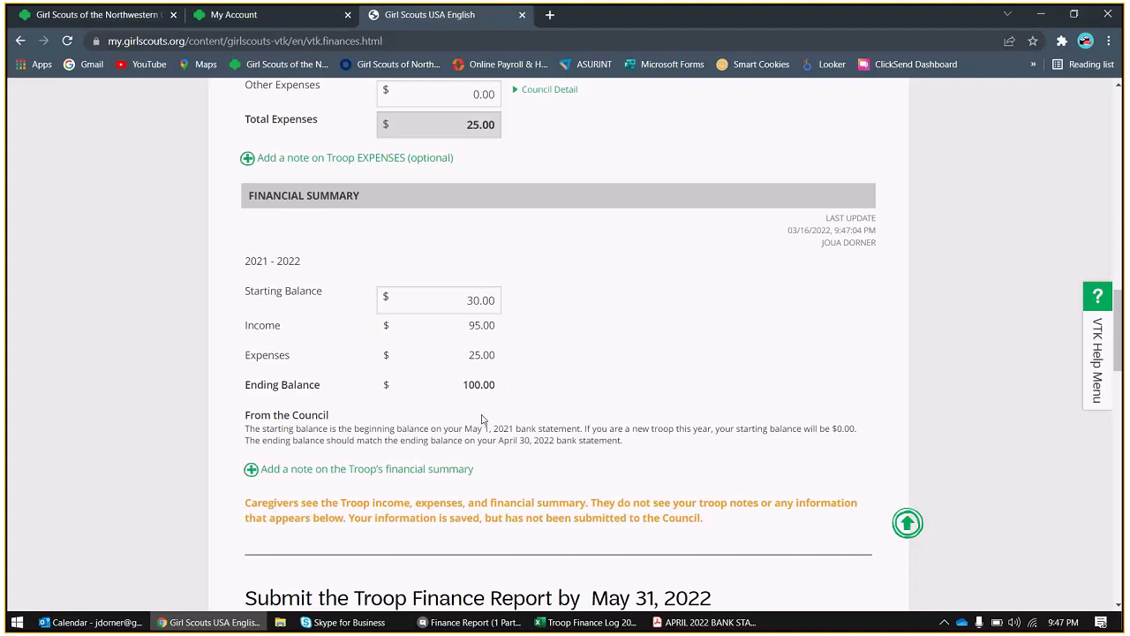
pyautogui.scroll(-3)
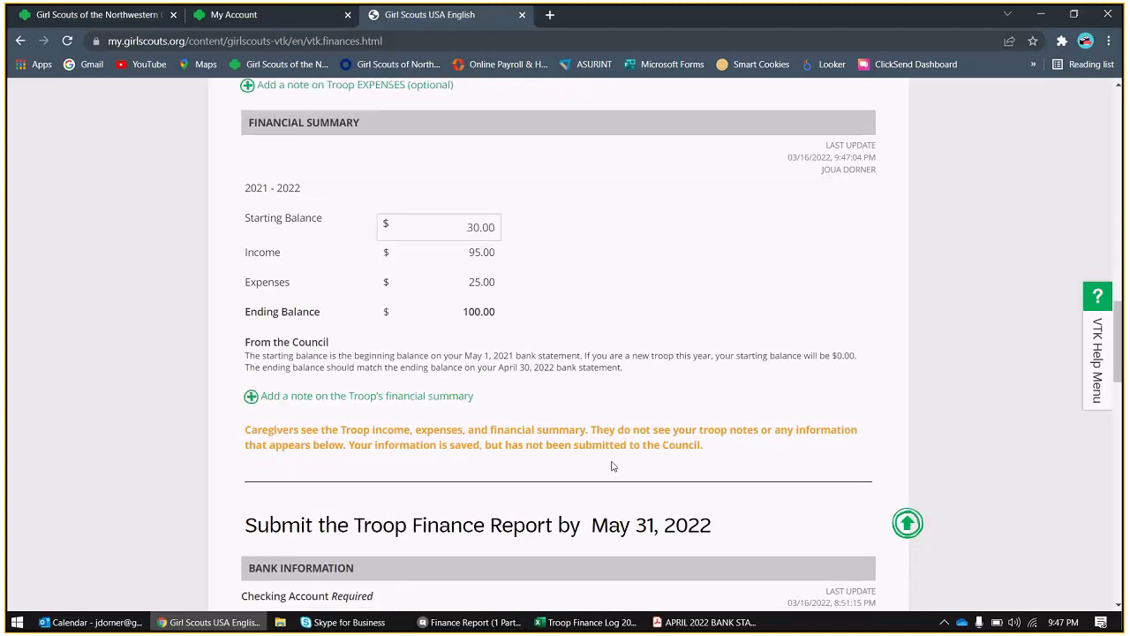
pyautogui.moveTo(468, 345)
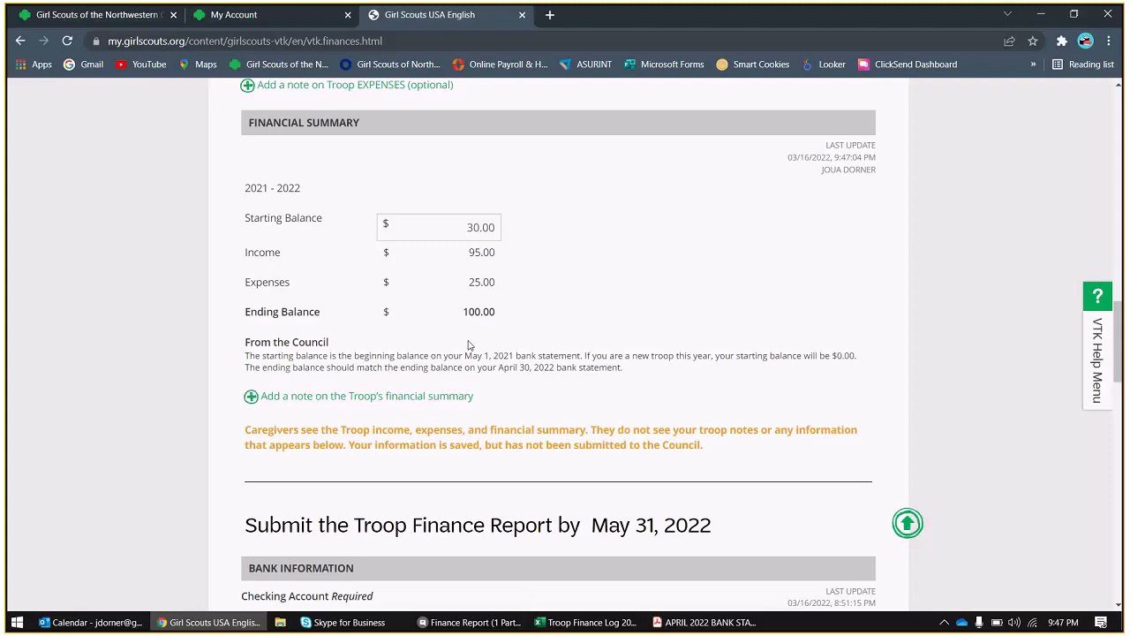
pyautogui.moveTo(646, 611)
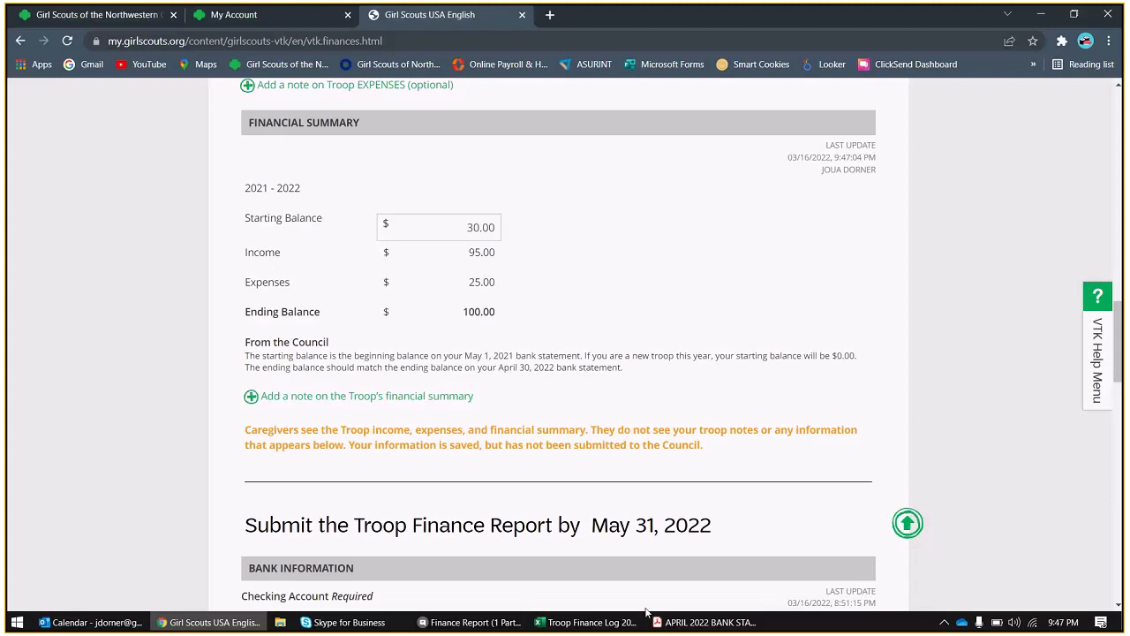
# - Check the April 2022 bank statement's Ending Balance line shows $100.00
pyautogui.click(707, 621)
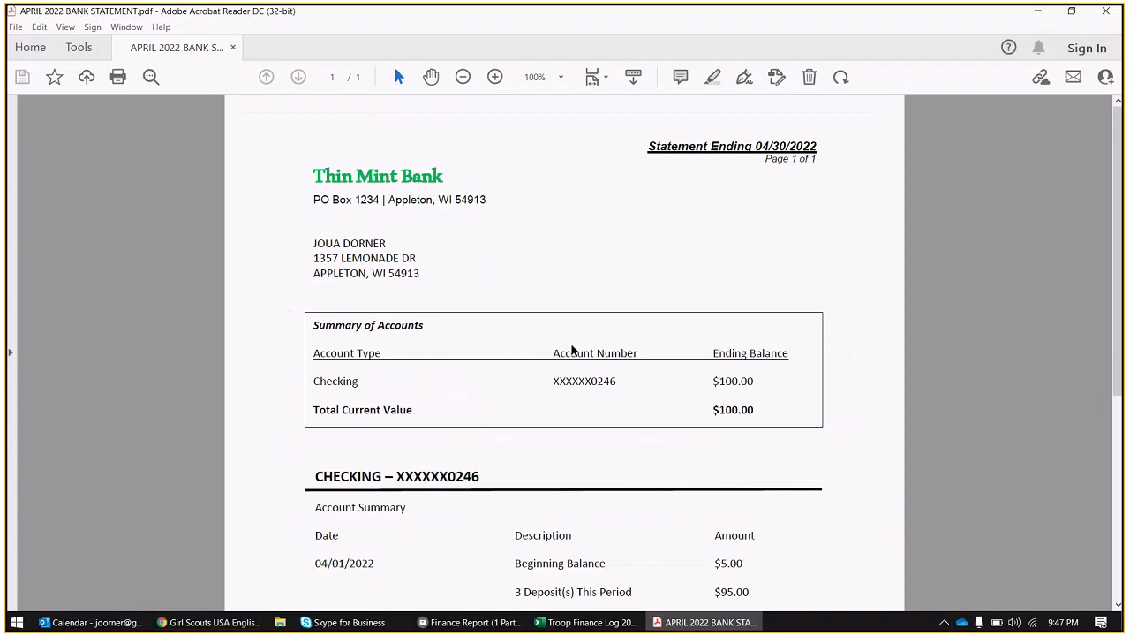
pyautogui.scroll(-3)
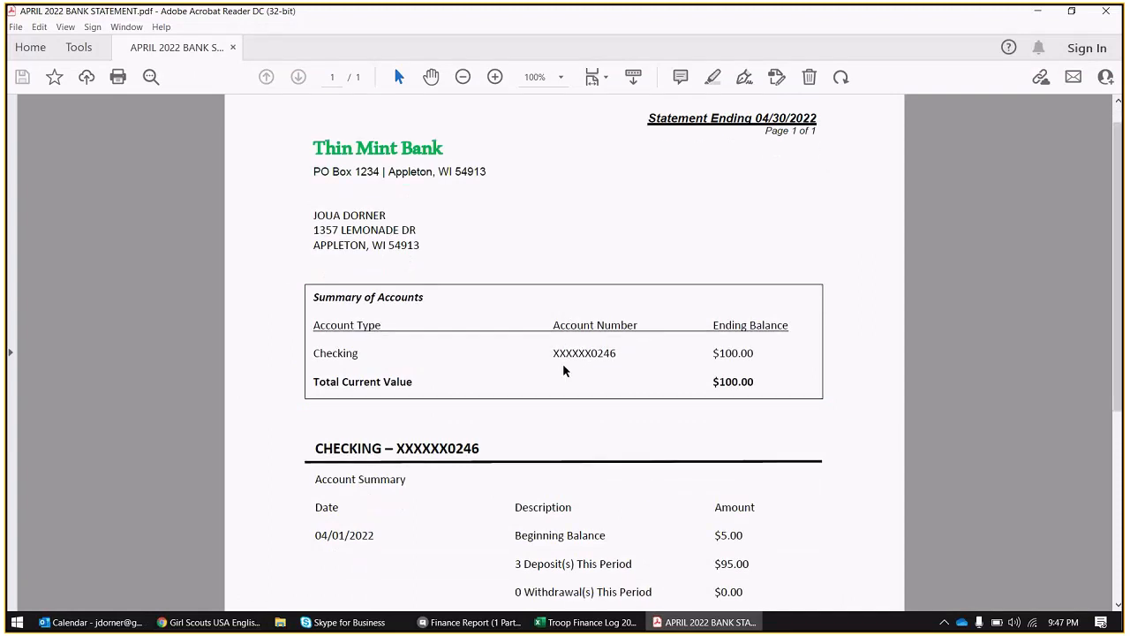
pyautogui.scroll(-3)
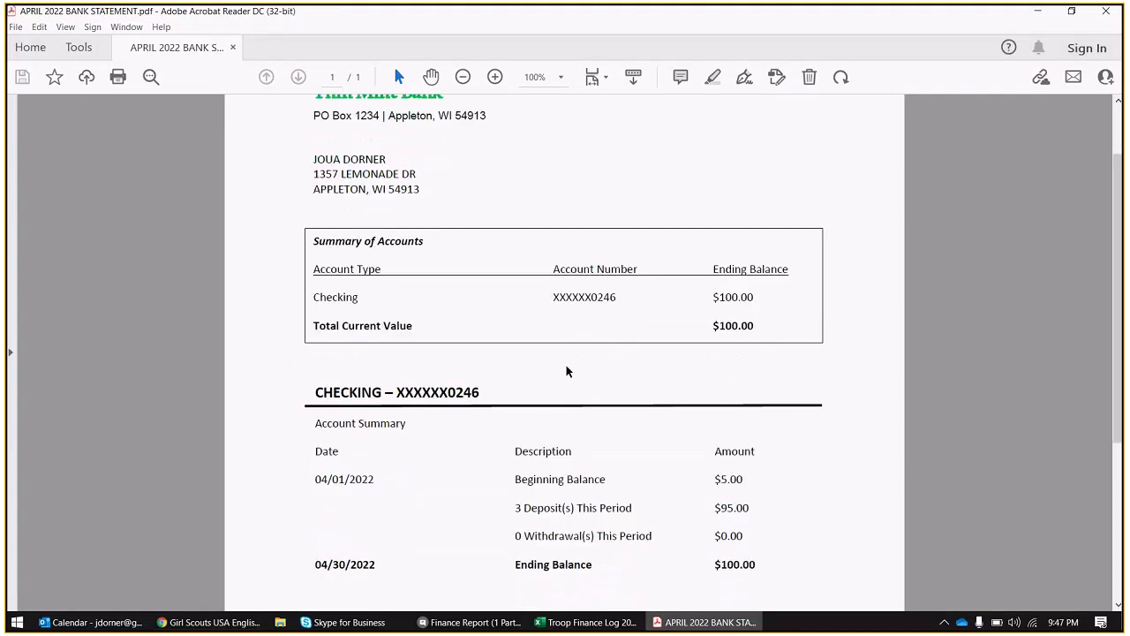
pyautogui.scroll(-3)
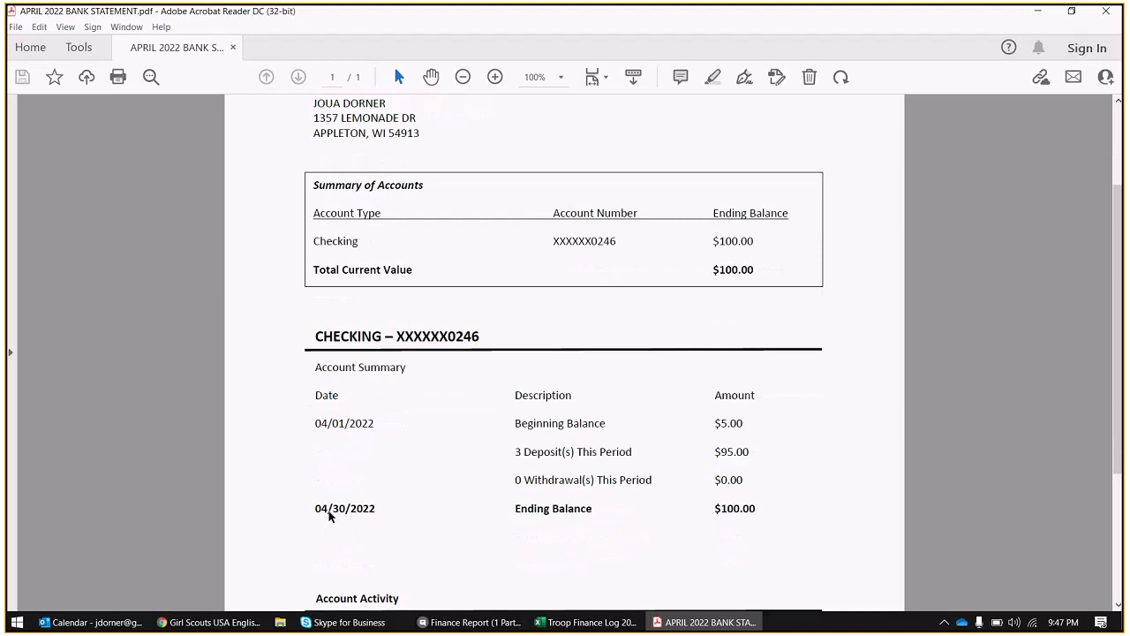
pyautogui.moveTo(724, 516)
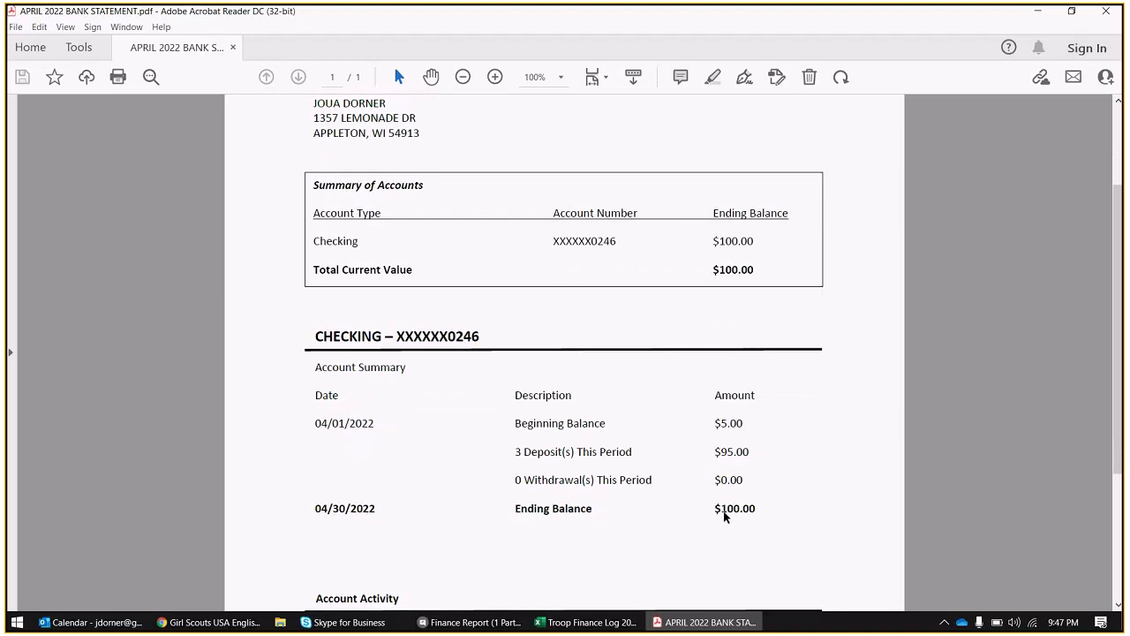
# - Return to the Volunteer Toolkit report's Submit the Troop Finance Report bank information section
pyautogui.click(208, 621)
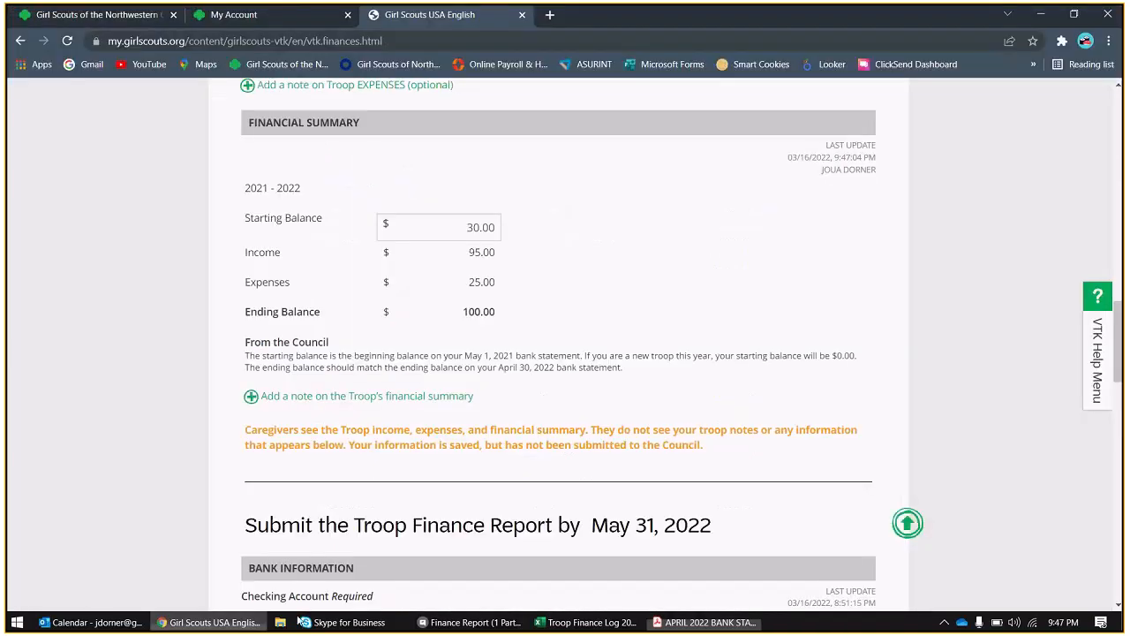
pyautogui.scroll(-3)
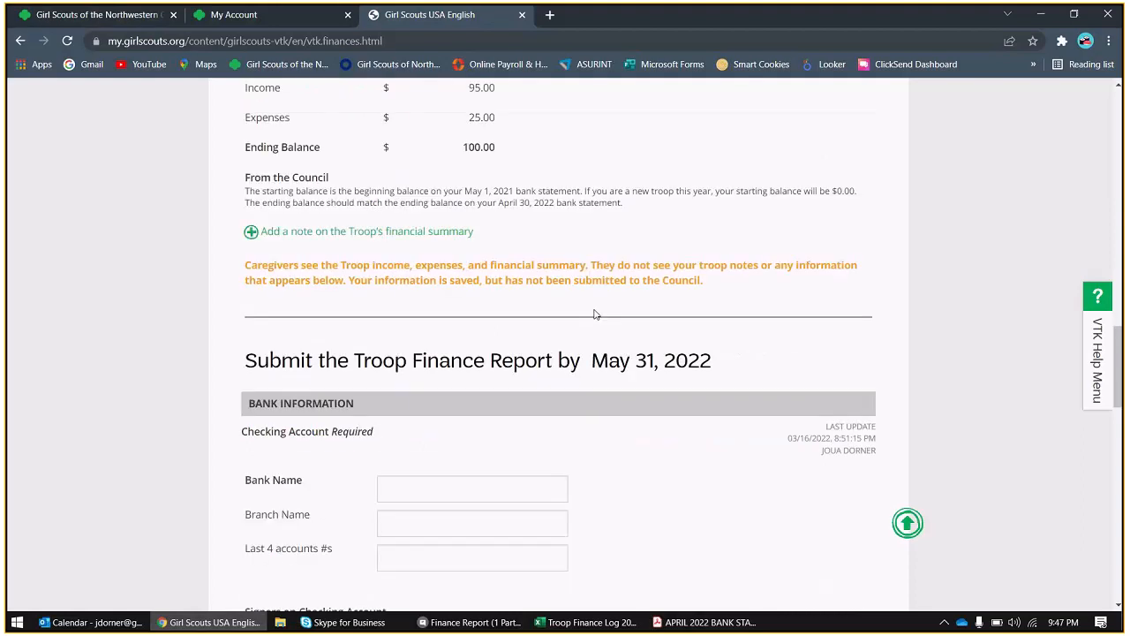
pyautogui.scroll(-3)
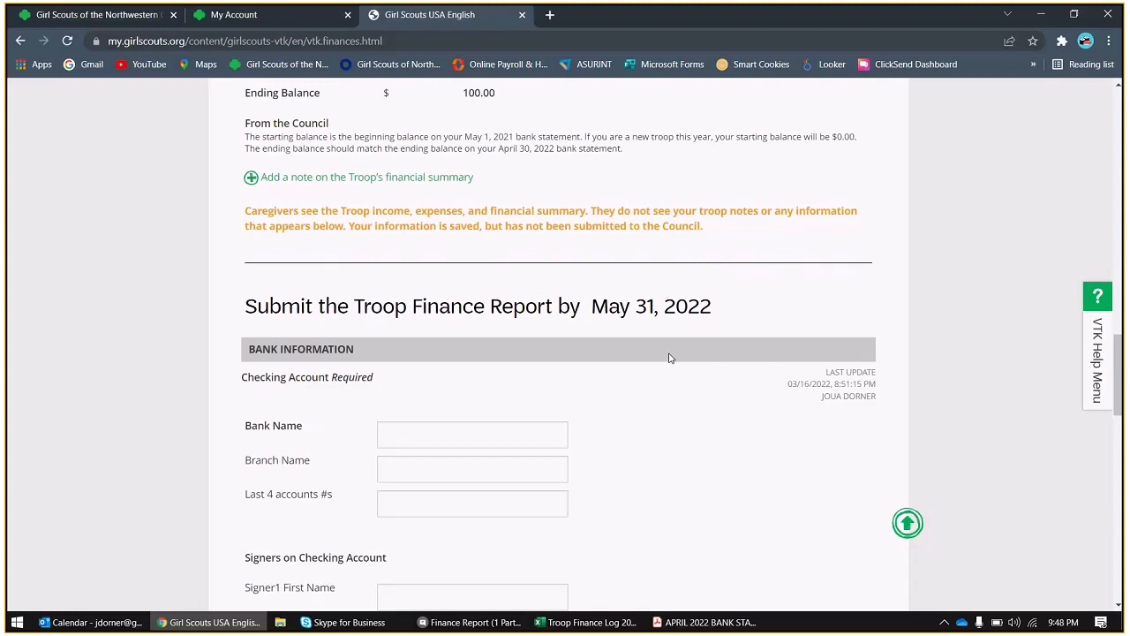
# - Enter Bank Name Thin Mint Bank, Branch Name N/A, and last four account digits 0246
pyautogui.scroll(-3)
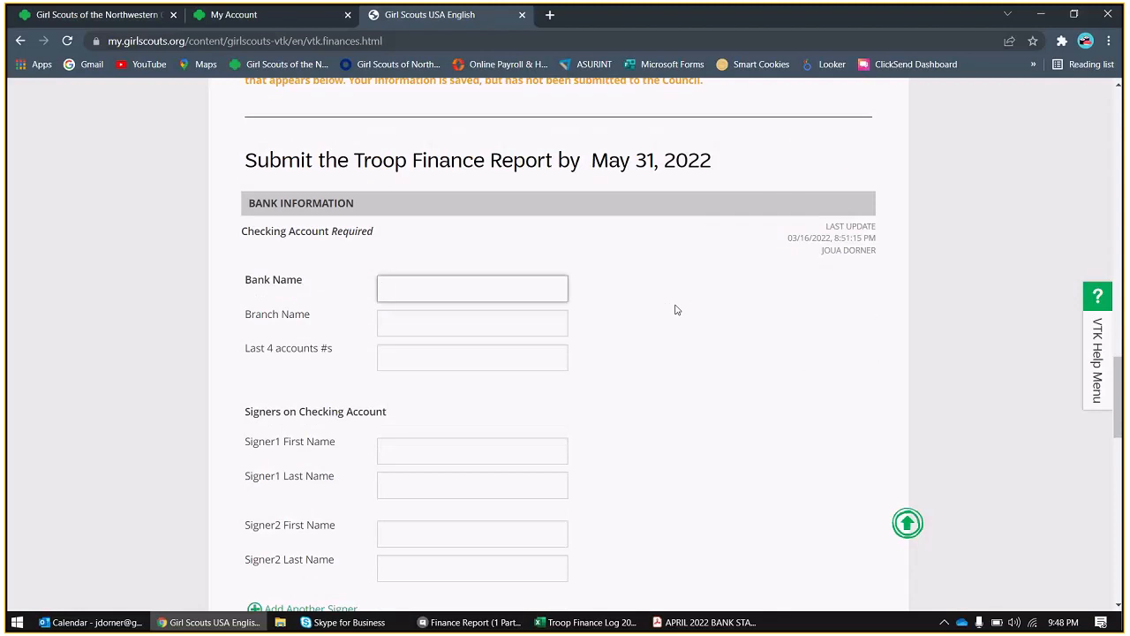
pyautogui.write('Thin Mint')
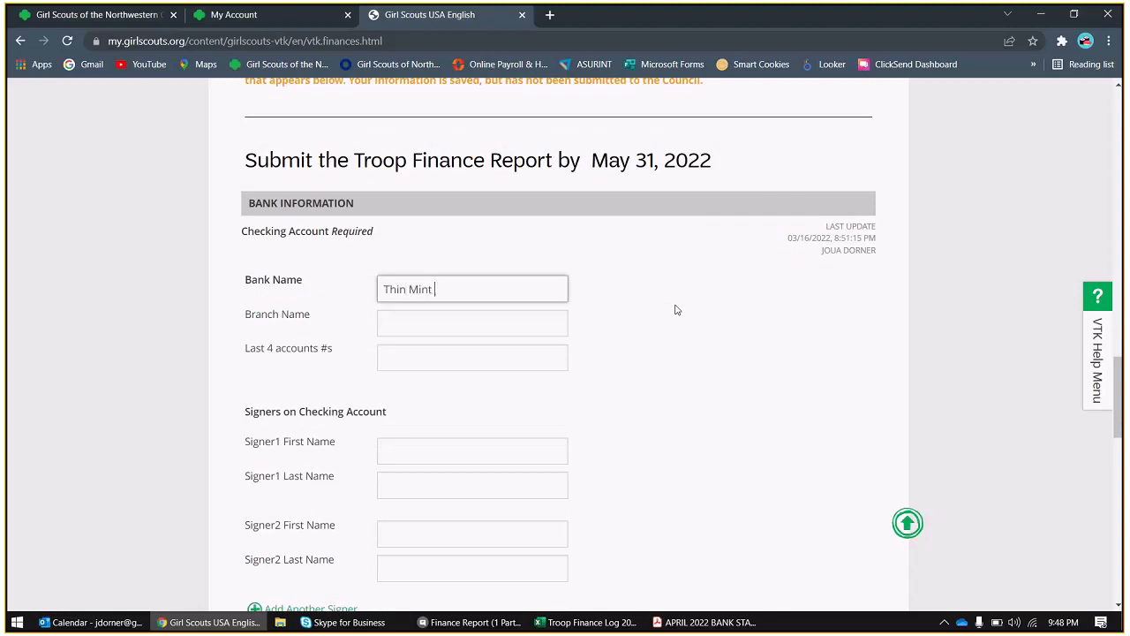
pyautogui.write('Bank')
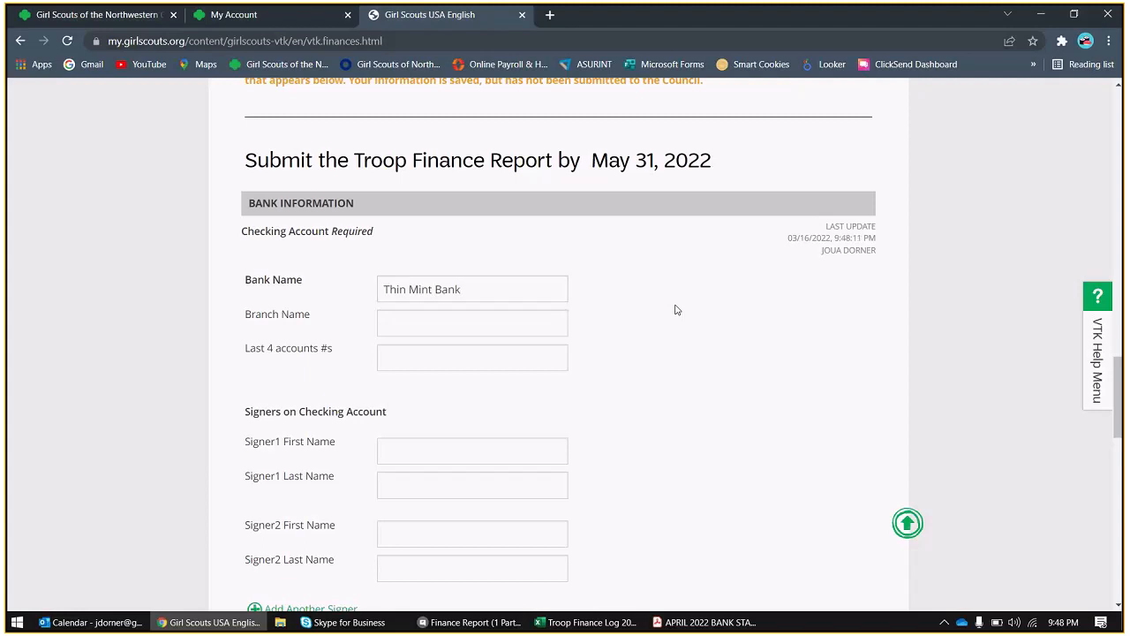
pyautogui.click(473, 322)
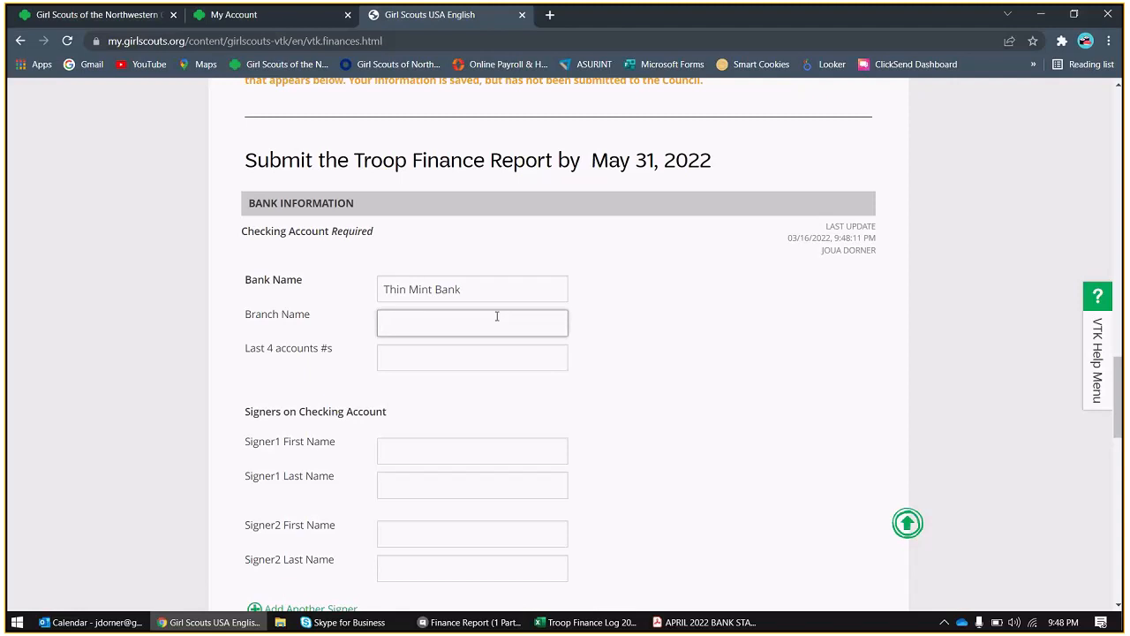
pyautogui.write('N/A')
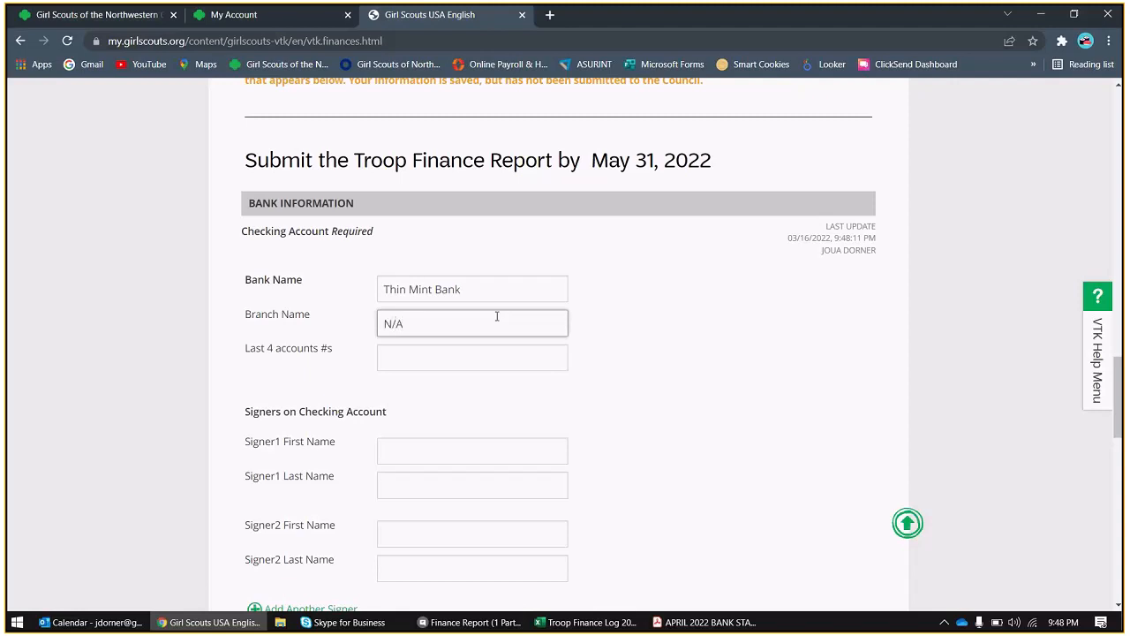
pyautogui.click(473, 356)
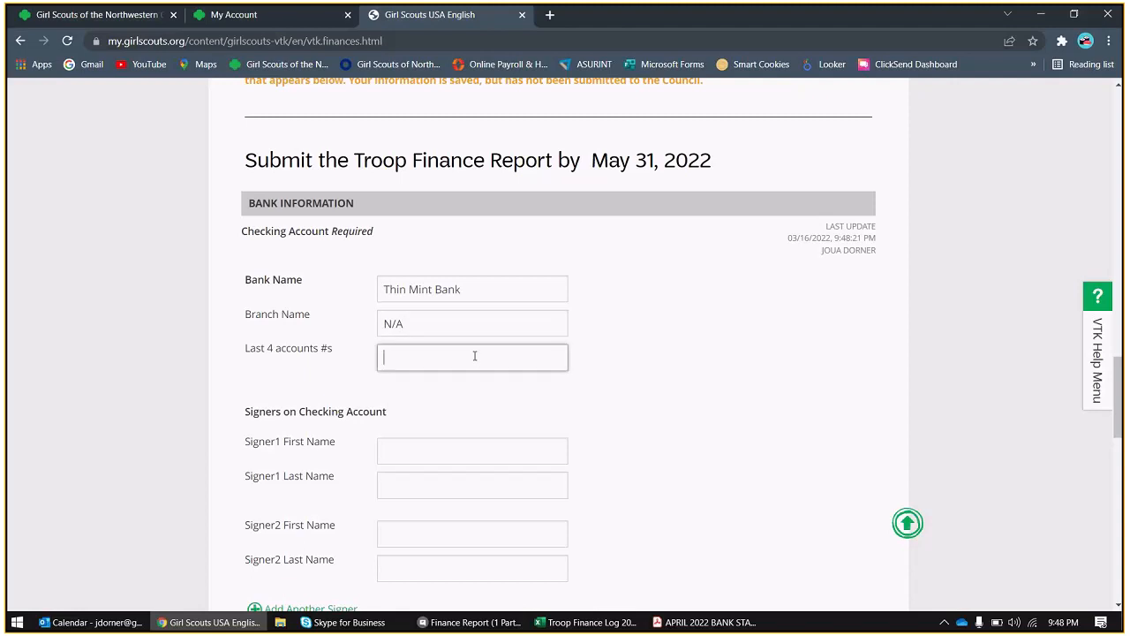
pyautogui.write('0246')
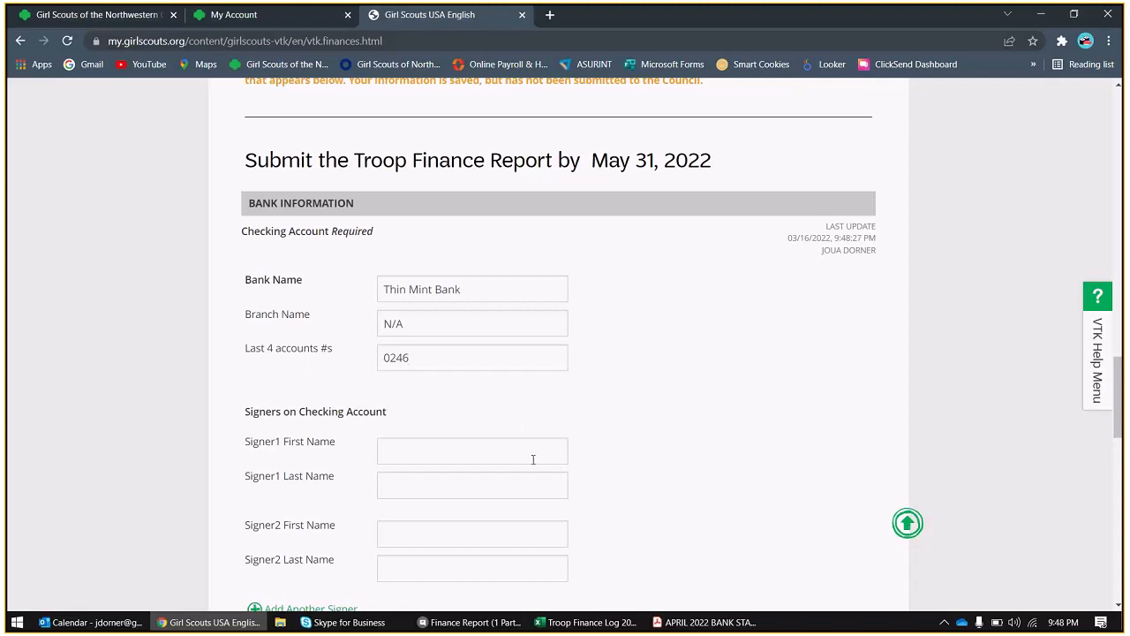
# - Enter Signer1 as Joua Dorner and Signer2 as Susie Carmichael
pyautogui.scroll(-3)
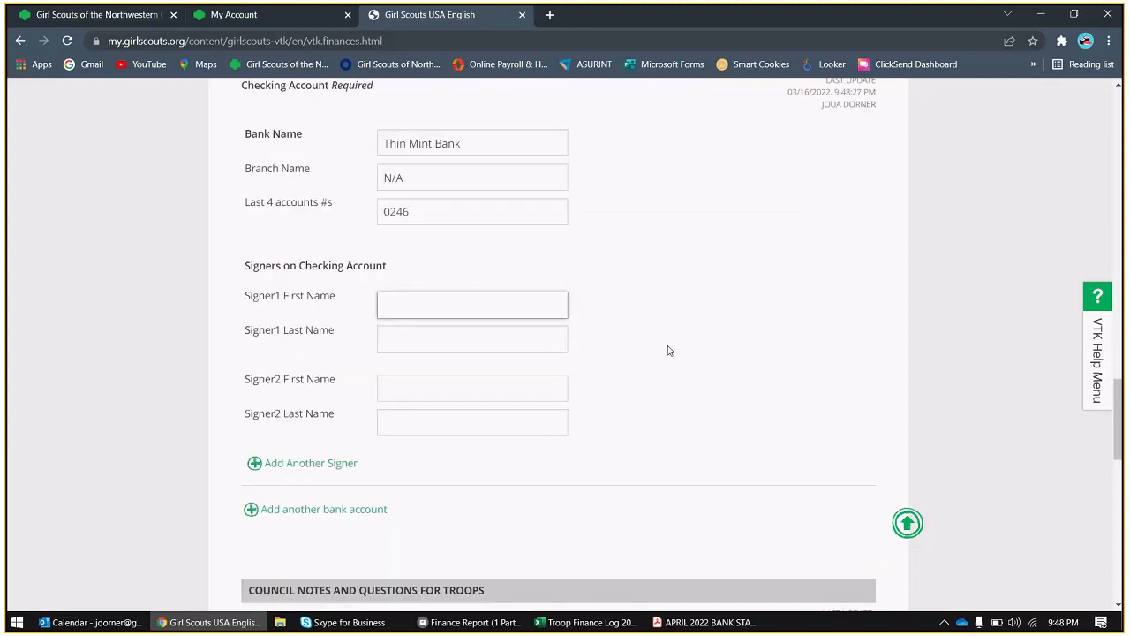
pyautogui.write('Jou')
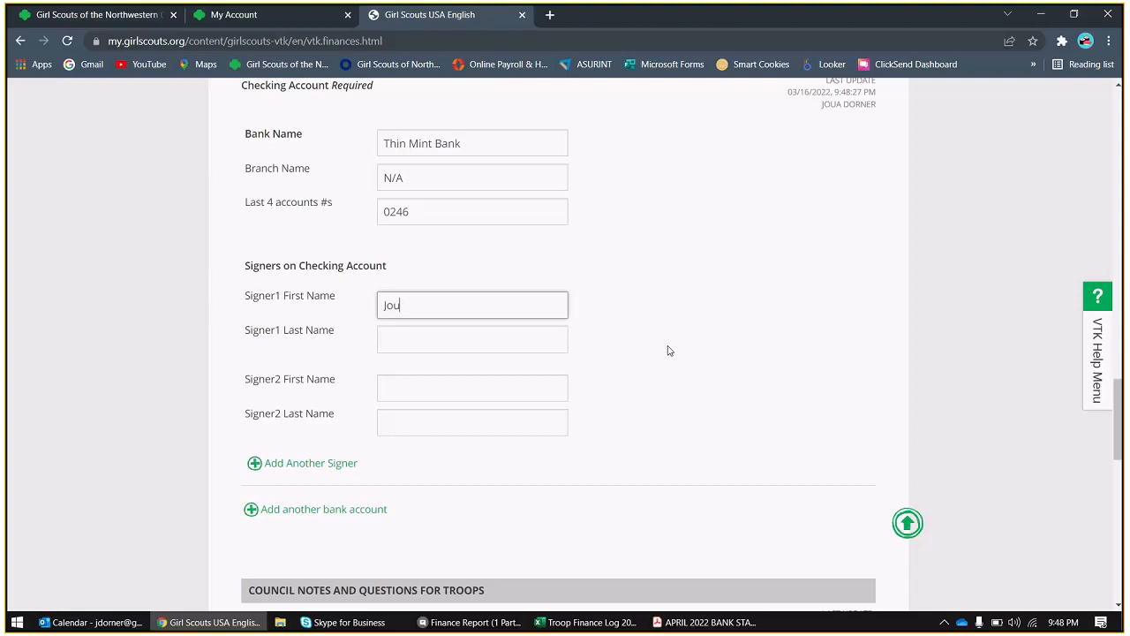
pyautogui.click(472, 339)
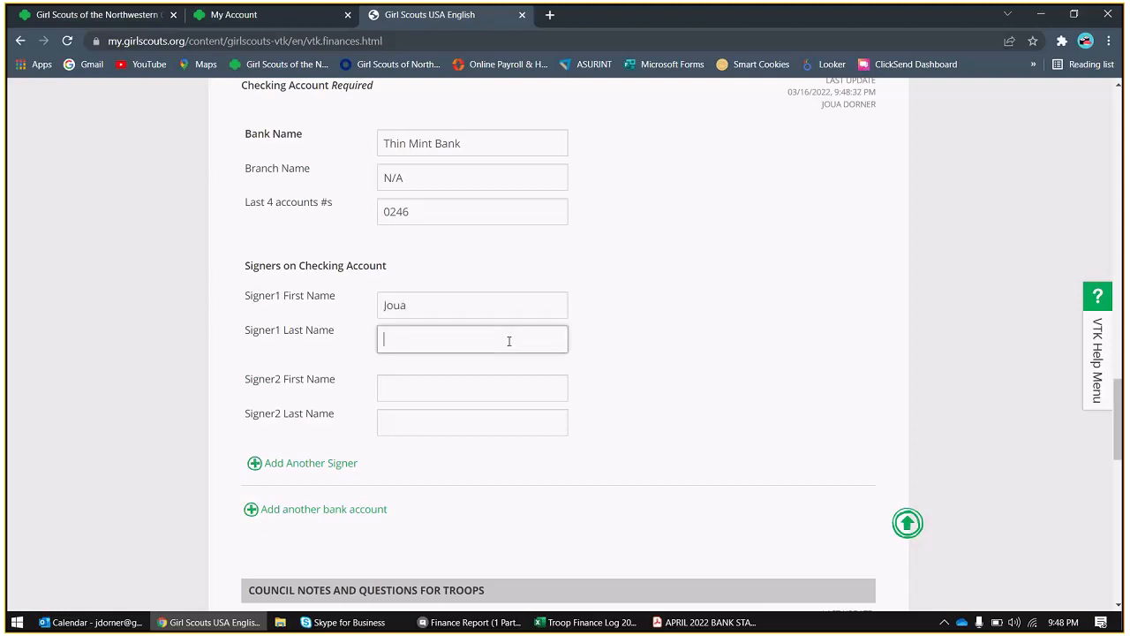
pyautogui.write('Dorner')
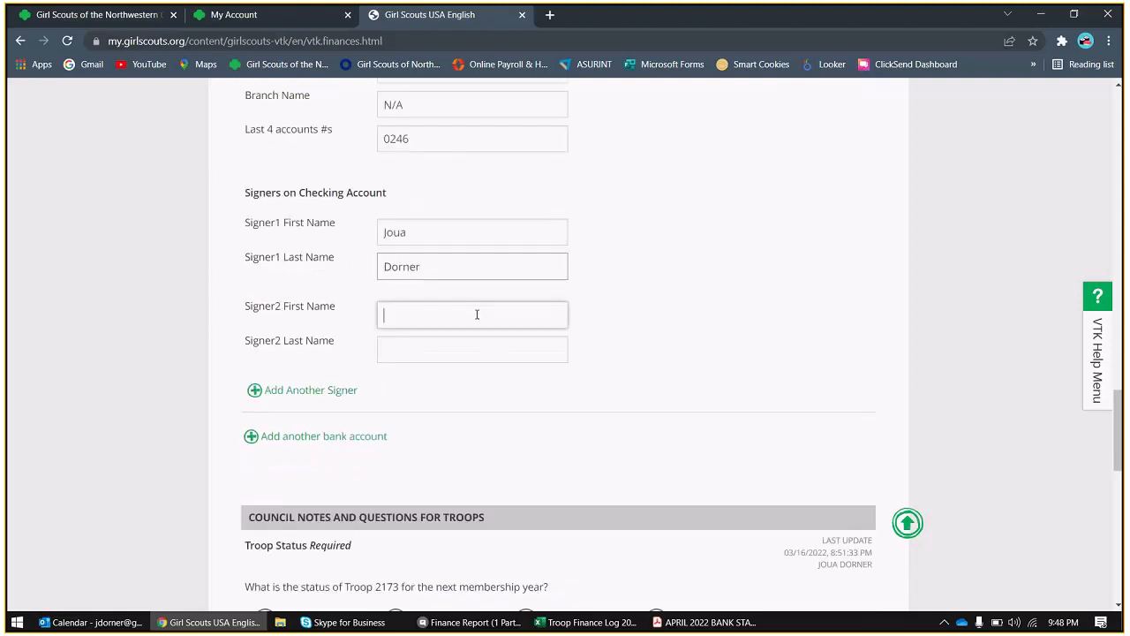
pyautogui.write('Susie')
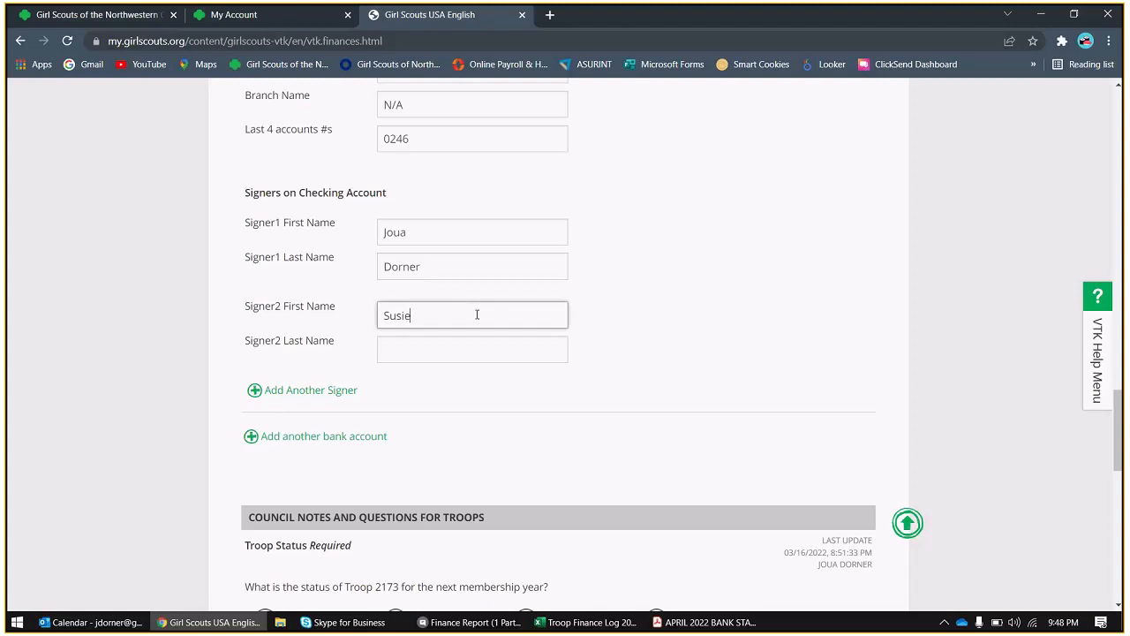
pyautogui.click(474, 350)
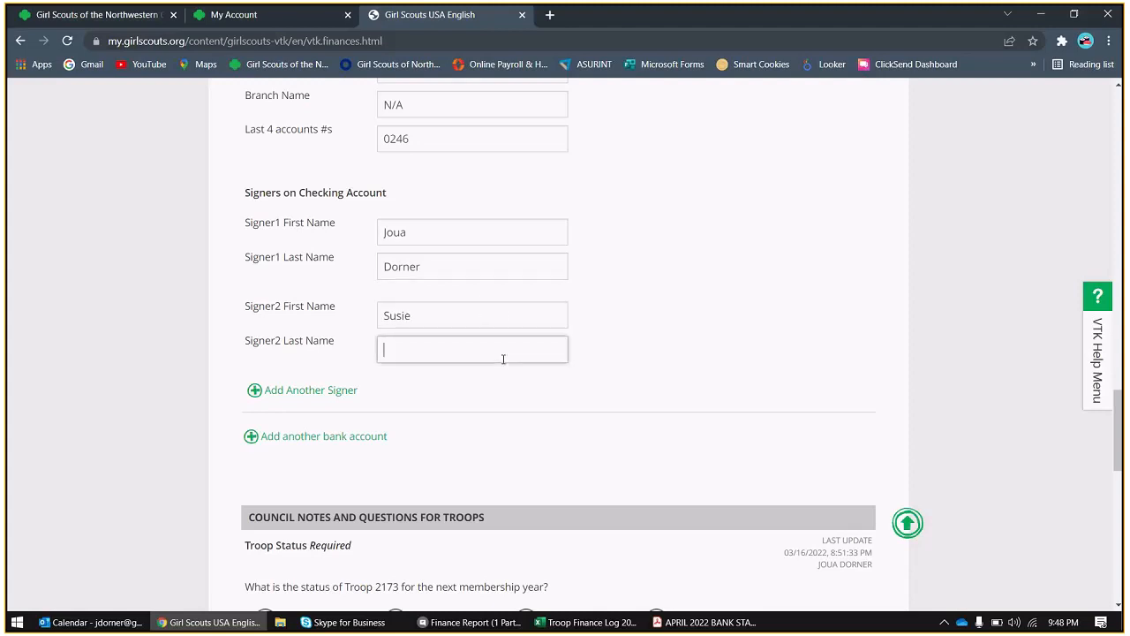
pyautogui.write('Carmicha')
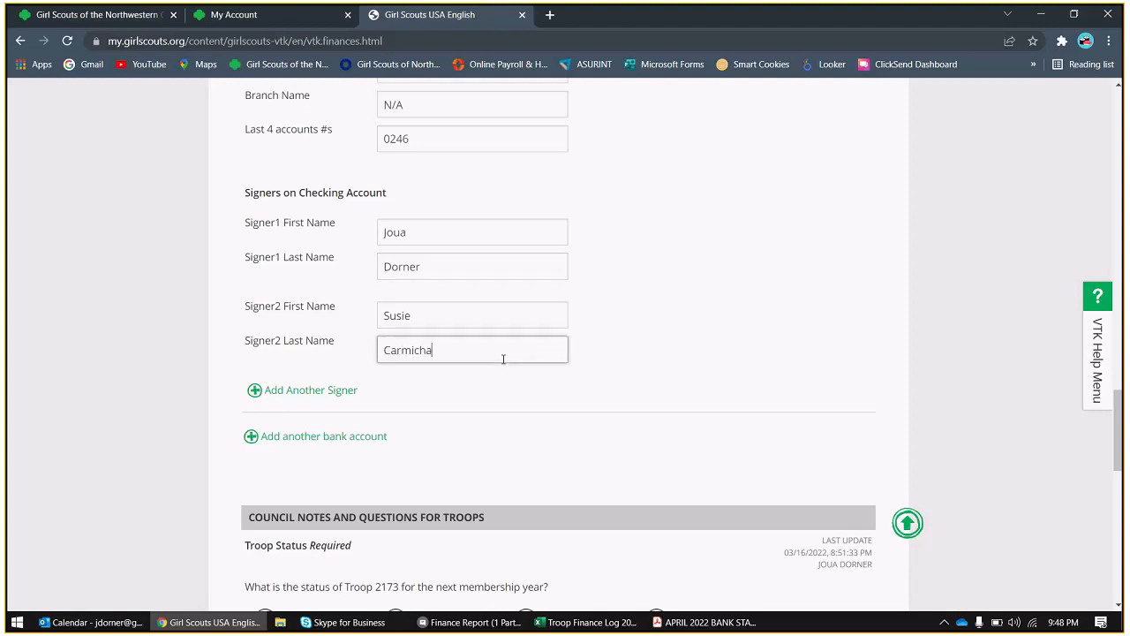
pyautogui.write('el')
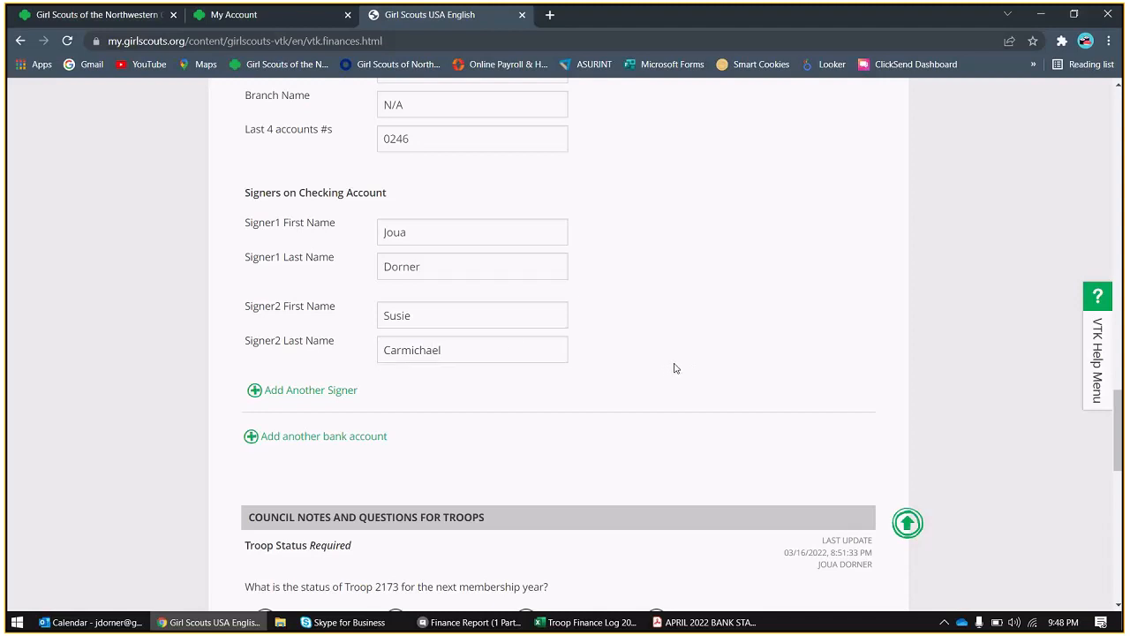
pyautogui.moveTo(318, 390)
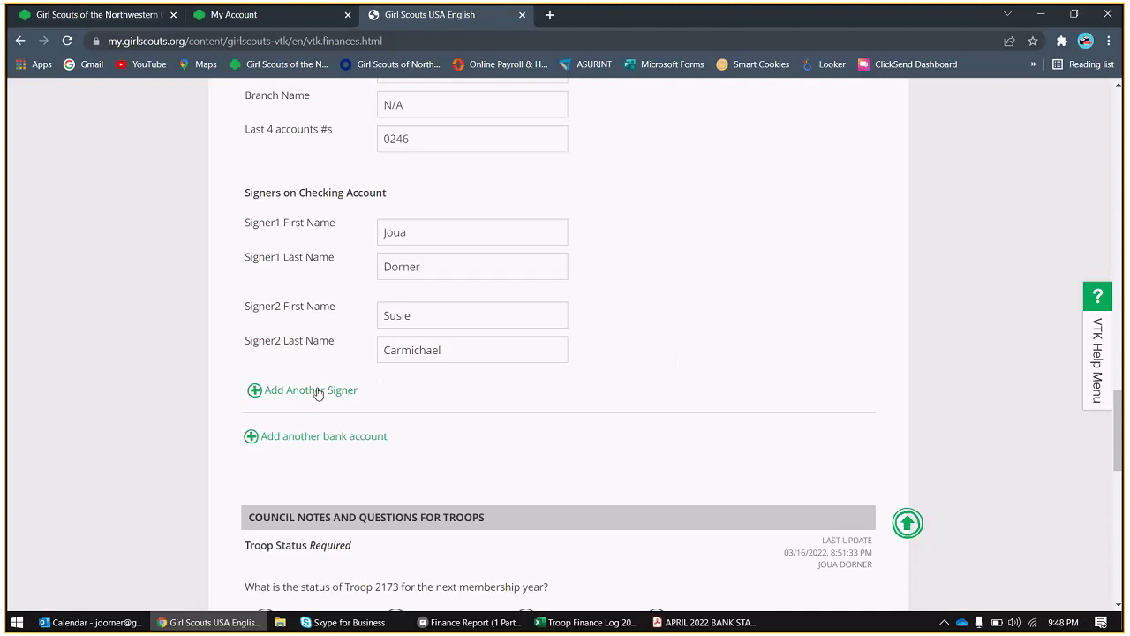
pyautogui.scroll(-3)
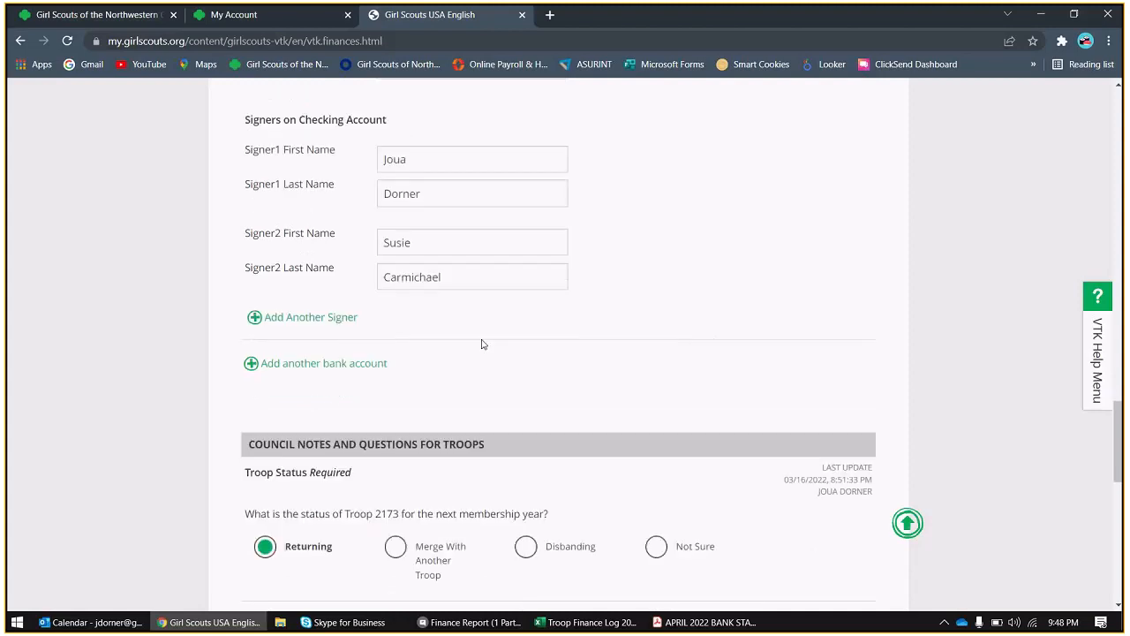
pyautogui.moveTo(321, 366)
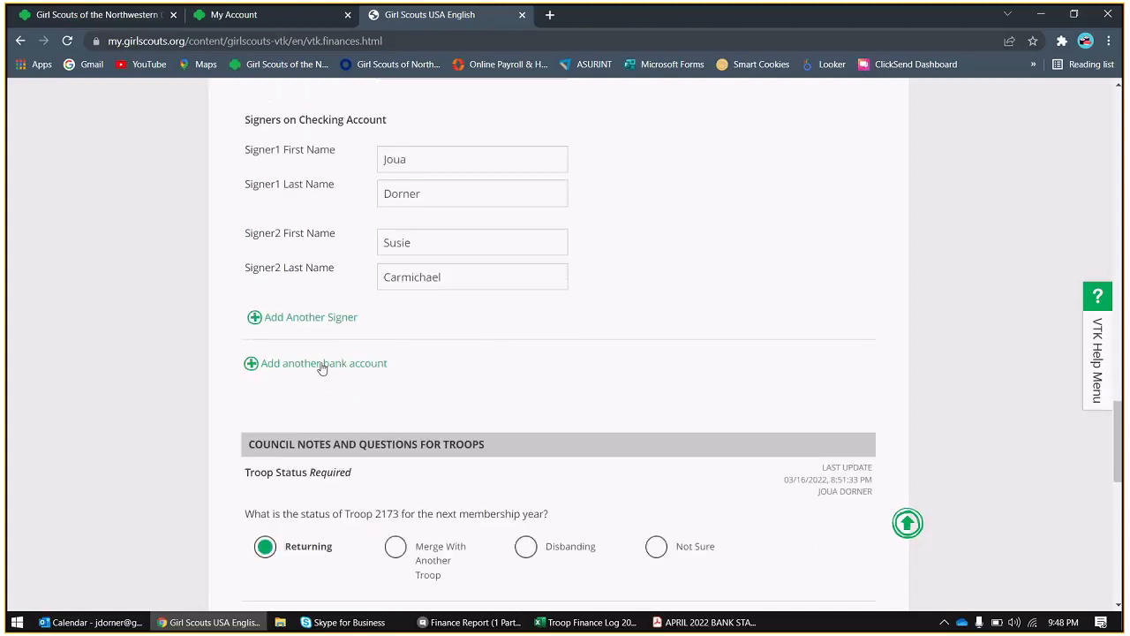
pyautogui.moveTo(434, 403)
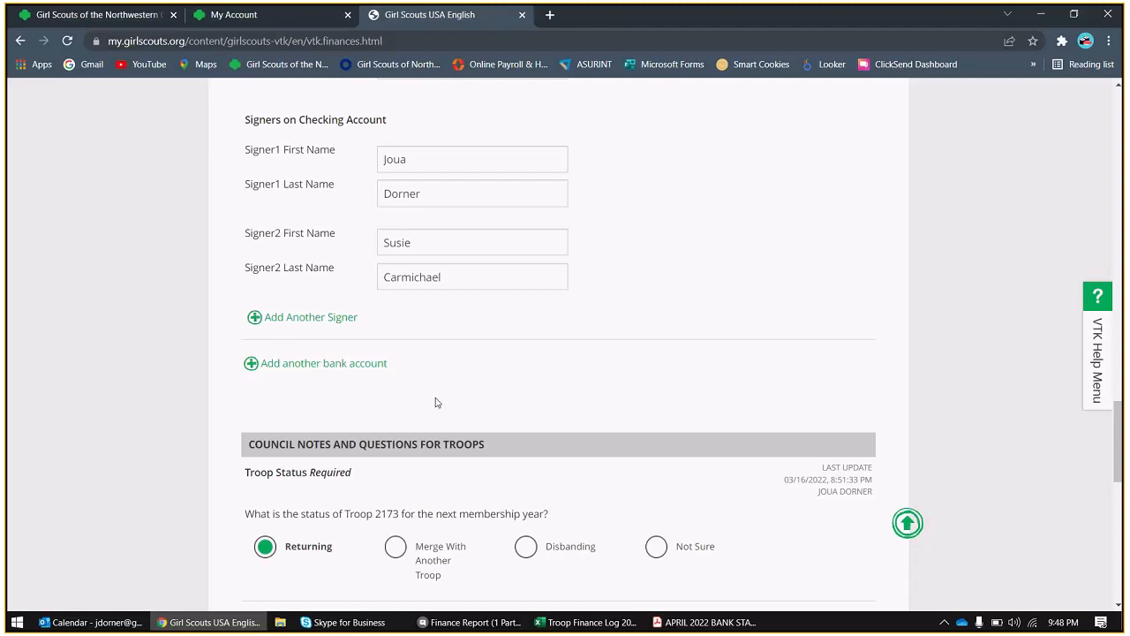
pyautogui.moveTo(890, 393)
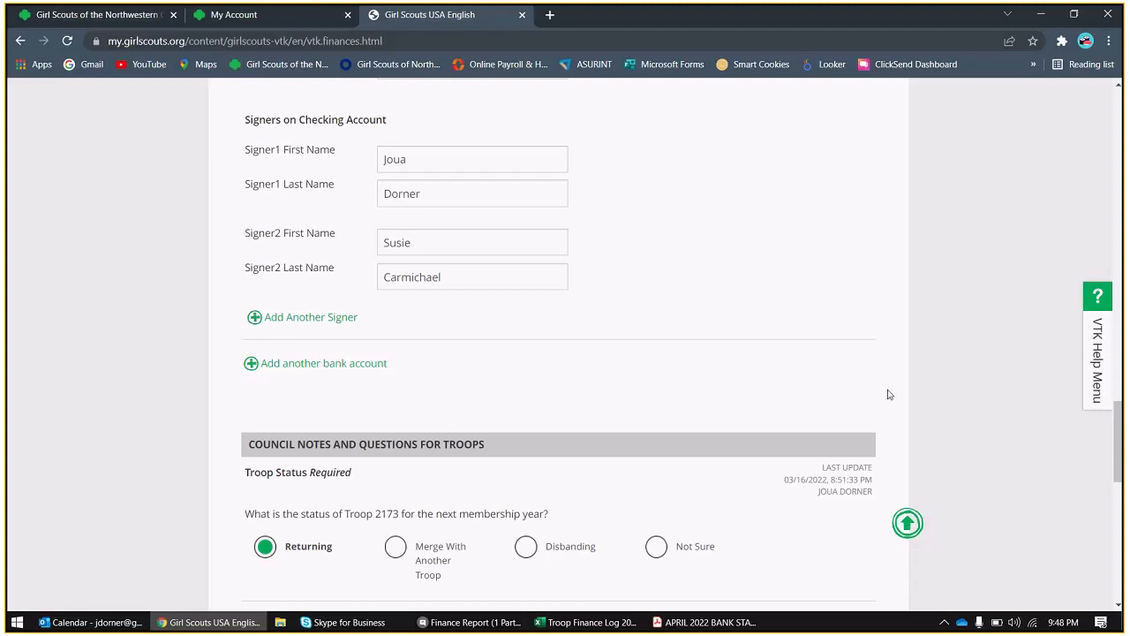
pyautogui.moveTo(597, 342)
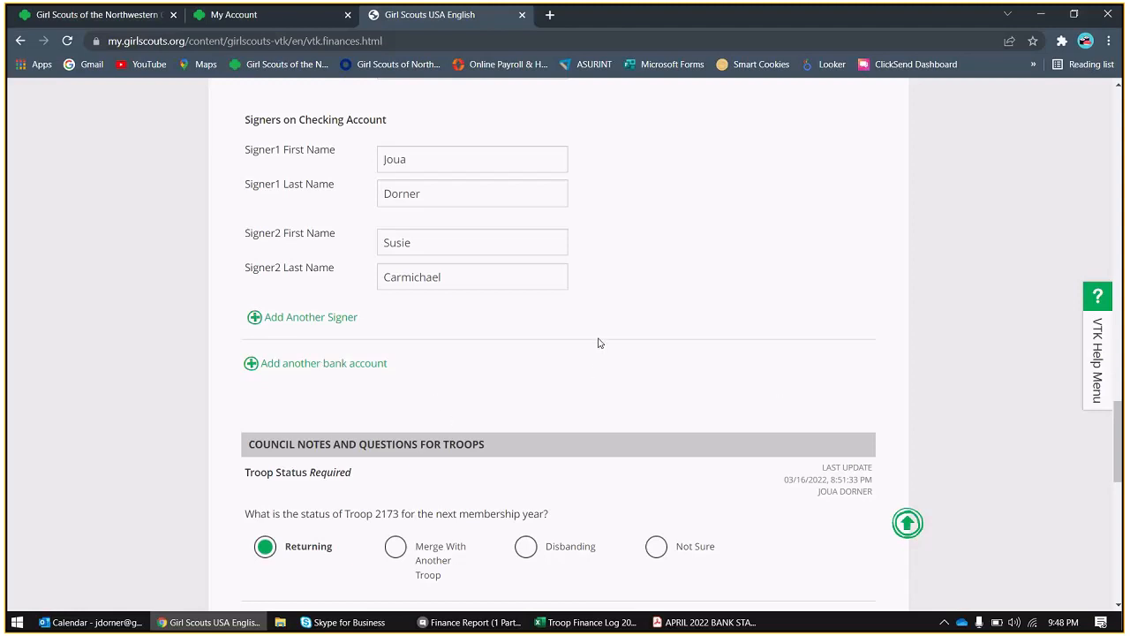
# - Mark Troop 2173 as returning next membership year
pyautogui.scroll(-3)
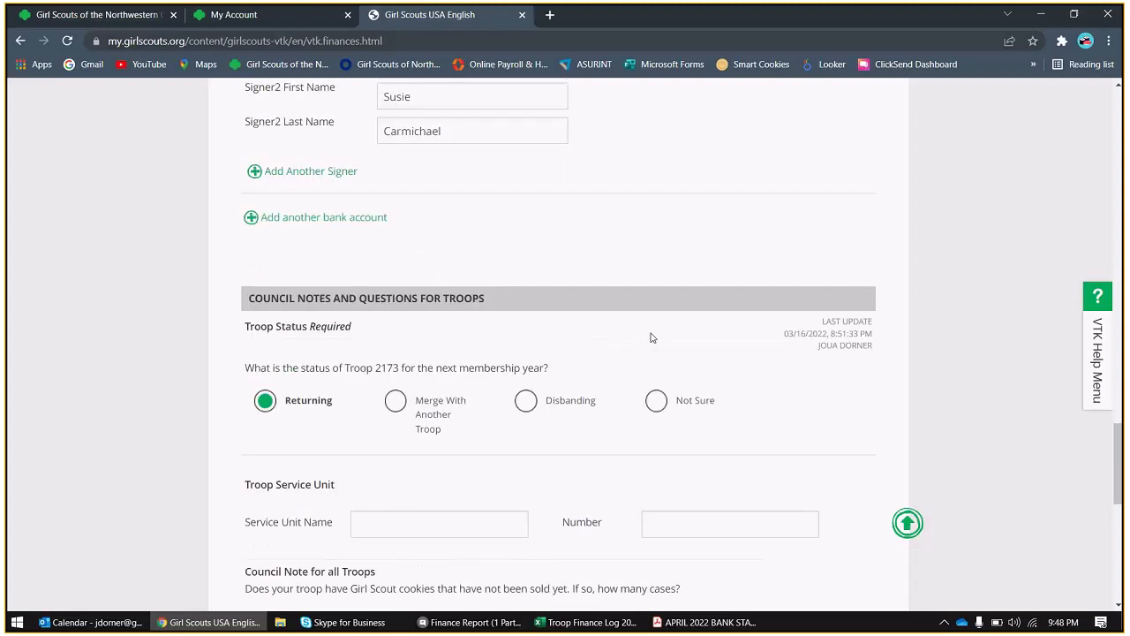
pyautogui.moveTo(692, 311)
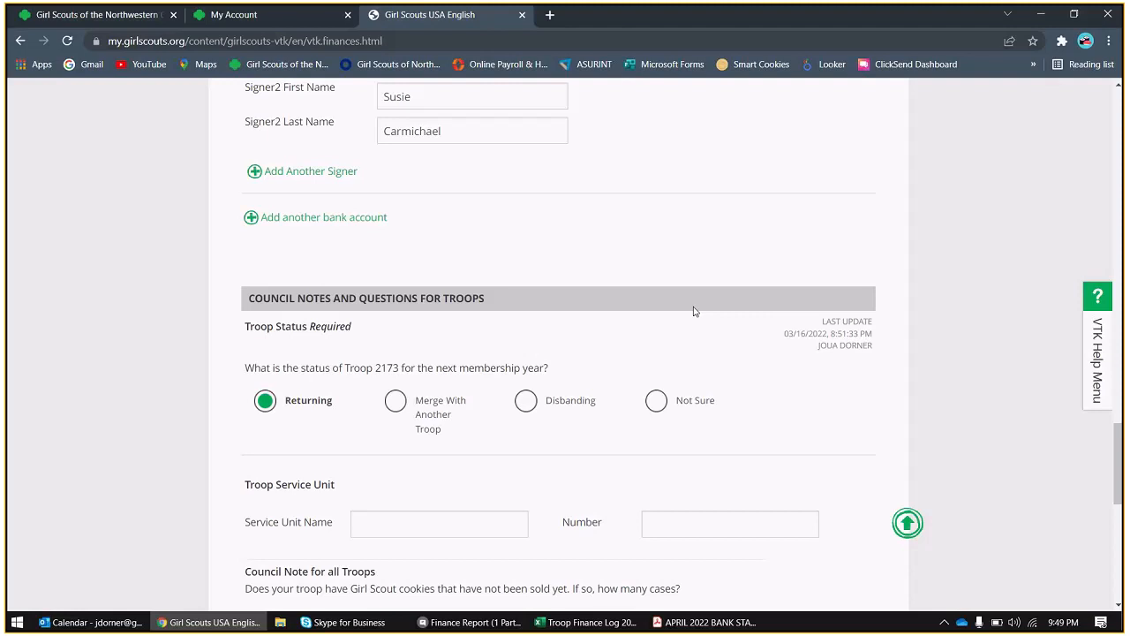
pyautogui.moveTo(678, 346)
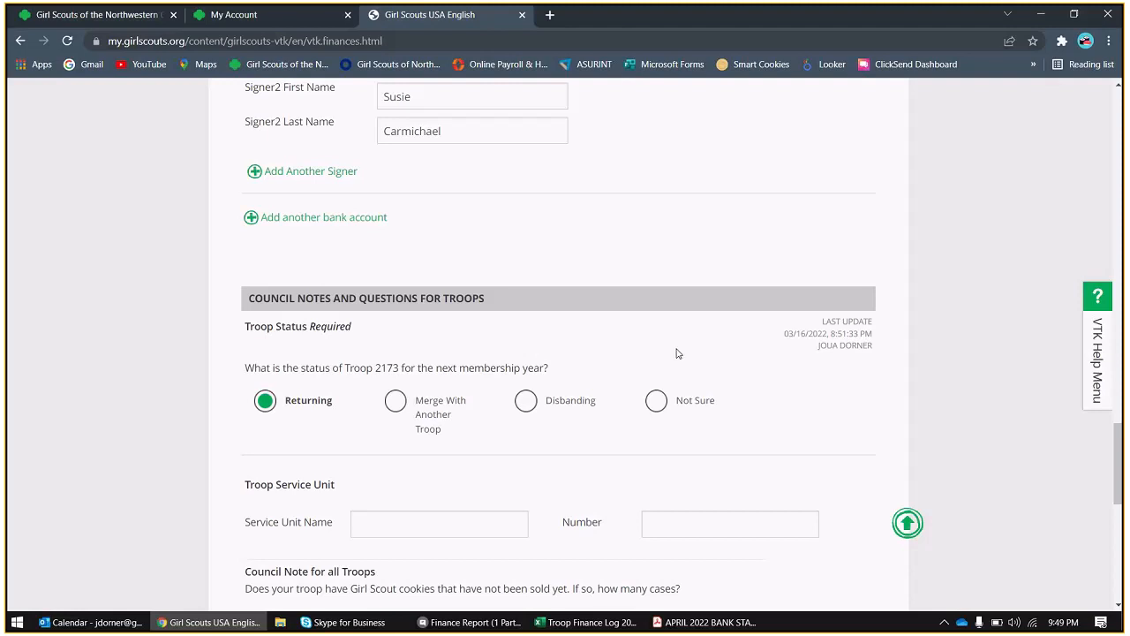
pyautogui.moveTo(692, 348)
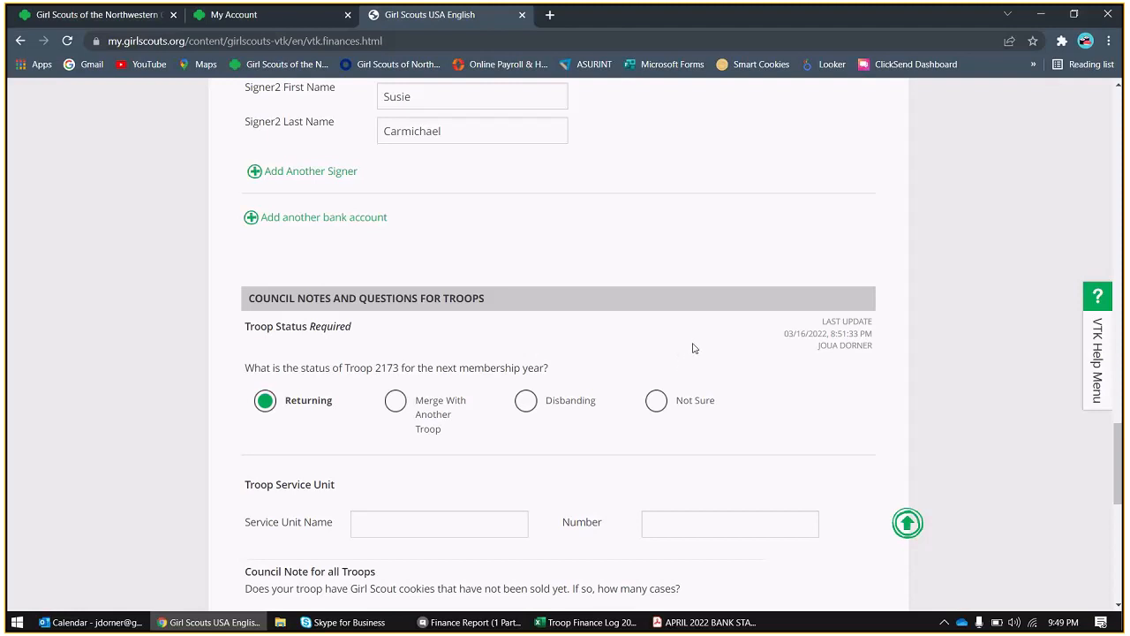
pyautogui.moveTo(690, 334)
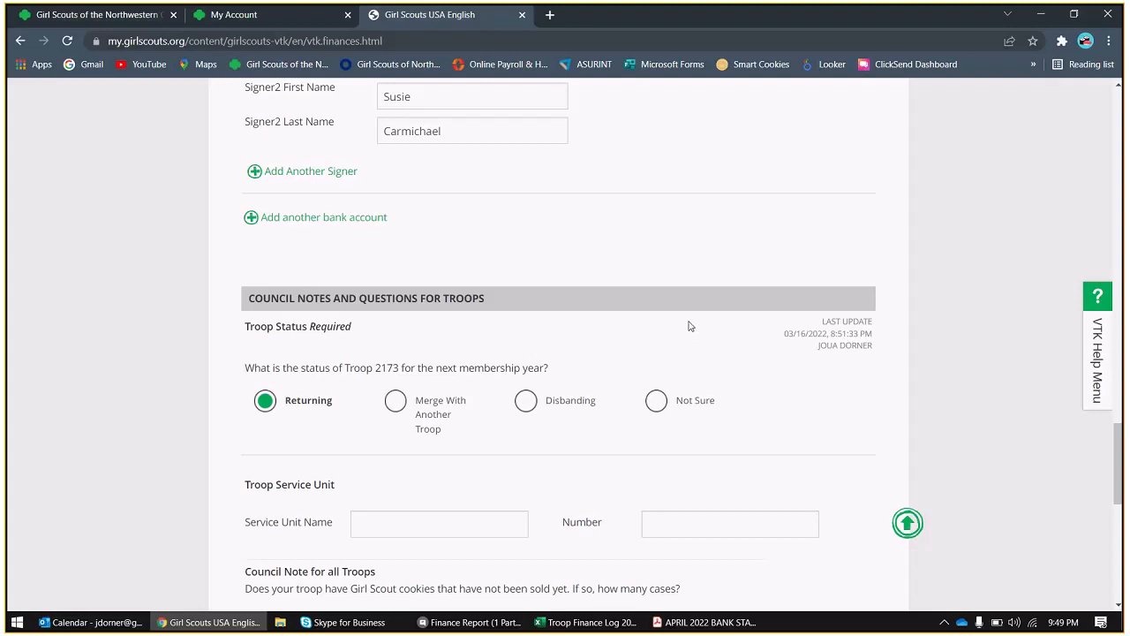
pyautogui.scroll(-3)
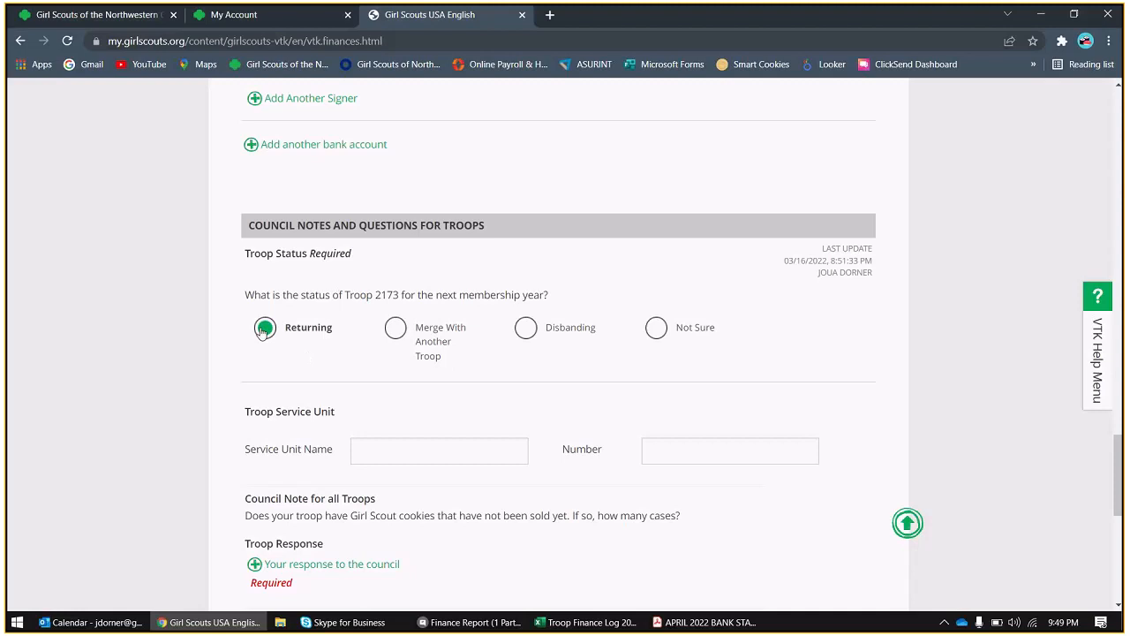
pyautogui.click(264, 327)
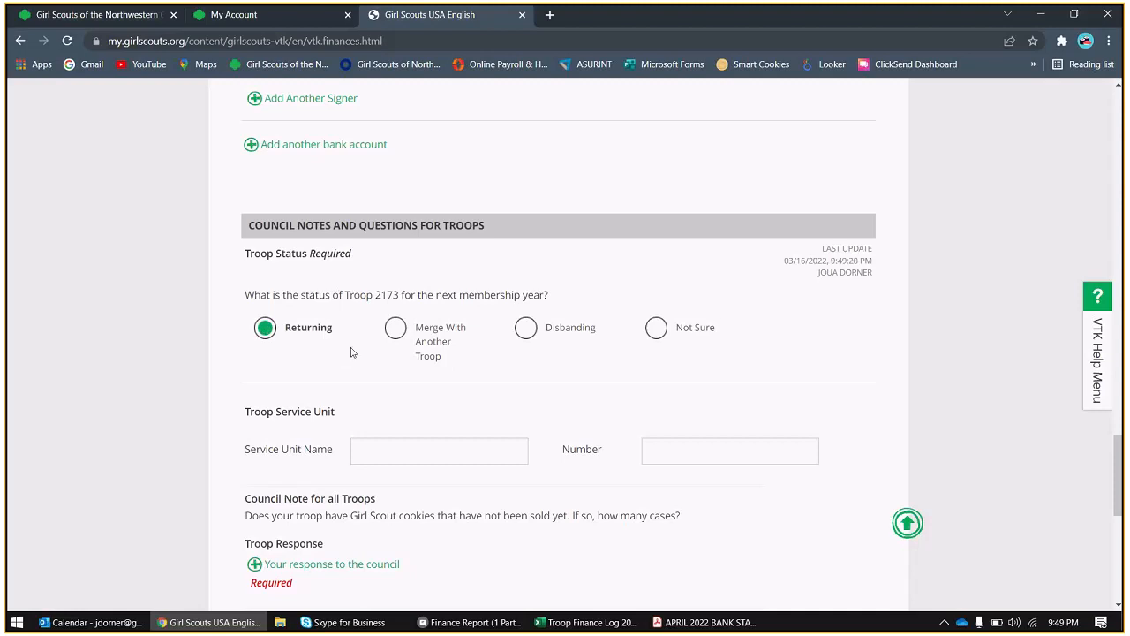
# - Enter Appleton East as the troop's Service Unit Name
pyautogui.scroll(-3)
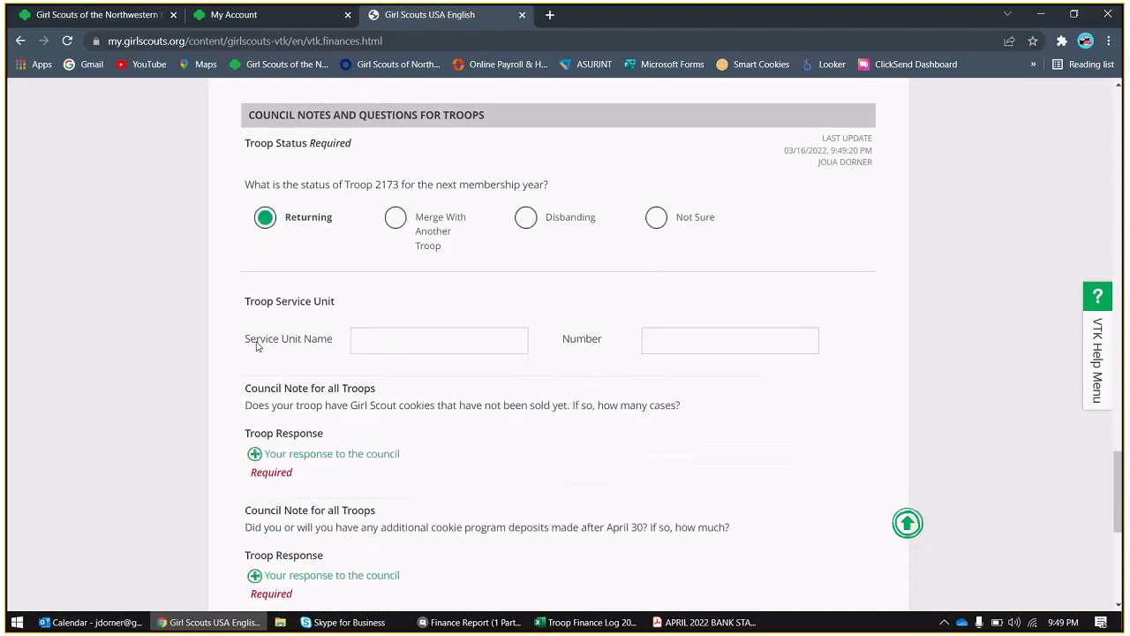
pyautogui.scroll(-3)
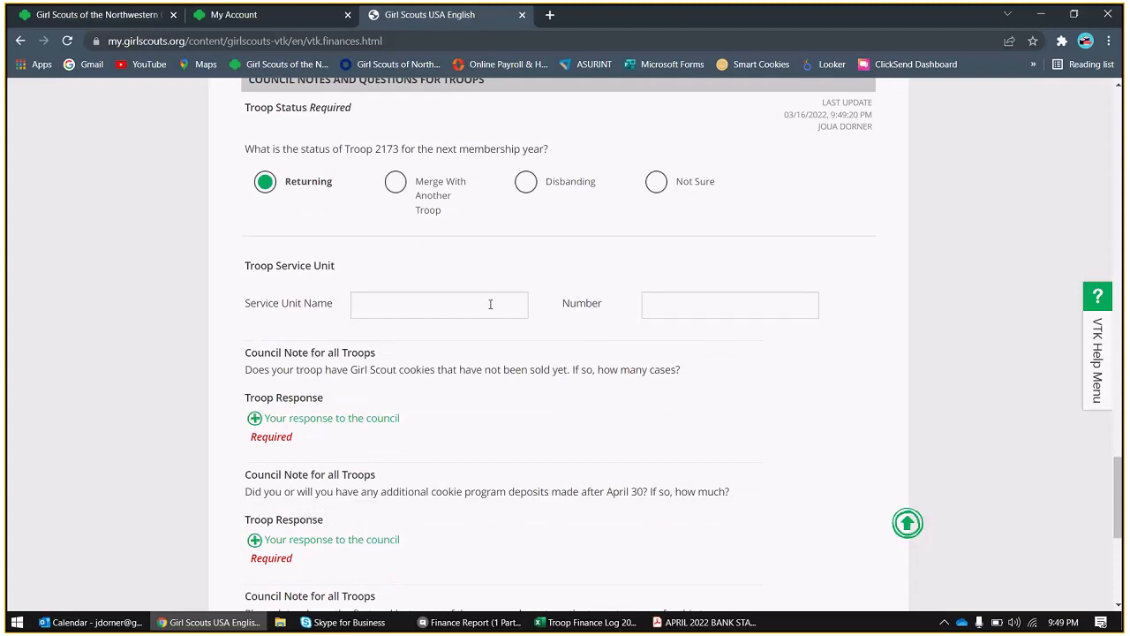
pyautogui.click(438, 304)
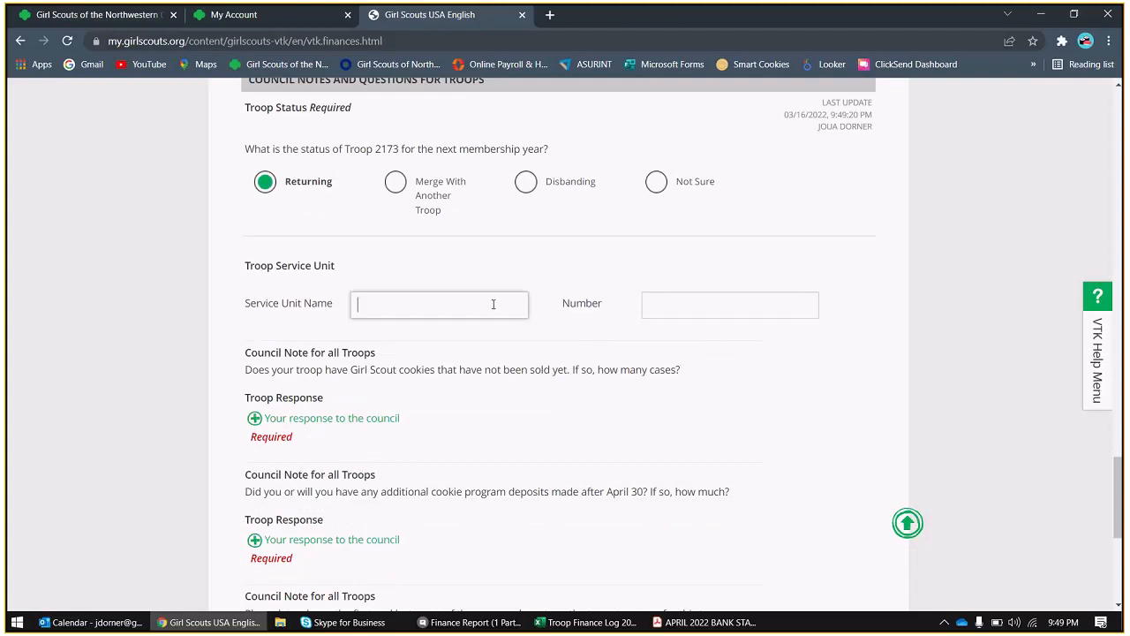
pyautogui.write('Appleton East')
pyautogui.click(731, 305)
pyautogui.write('200')
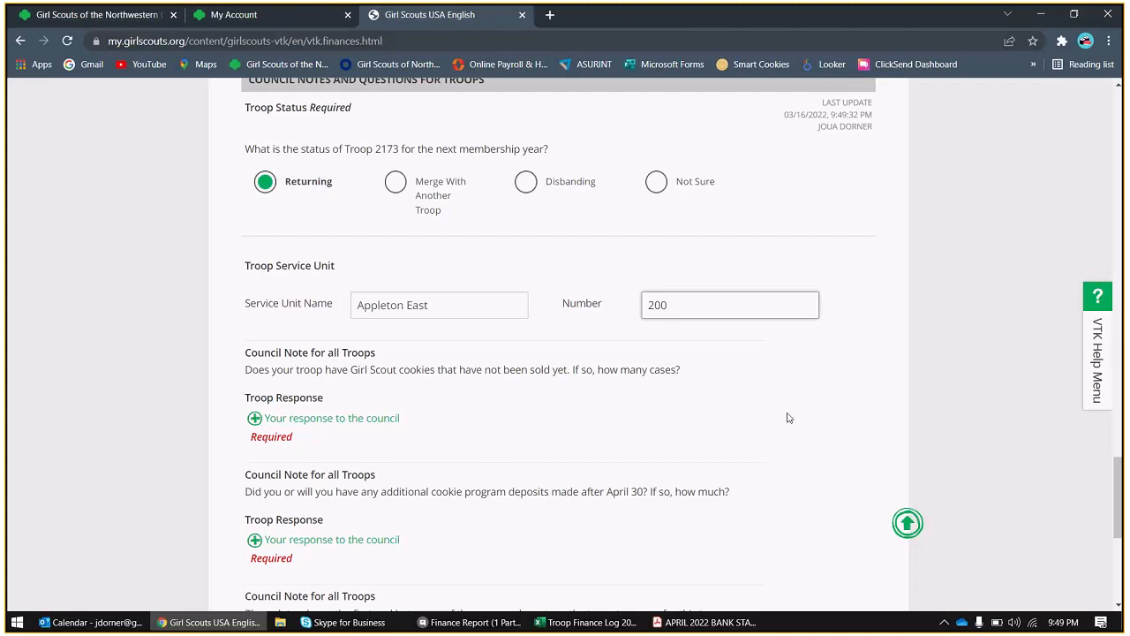
# - Respond 'None' to the council note about unsold Girl Scout cookies
pyautogui.scroll(-3)
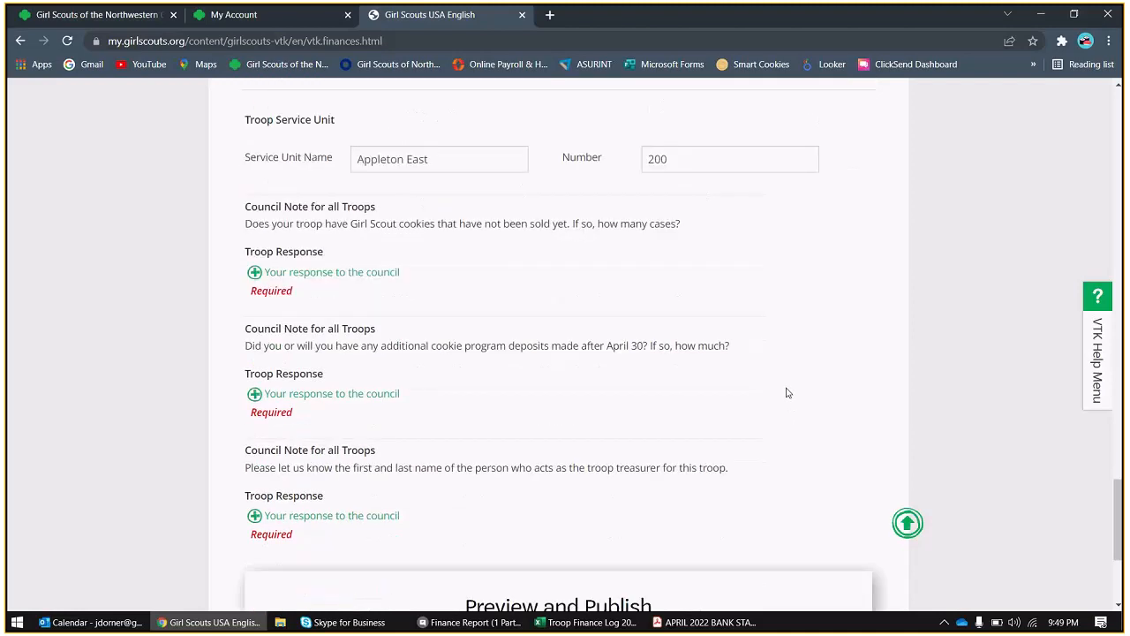
pyautogui.moveTo(642, 321)
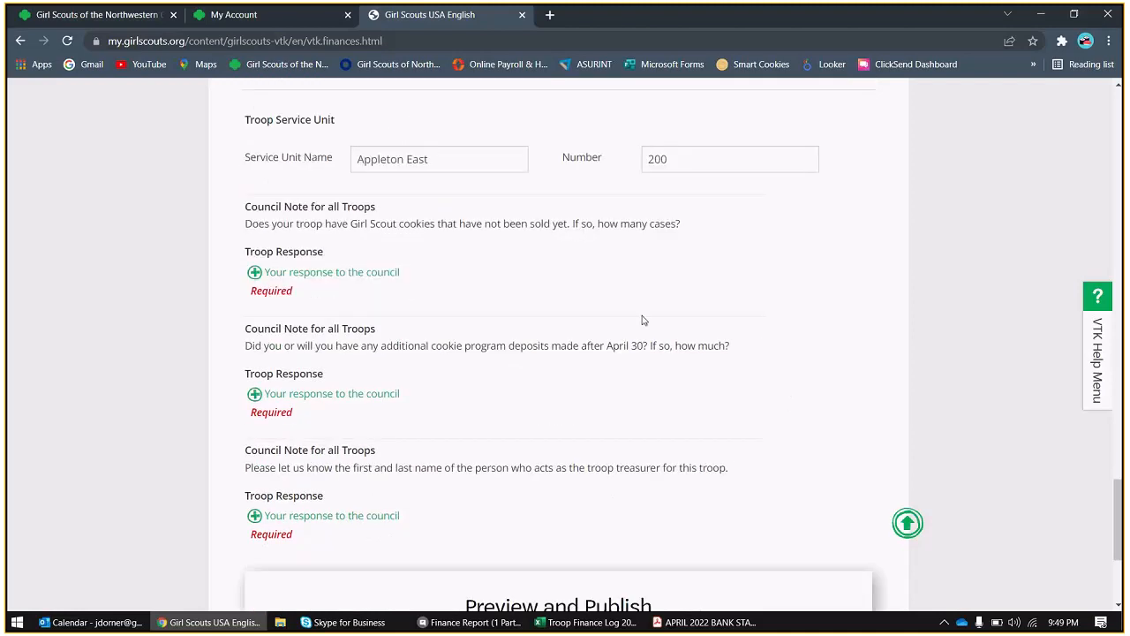
pyautogui.moveTo(664, 275)
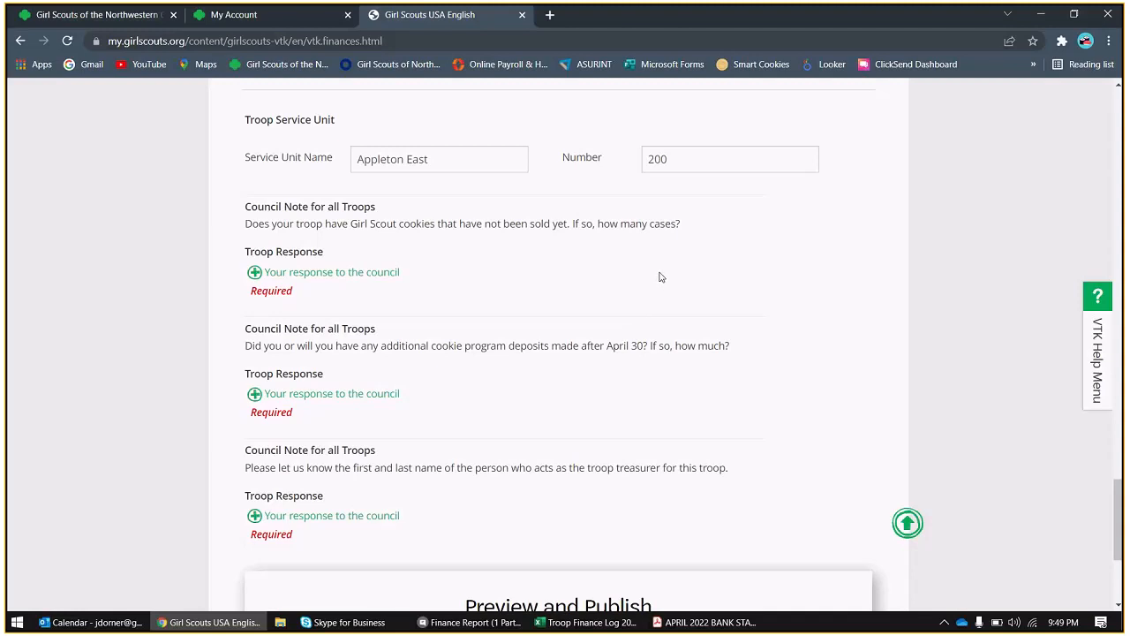
pyautogui.moveTo(646, 268)
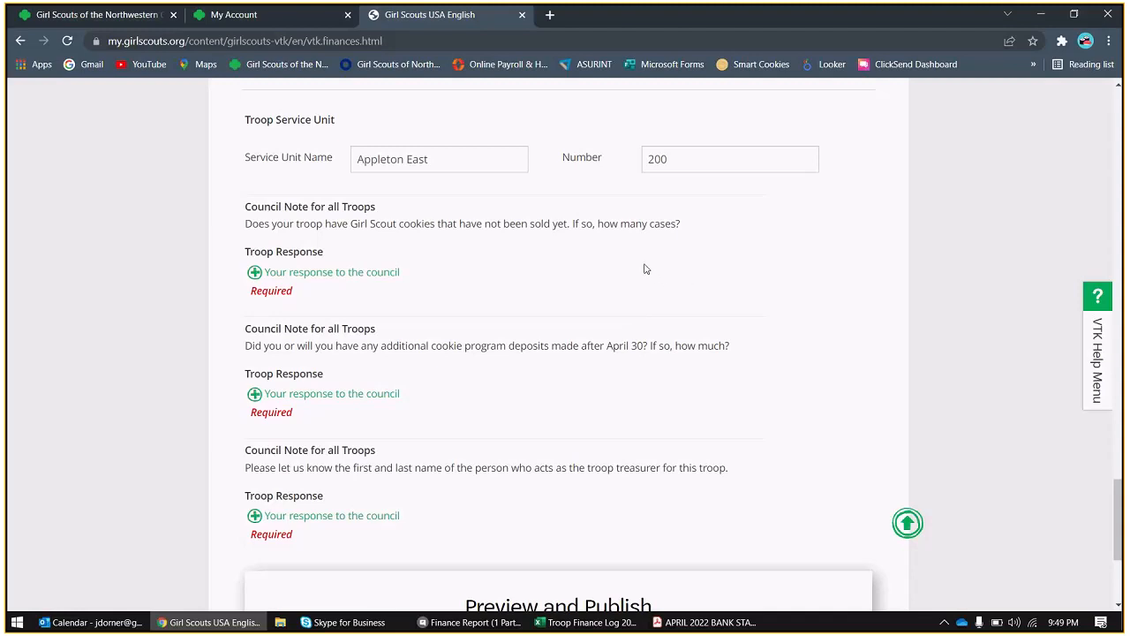
pyautogui.click(323, 272)
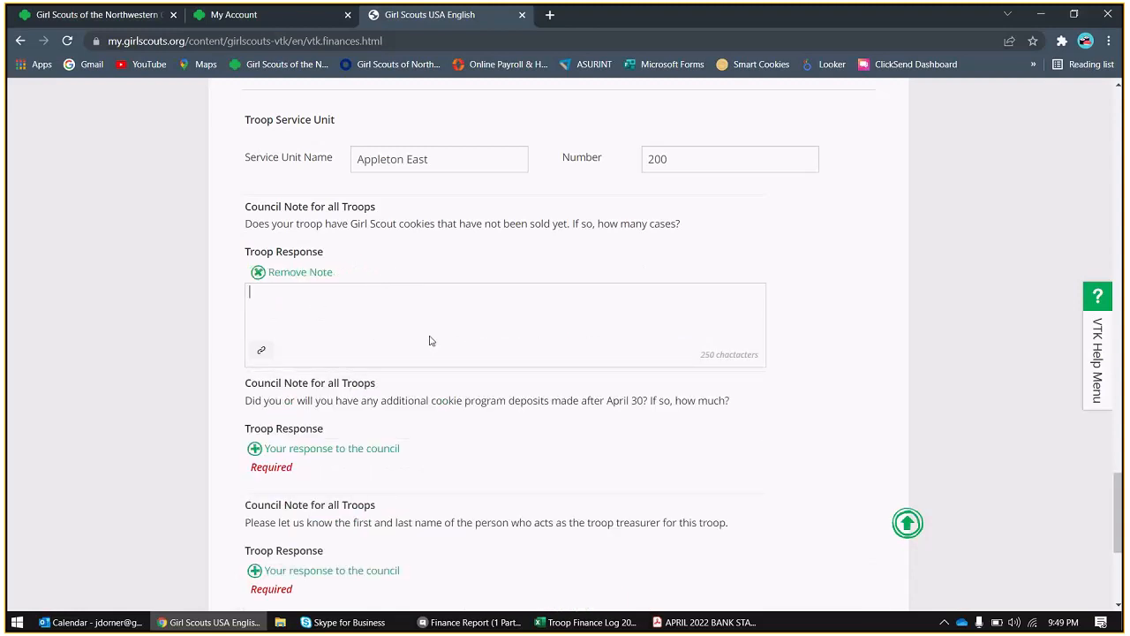
pyautogui.write('None')
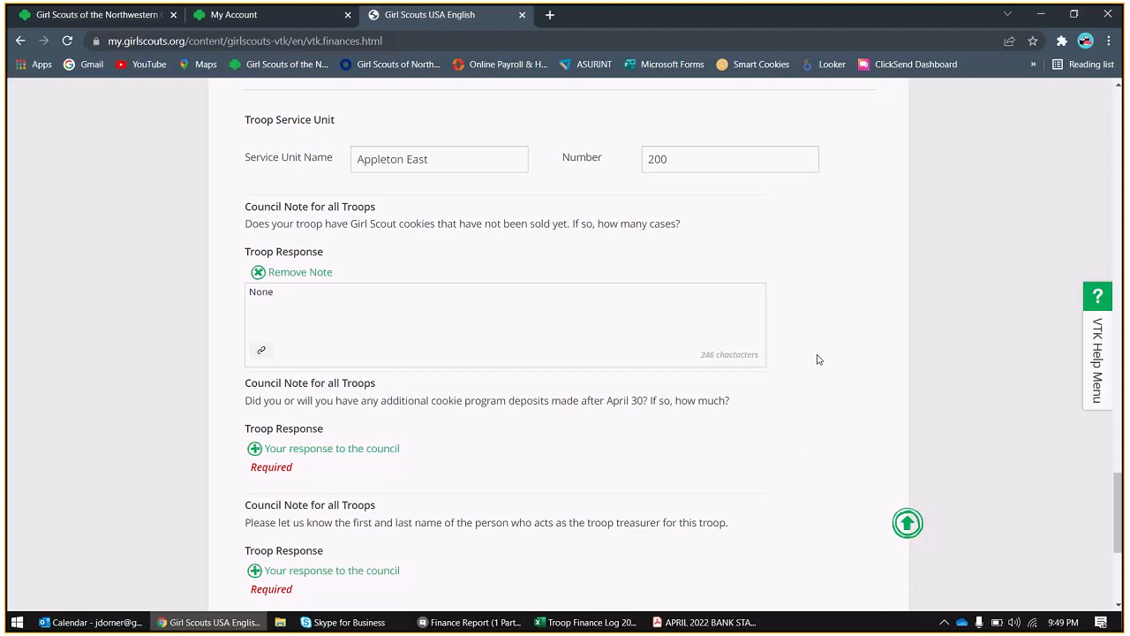
# - Respond '$60' to the council note about cookie deposits after April 30
pyautogui.scroll(-3)
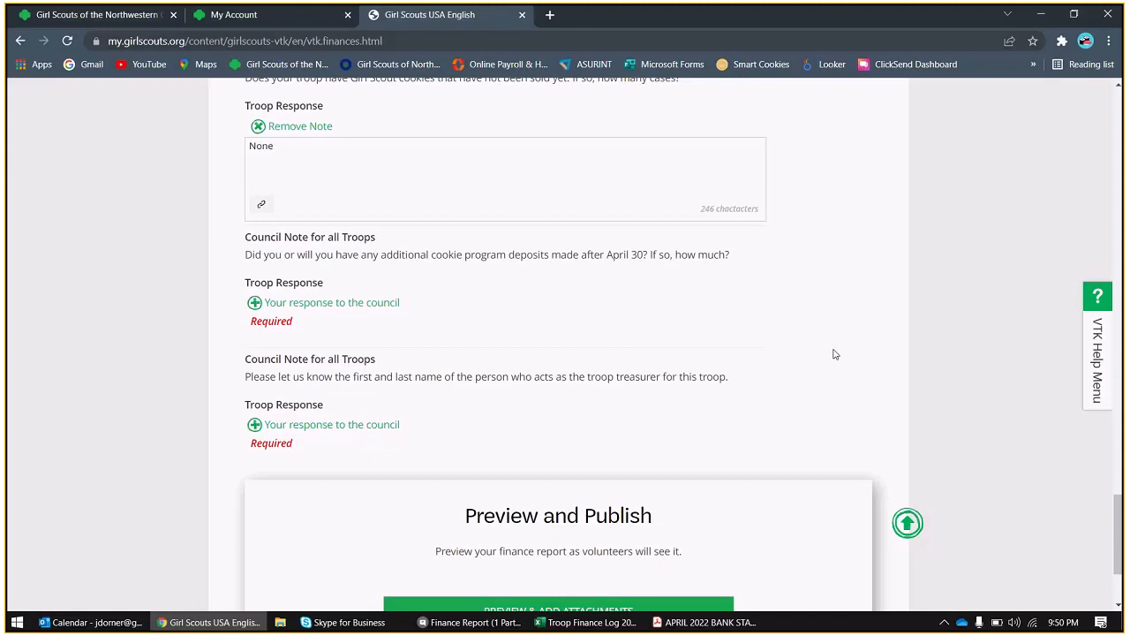
pyautogui.moveTo(441, 335)
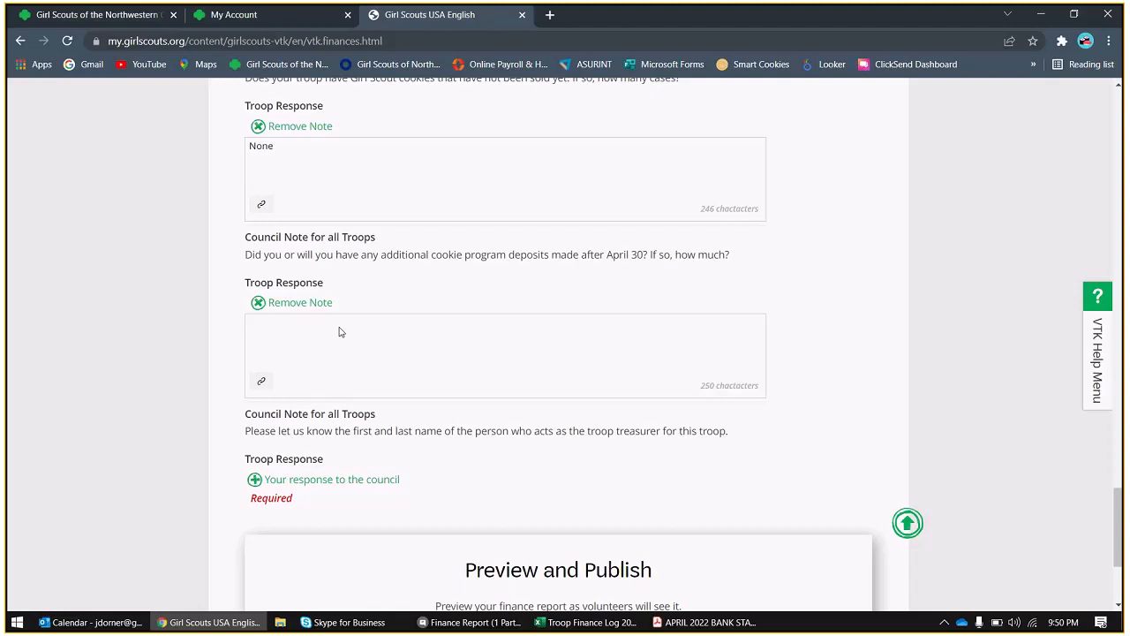
pyautogui.write('$')
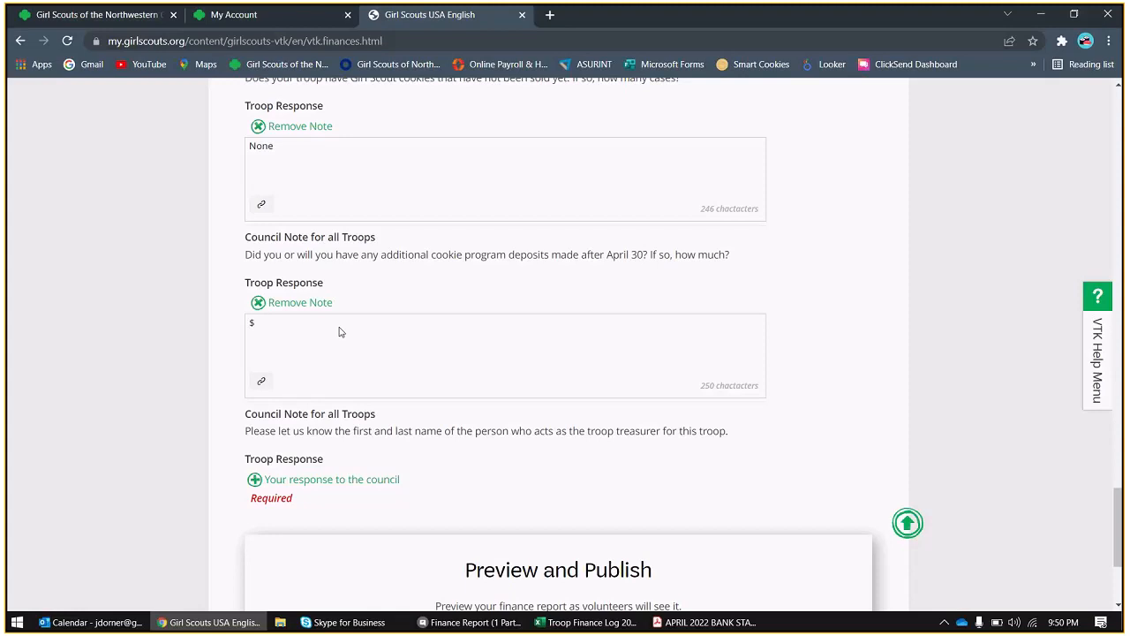
pyautogui.write('60')
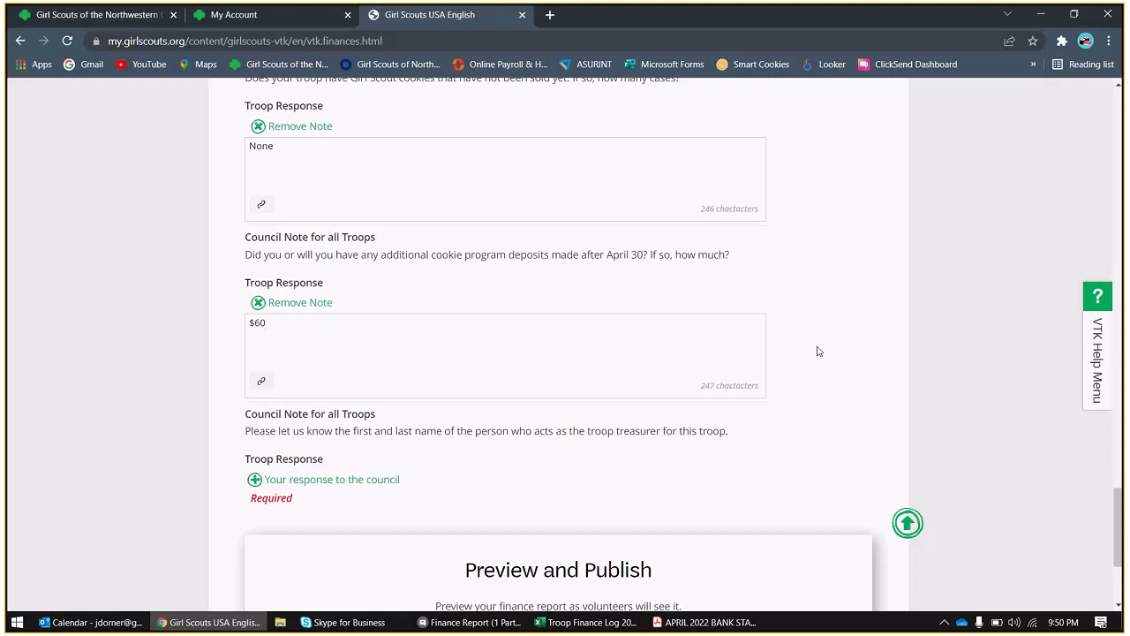
pyautogui.scroll(-3)
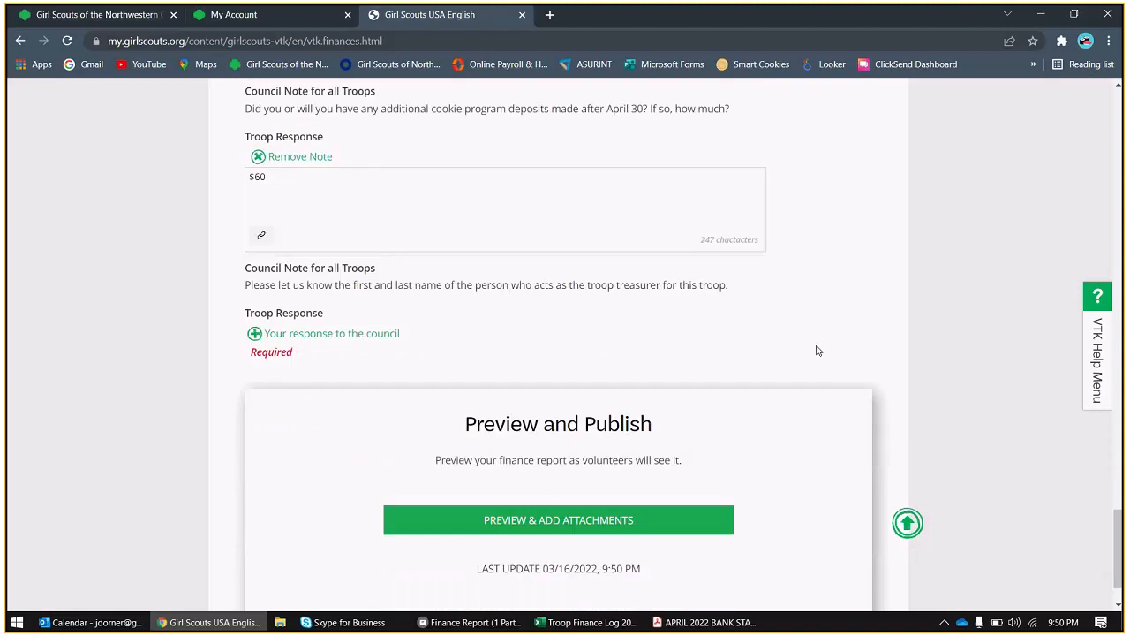
pyautogui.moveTo(342, 365)
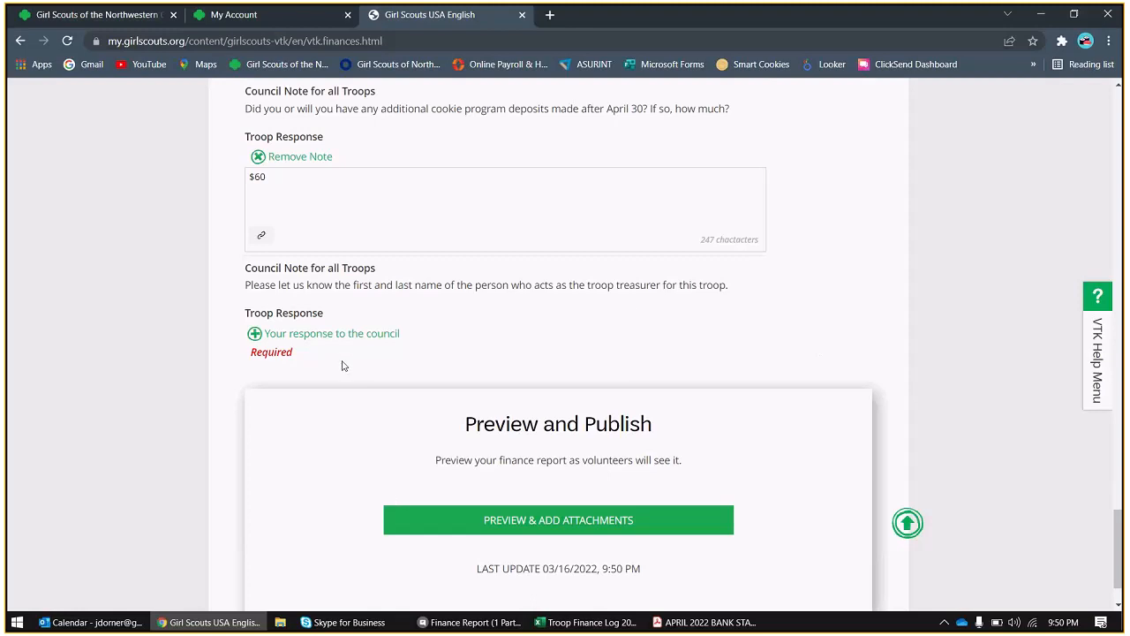
pyautogui.moveTo(353, 346)
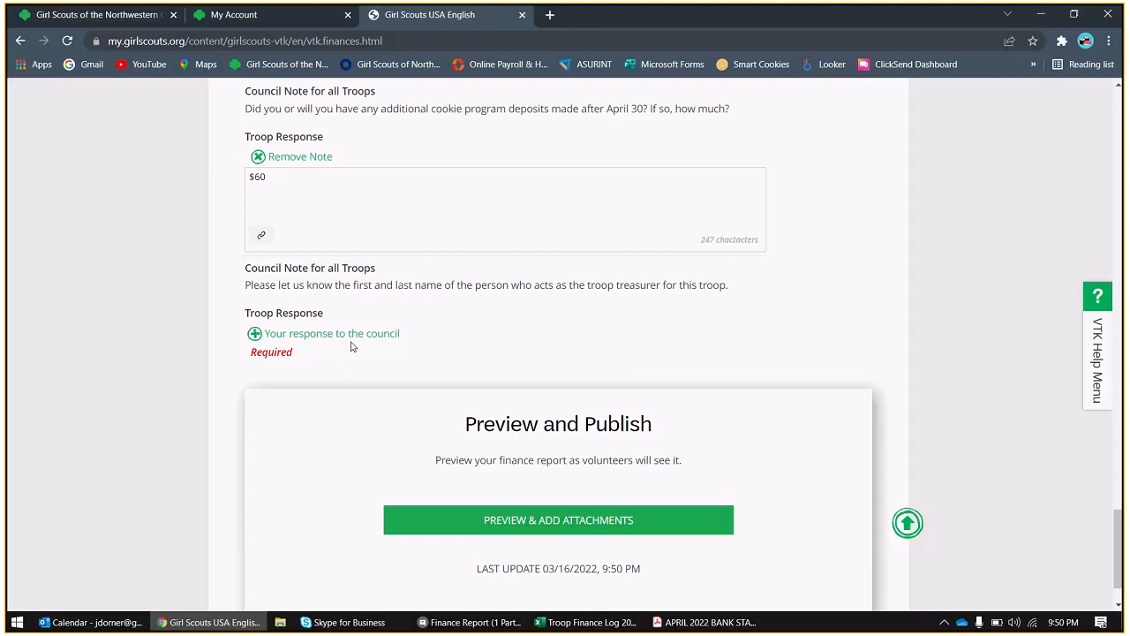
pyautogui.click(323, 332)
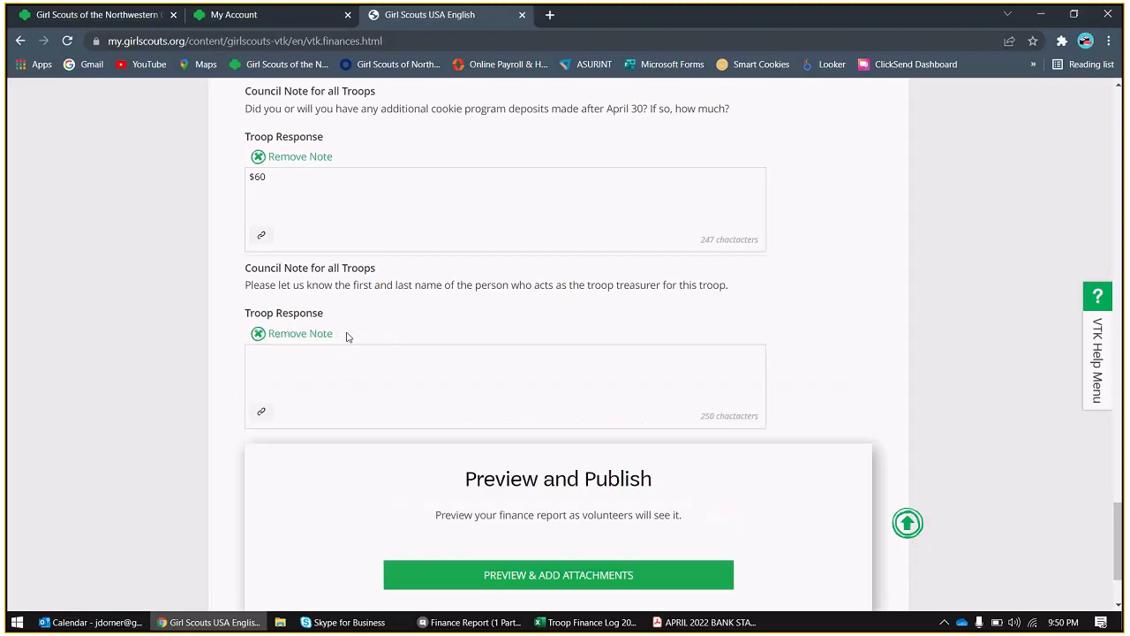
pyautogui.write('Jou')
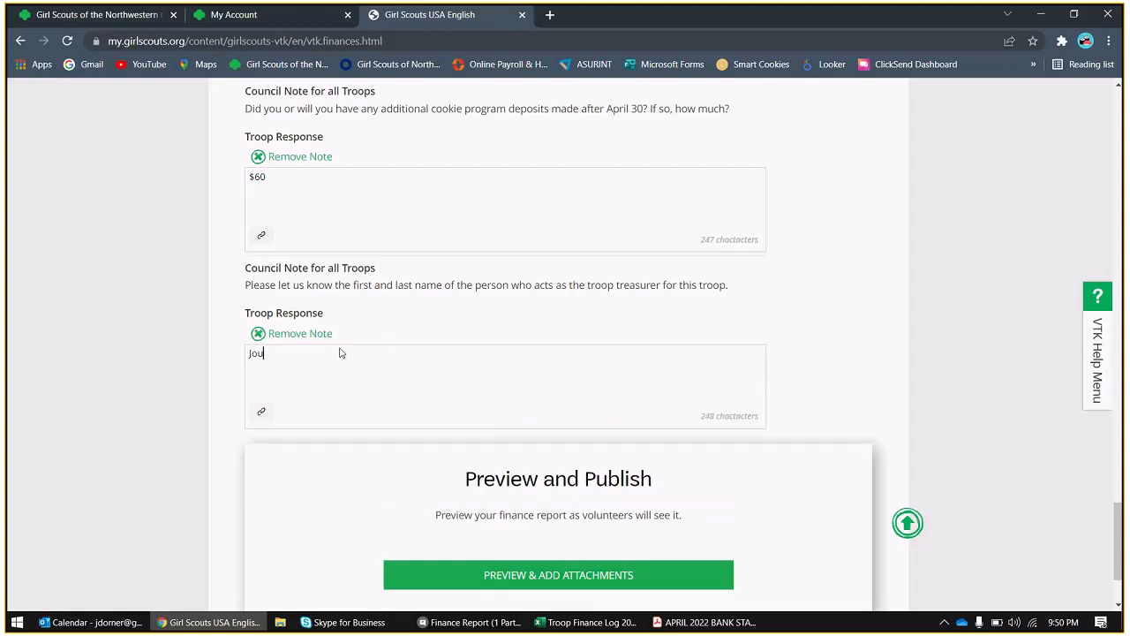
pyautogui.write('a dorner')
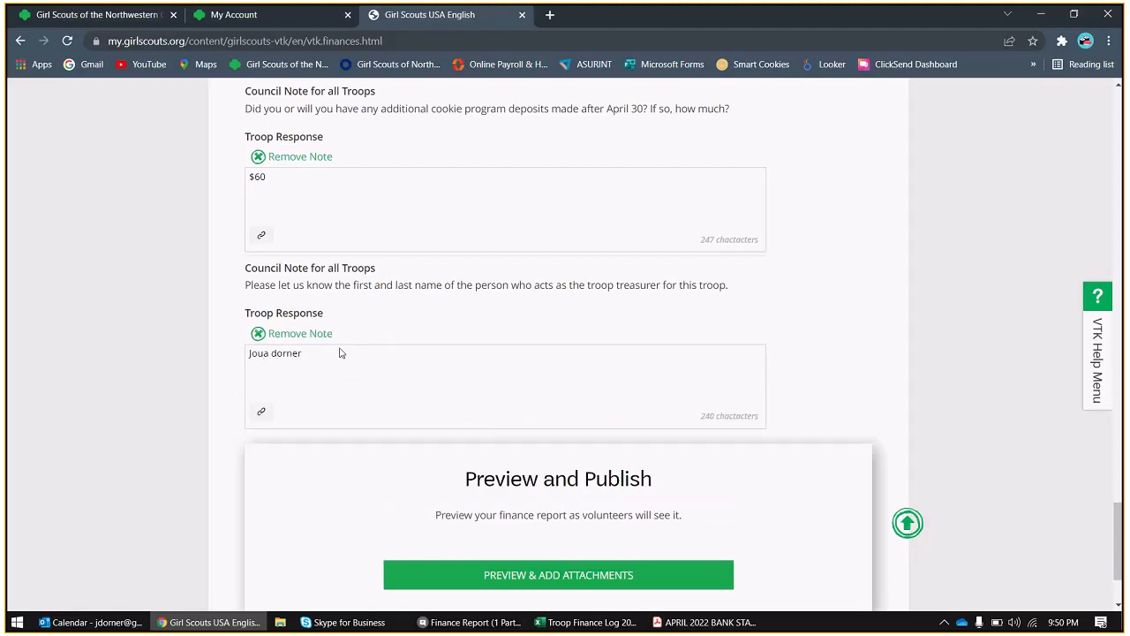
pyautogui.scroll(-3)
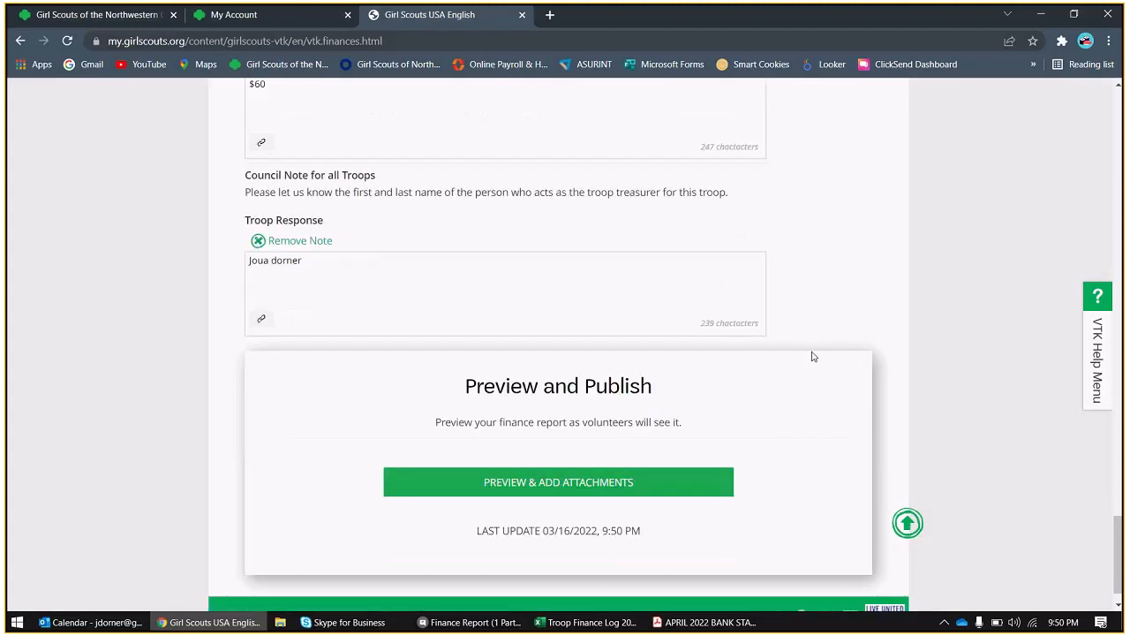
pyautogui.scroll(-3)
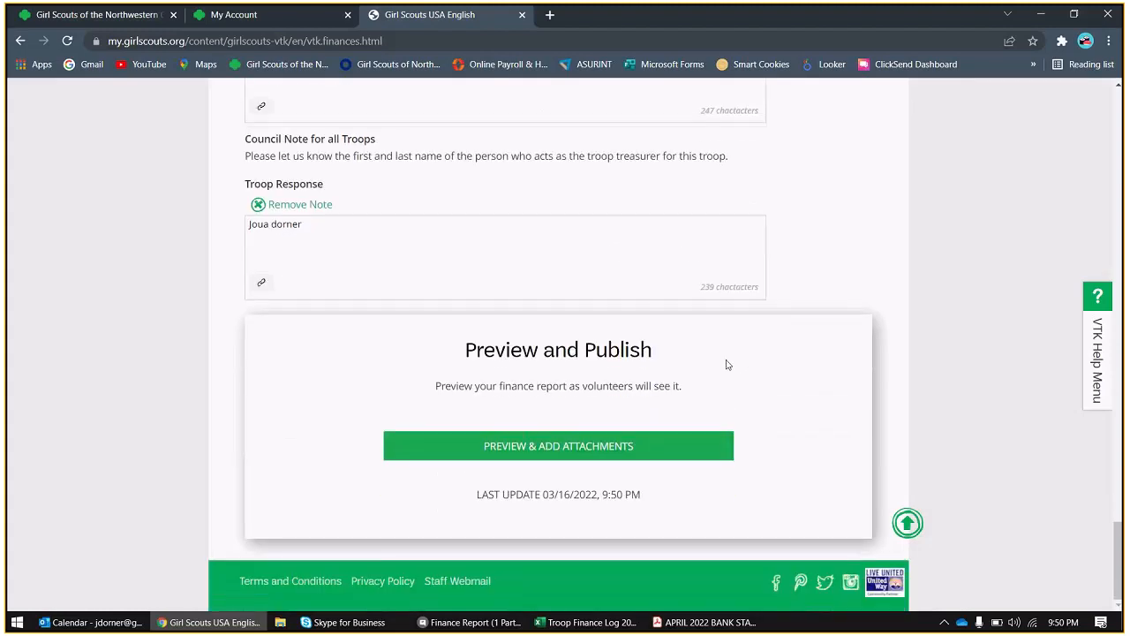
pyautogui.moveTo(463, 456)
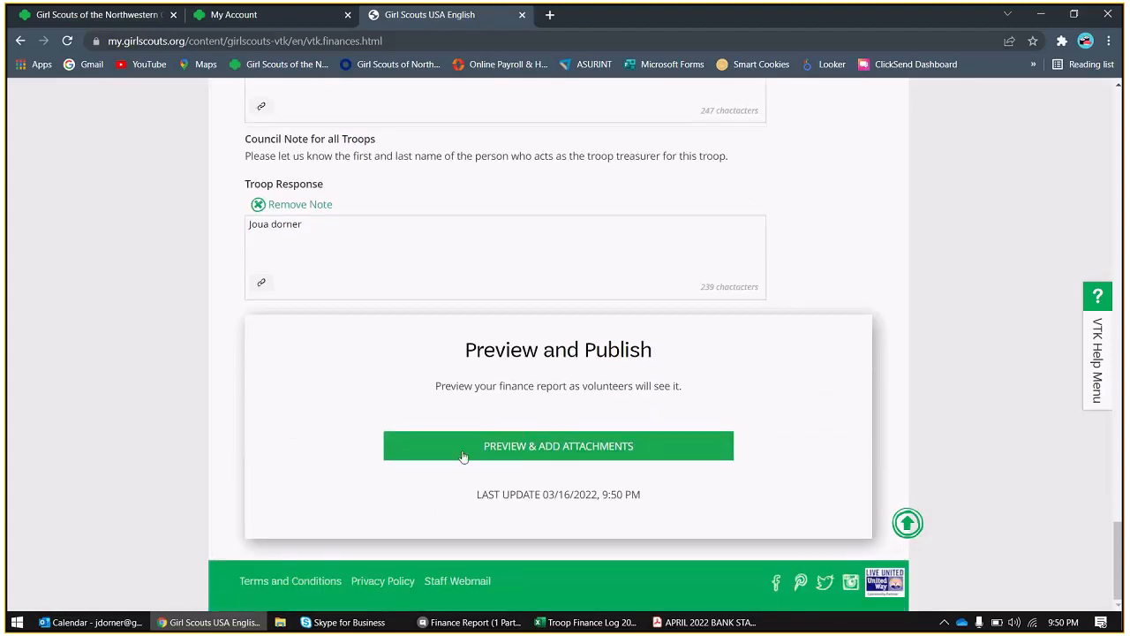
pyautogui.moveTo(406, 445)
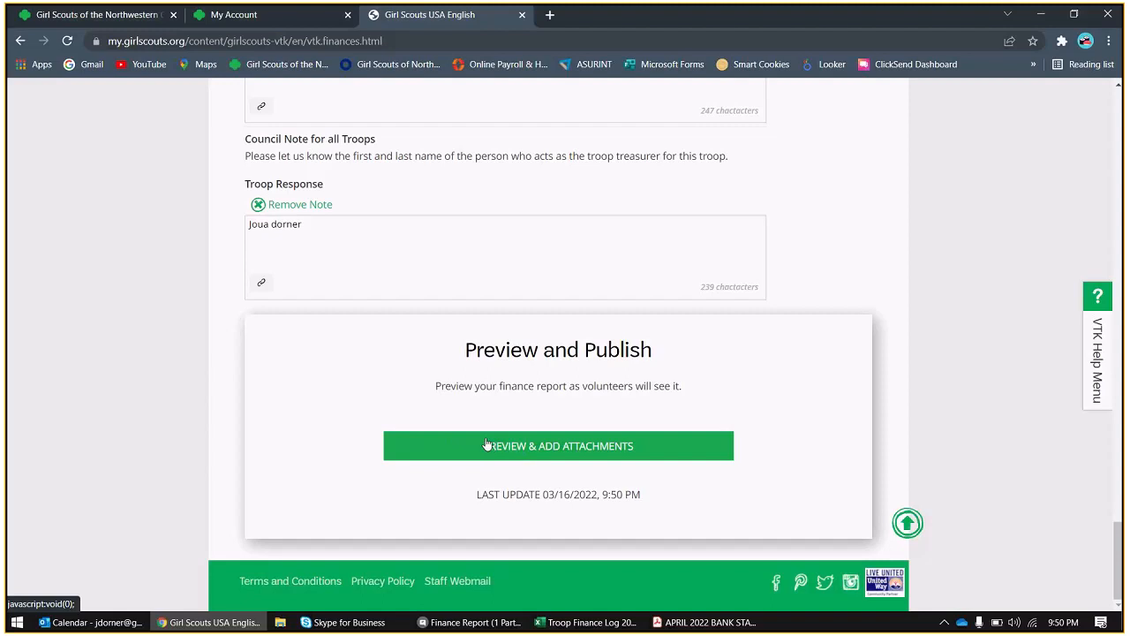
pyautogui.scroll(3)
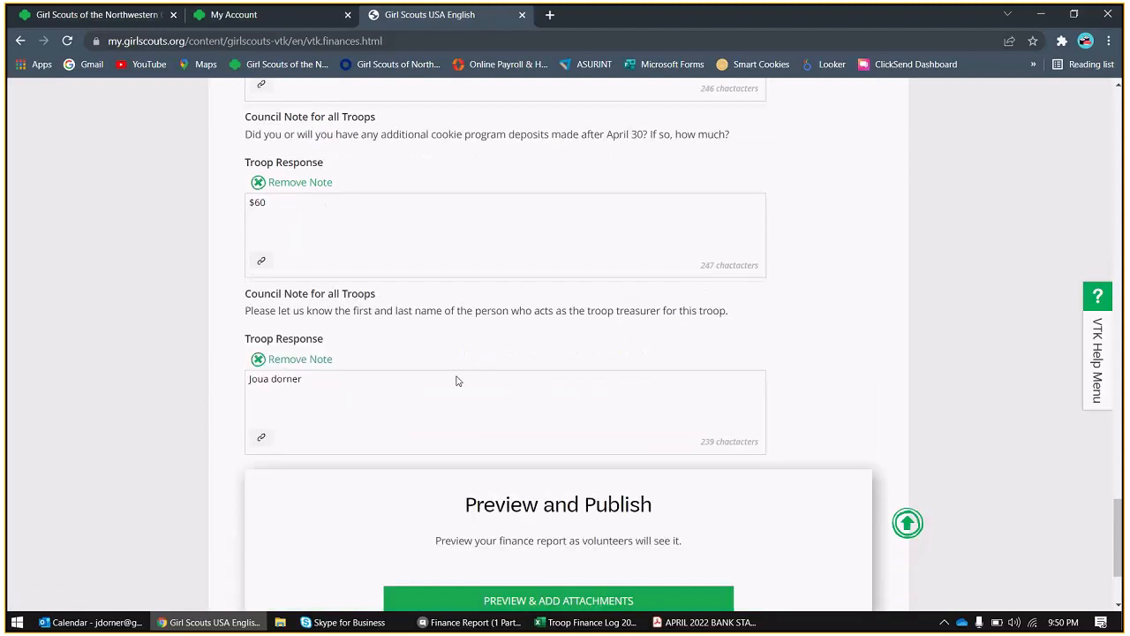
pyautogui.scroll(-3)
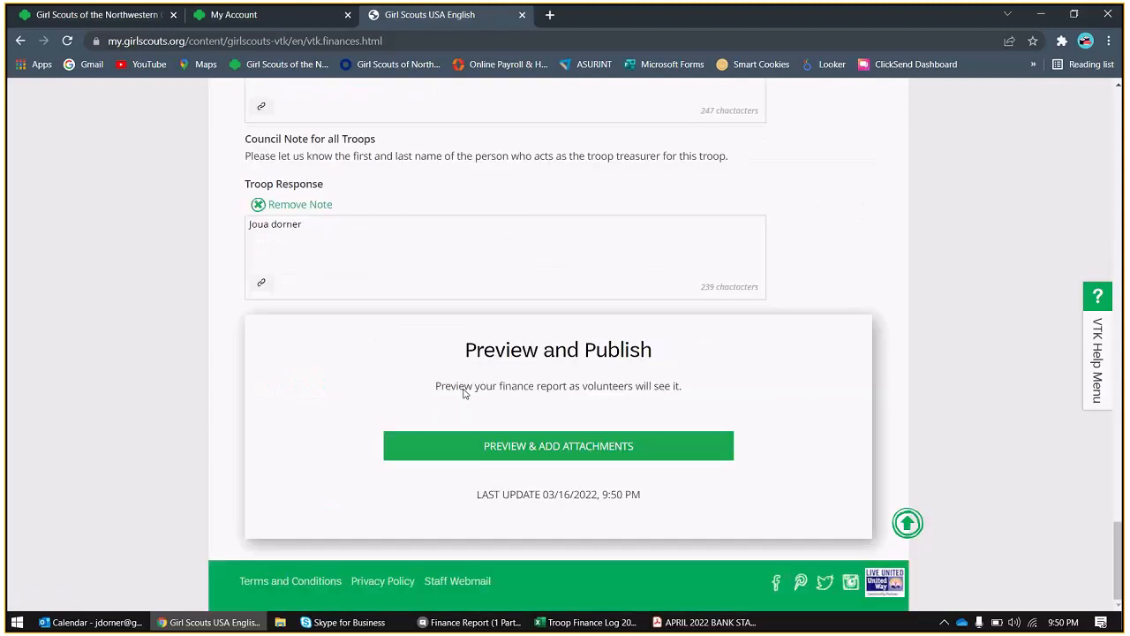
pyautogui.moveTo(411, 445)
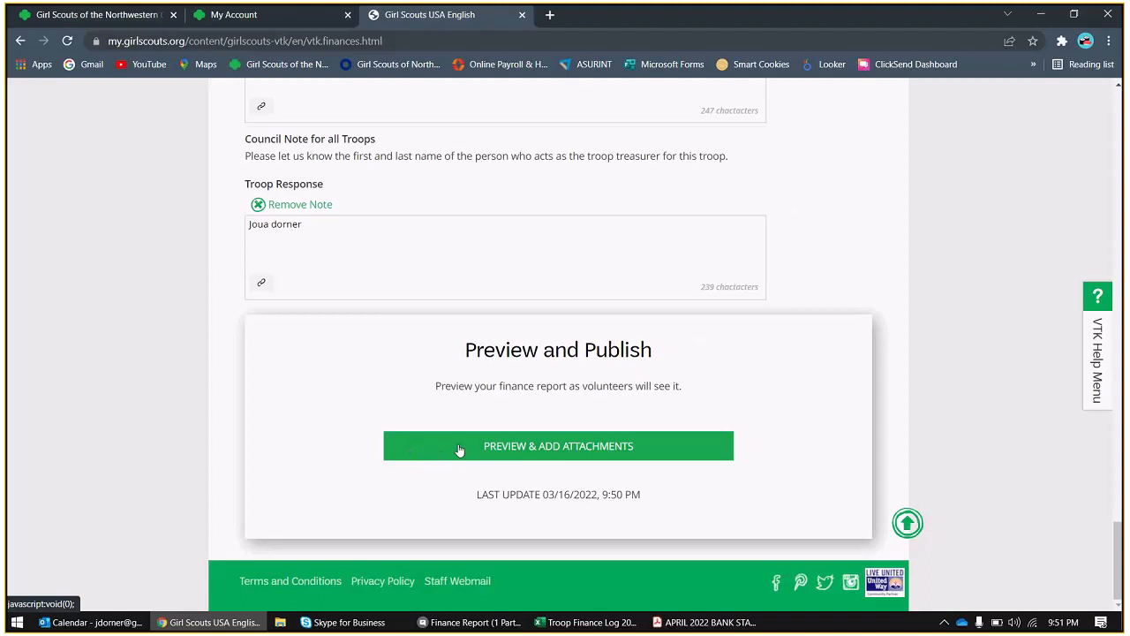
# - Preview the 2021–2022 report's income, expenses, summary, bank info and council notes down to Send report to Council
pyautogui.click(558, 445)
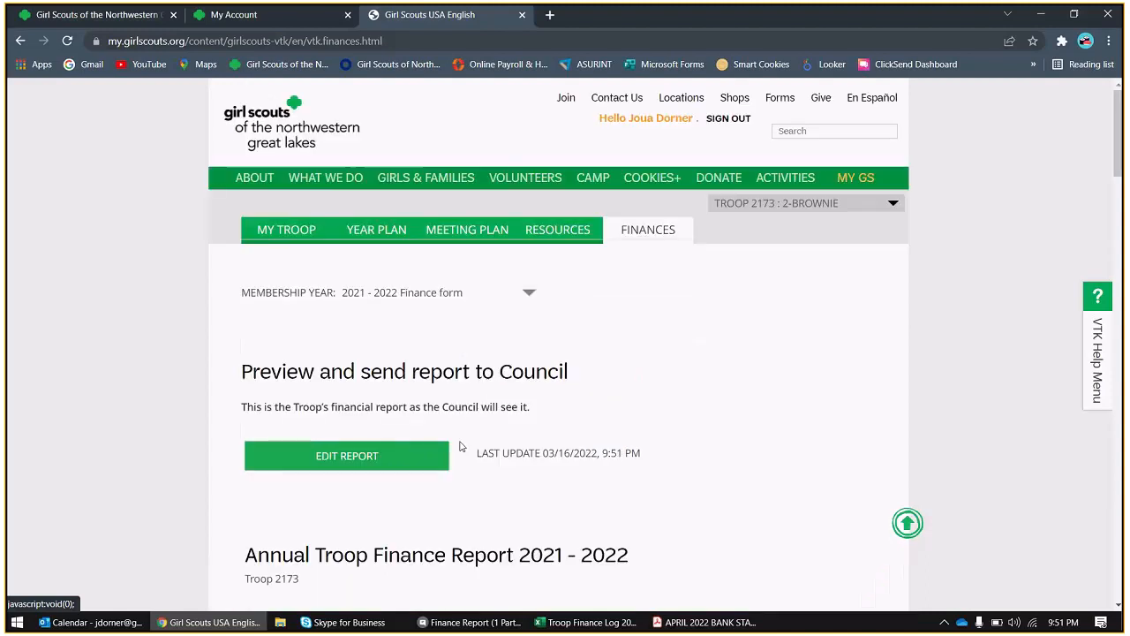
pyautogui.moveTo(572, 473)
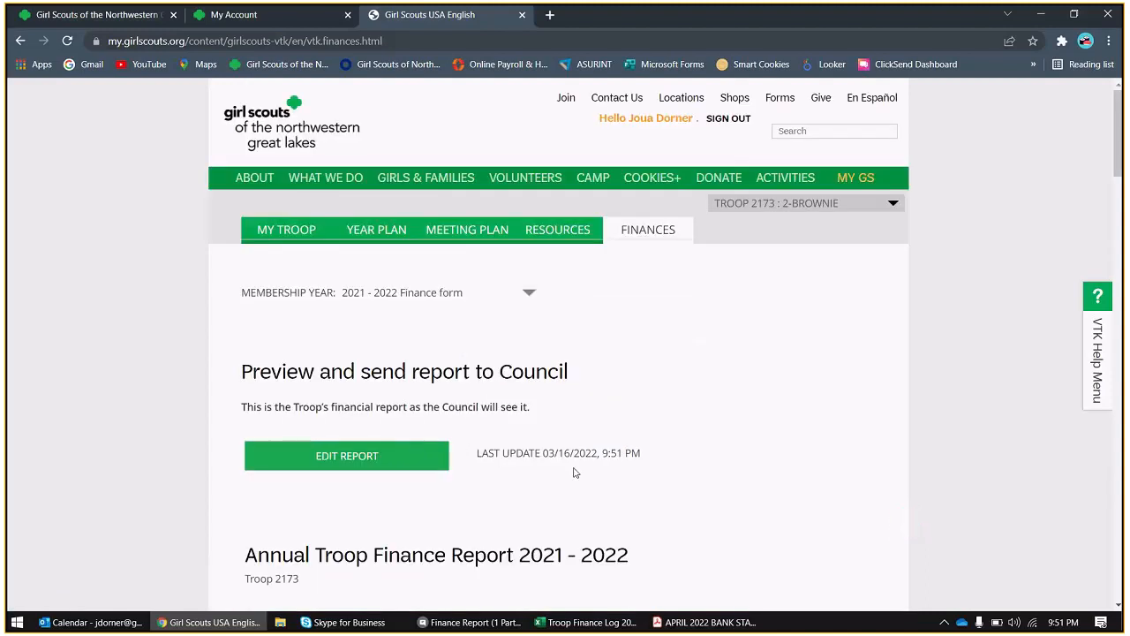
pyautogui.moveTo(721, 357)
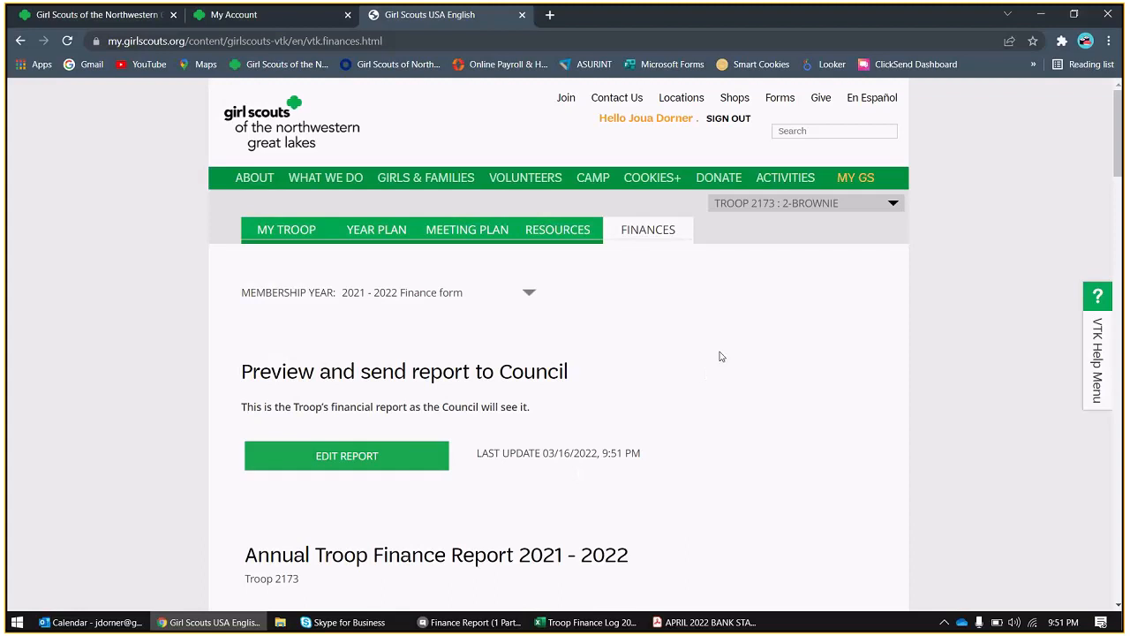
pyautogui.scroll(-3)
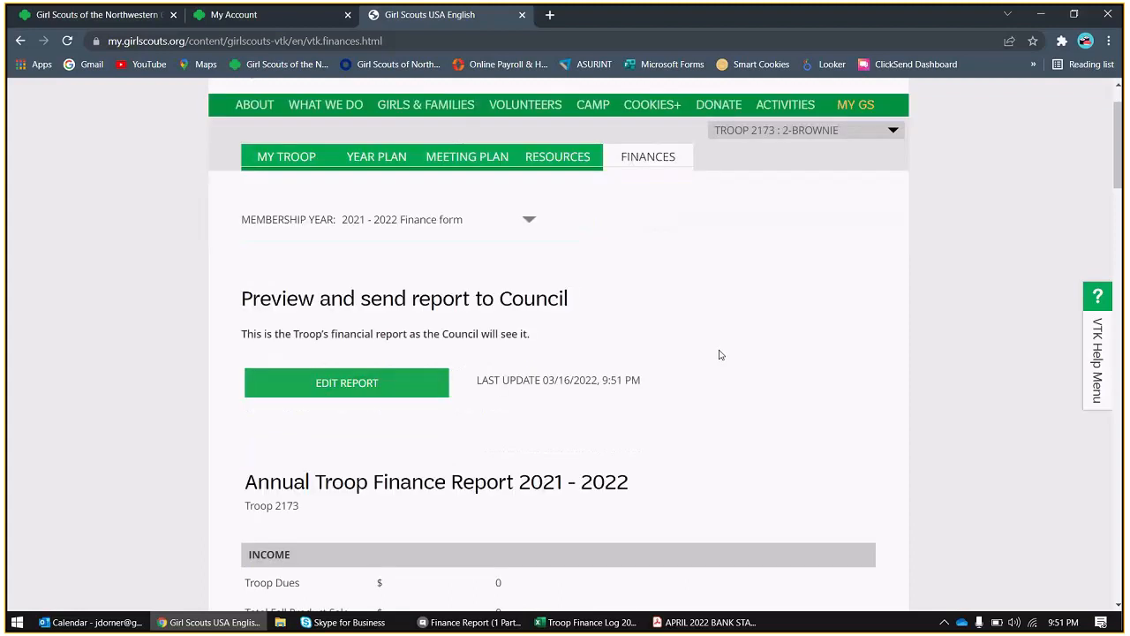
pyautogui.scroll(-3)
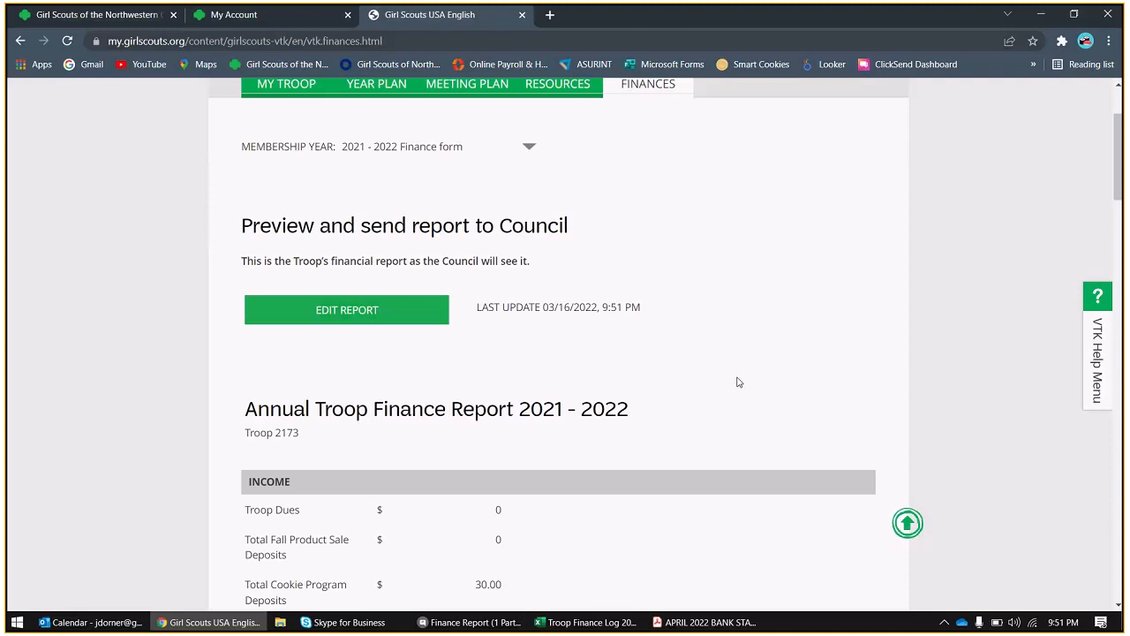
pyautogui.scroll(-3)
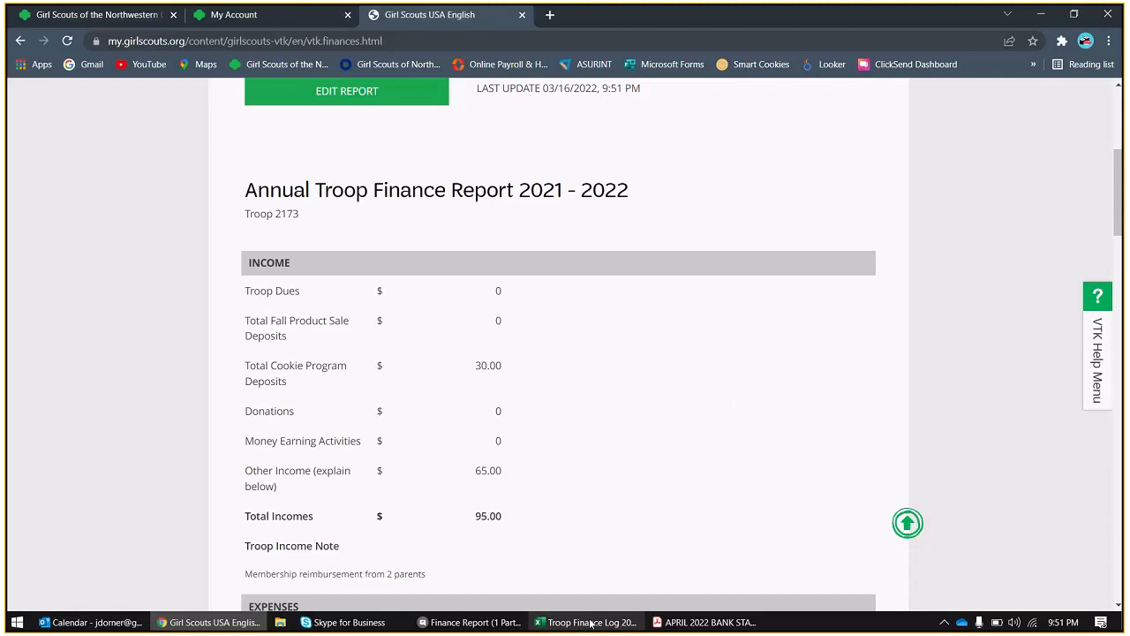
pyautogui.moveTo(590, 621)
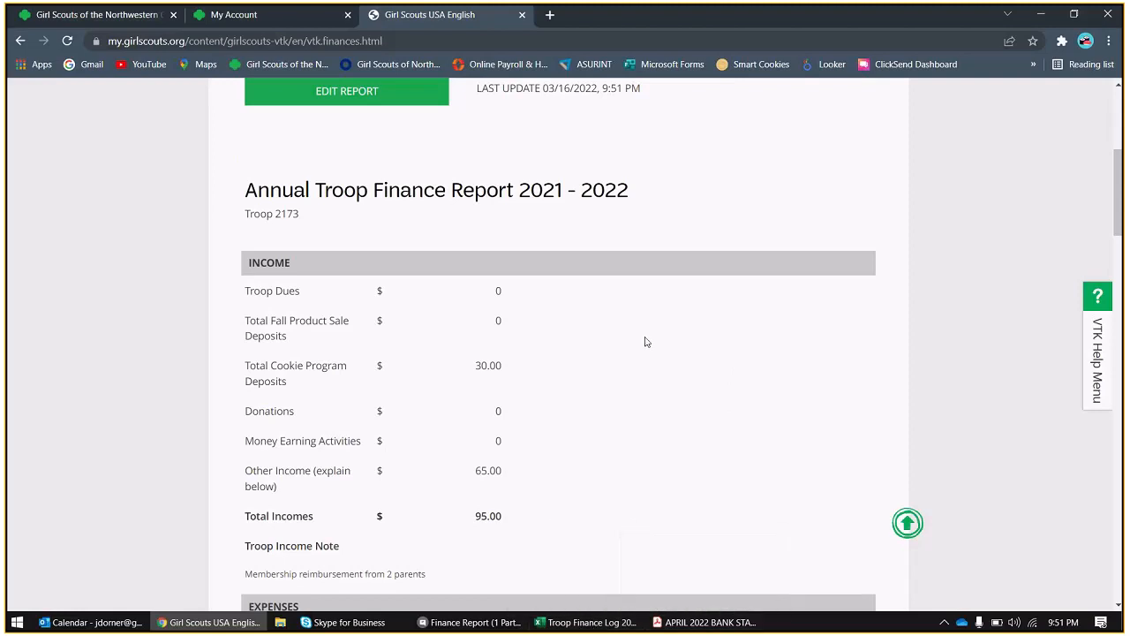
pyautogui.scroll(-3)
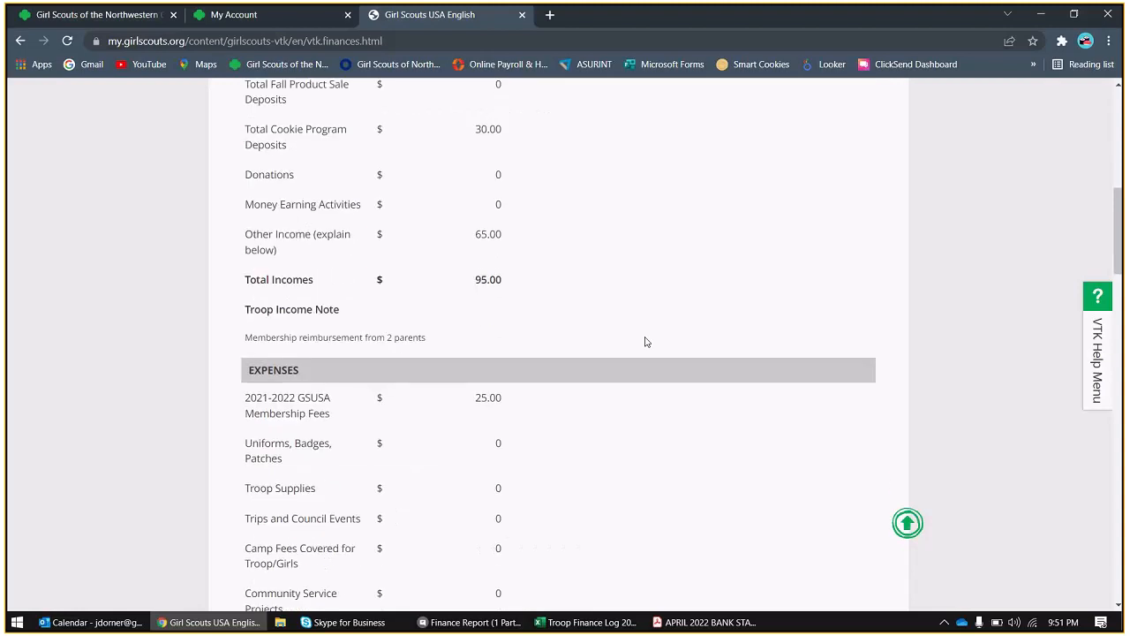
pyautogui.scroll(-3)
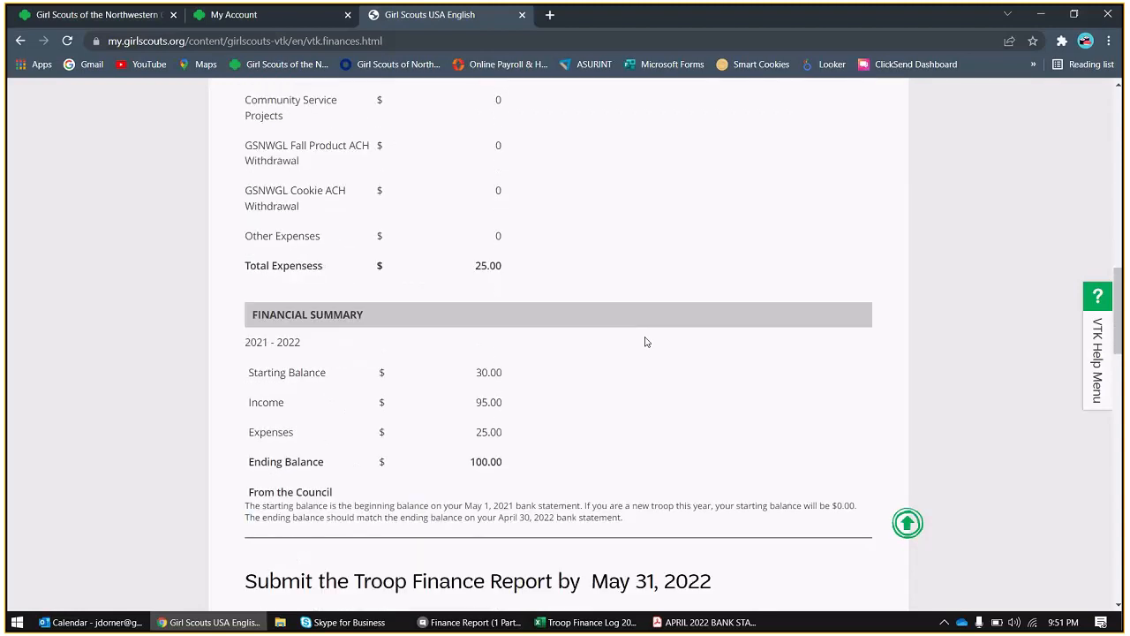
pyautogui.scroll(-3)
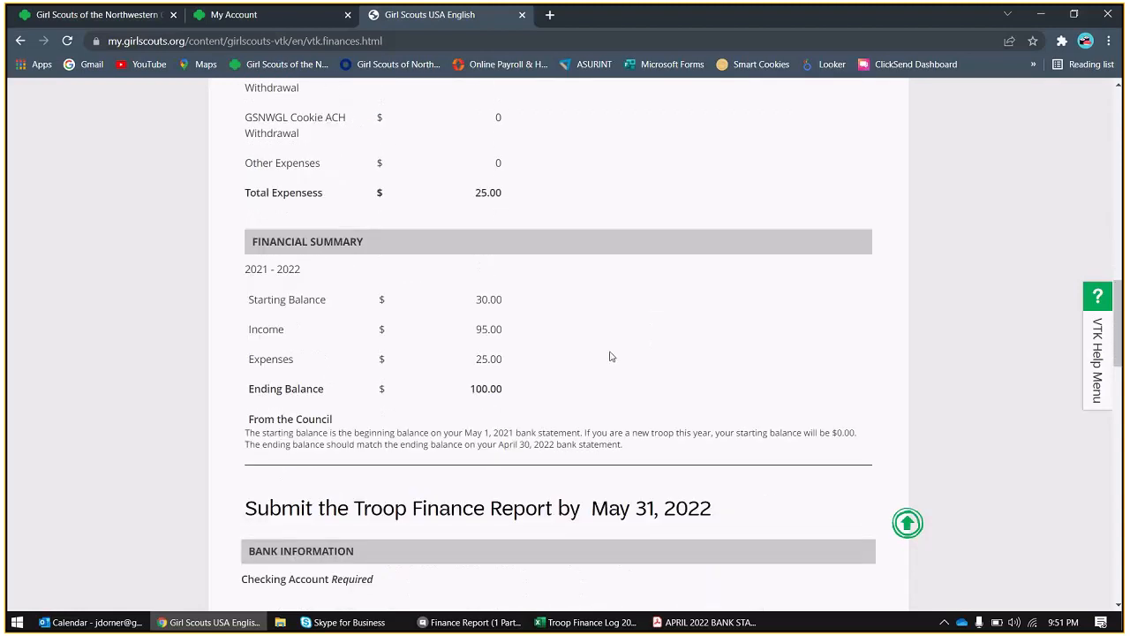
pyautogui.scroll(-3)
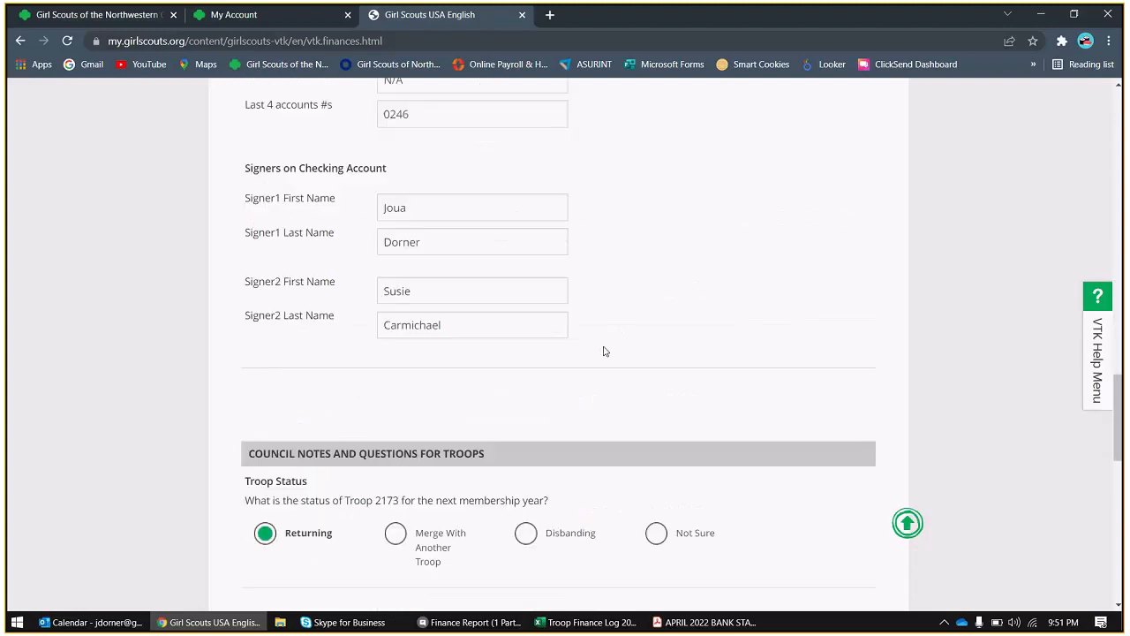
pyautogui.scroll(-3)
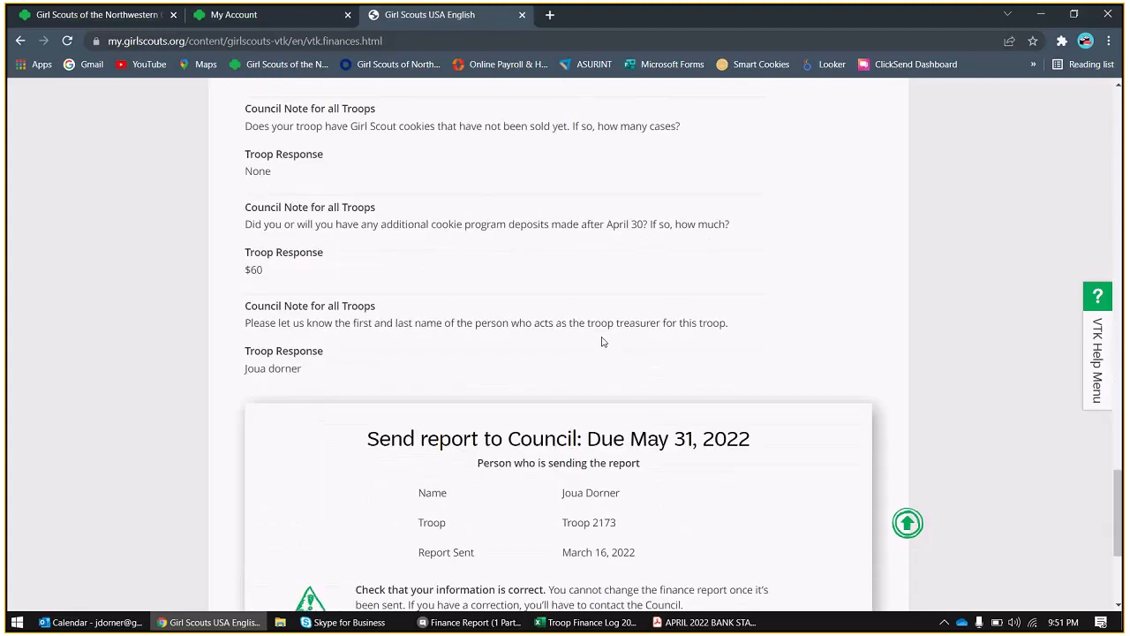
pyautogui.scroll(-3)
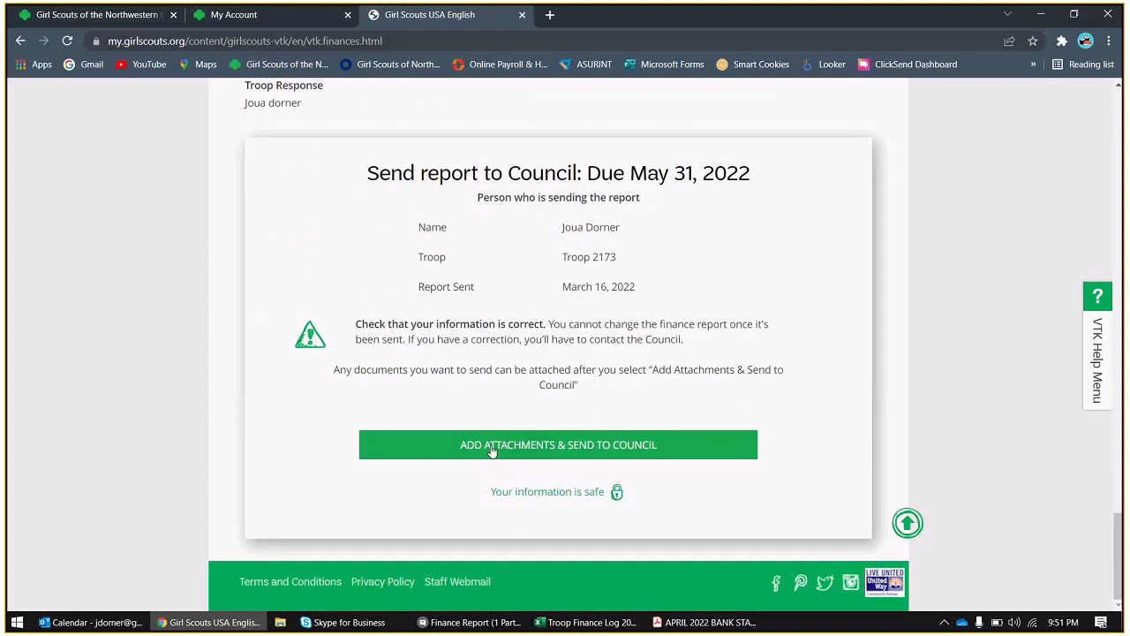
# - Start Add Attachments & Send to Council and choose Attach a document in the Submit to Council dialog
pyautogui.click(558, 445)
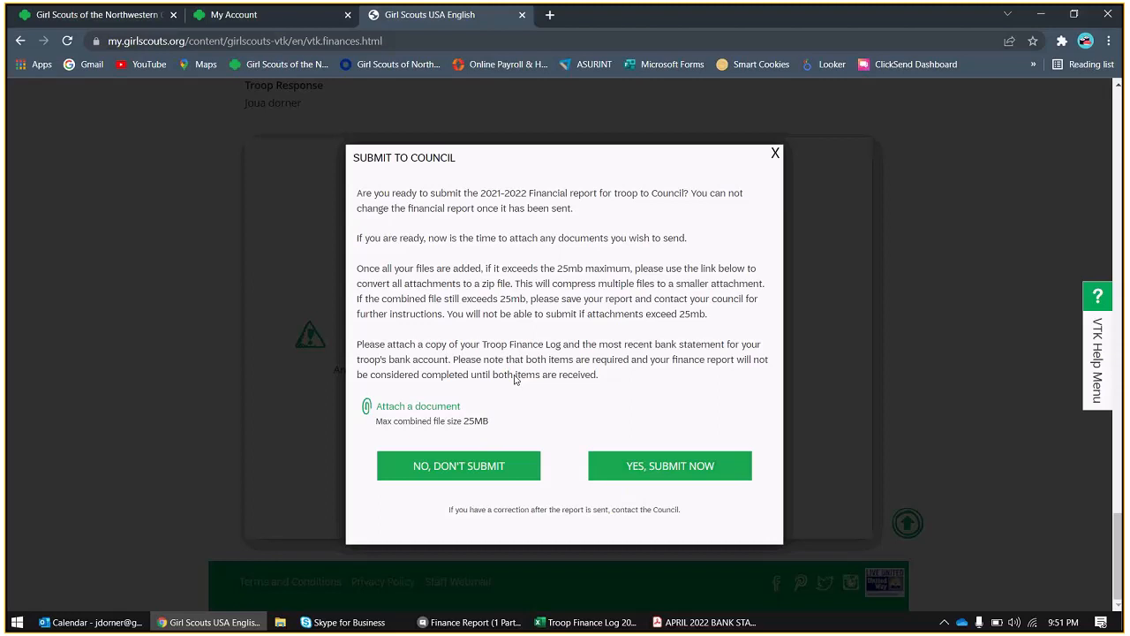
pyautogui.moveTo(417, 412)
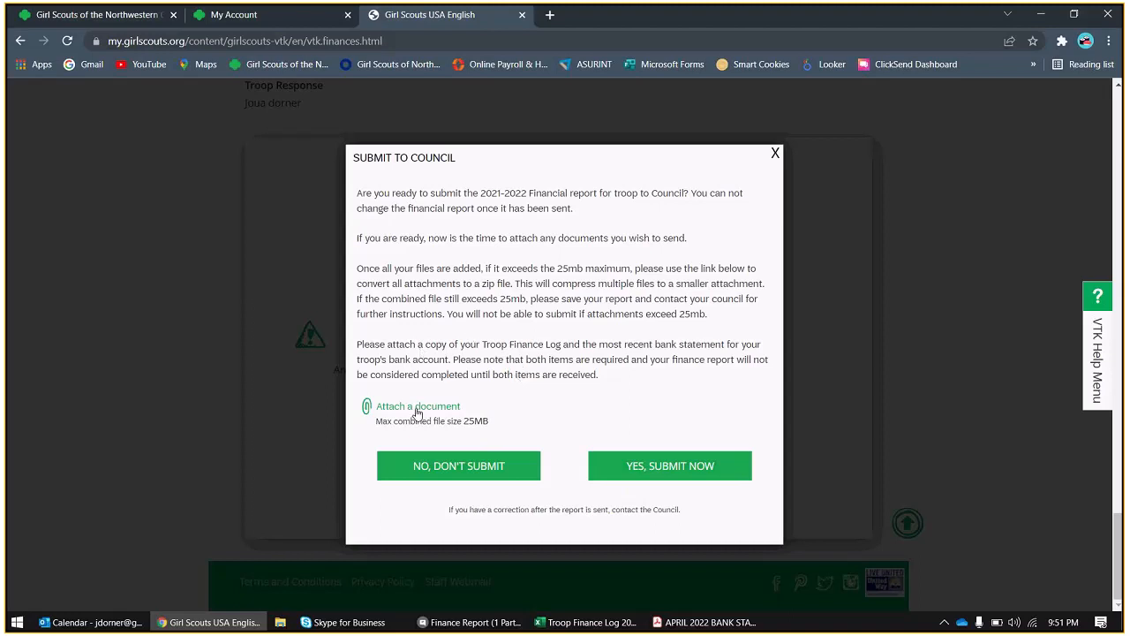
pyautogui.click(417, 405)
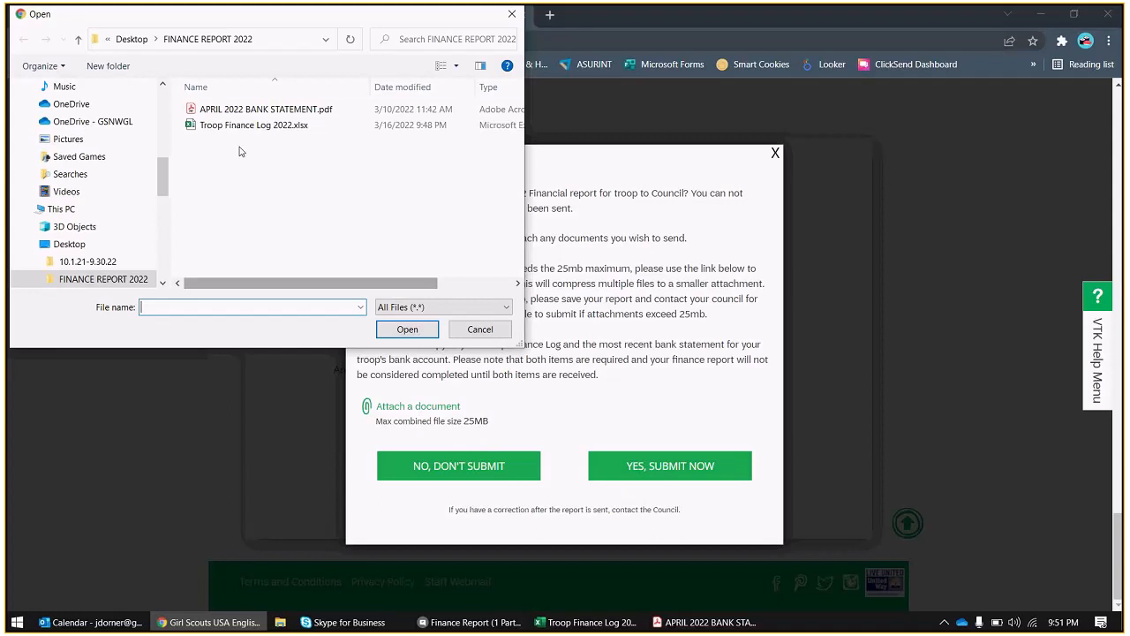
# - Attach APRIL 2022 BANK STATEMENT.pdf to the council submission
pyautogui.click(265, 109)
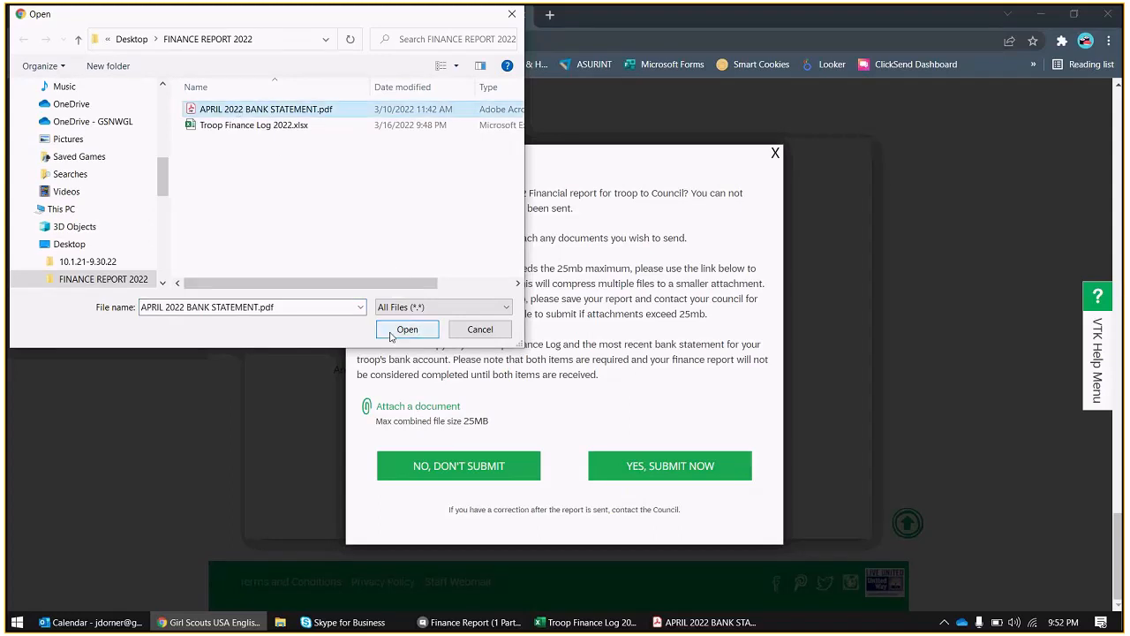
pyautogui.click(406, 330)
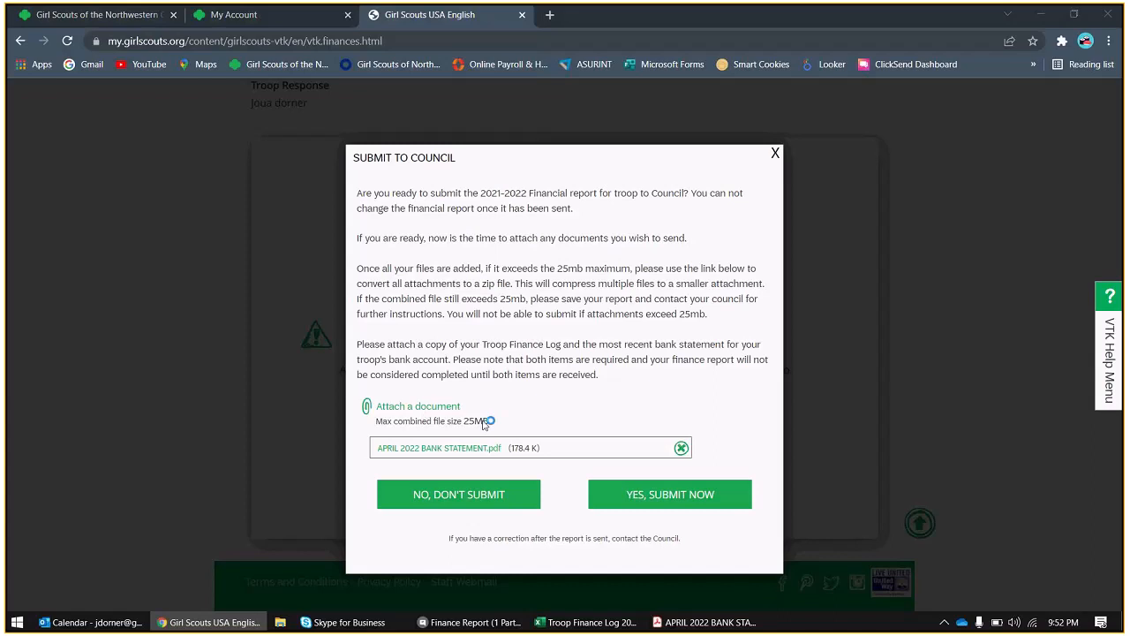
# - Attach Troop Finance Log 2022.xlsx, dismissing the file-in-use warning and retrying
pyautogui.click(416, 404)
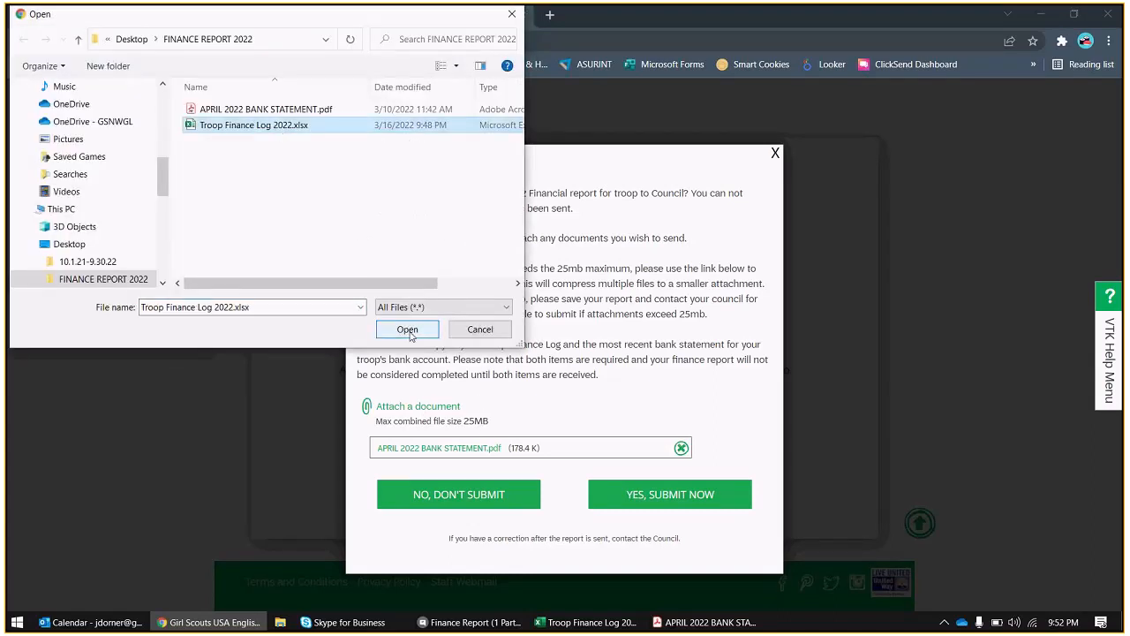
pyautogui.click(407, 328)
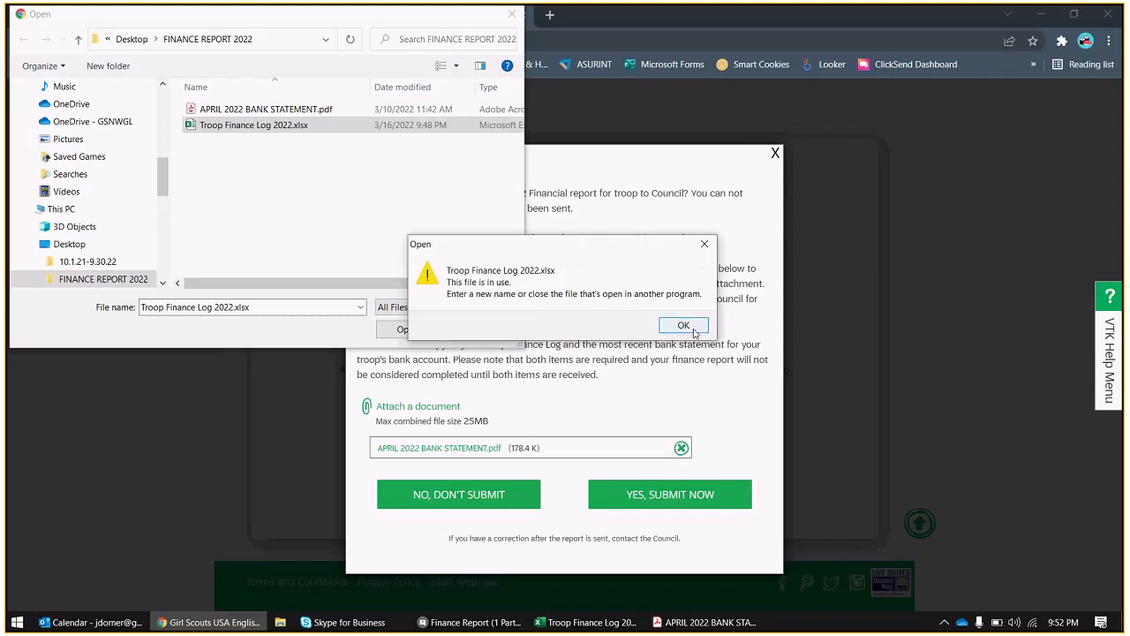
pyautogui.click(683, 325)
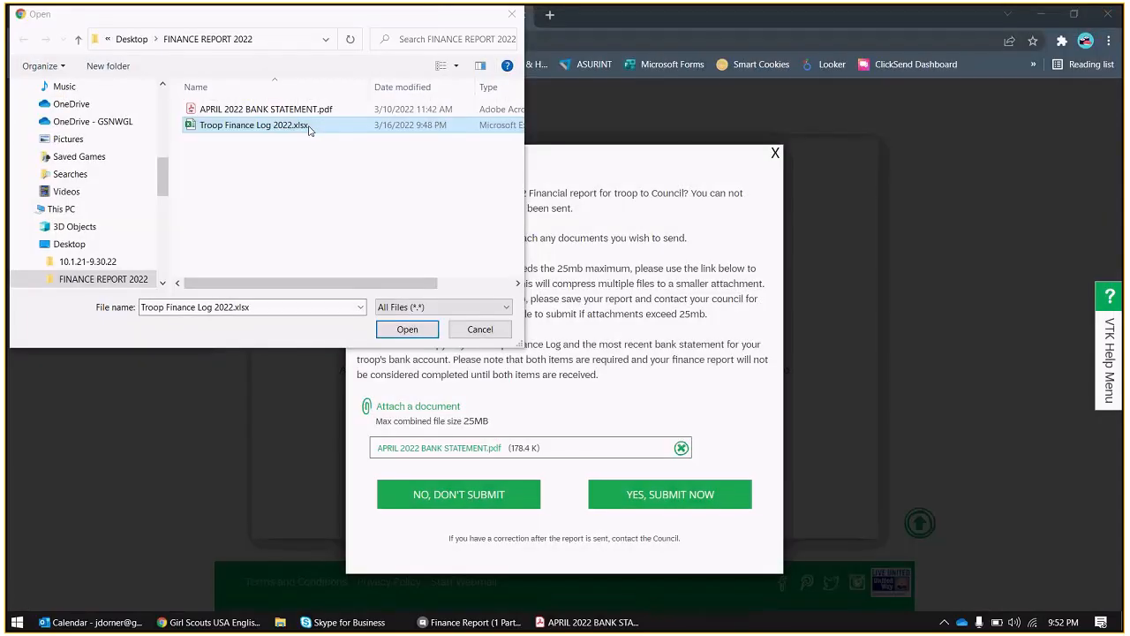
pyautogui.click(406, 328)
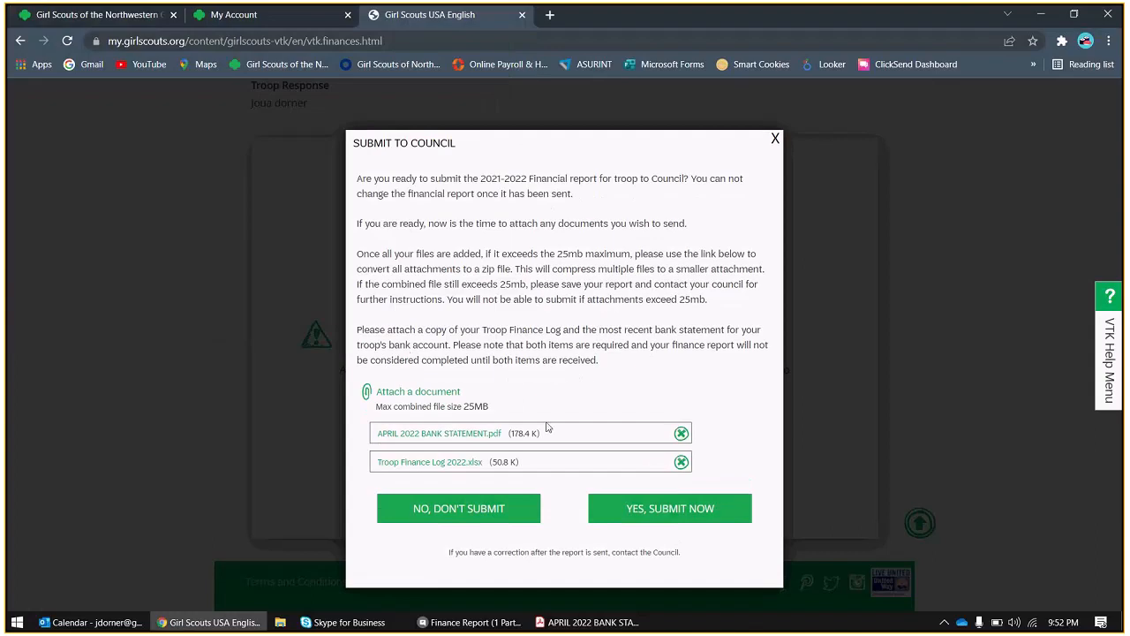
pyautogui.moveTo(729, 424)
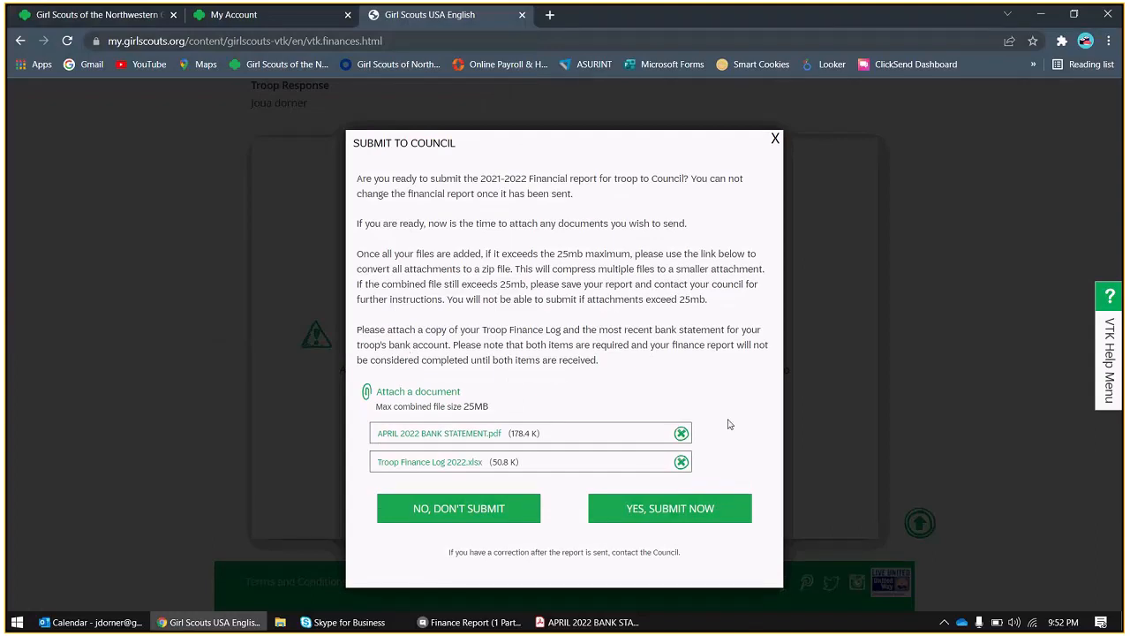
pyautogui.moveTo(688, 508)
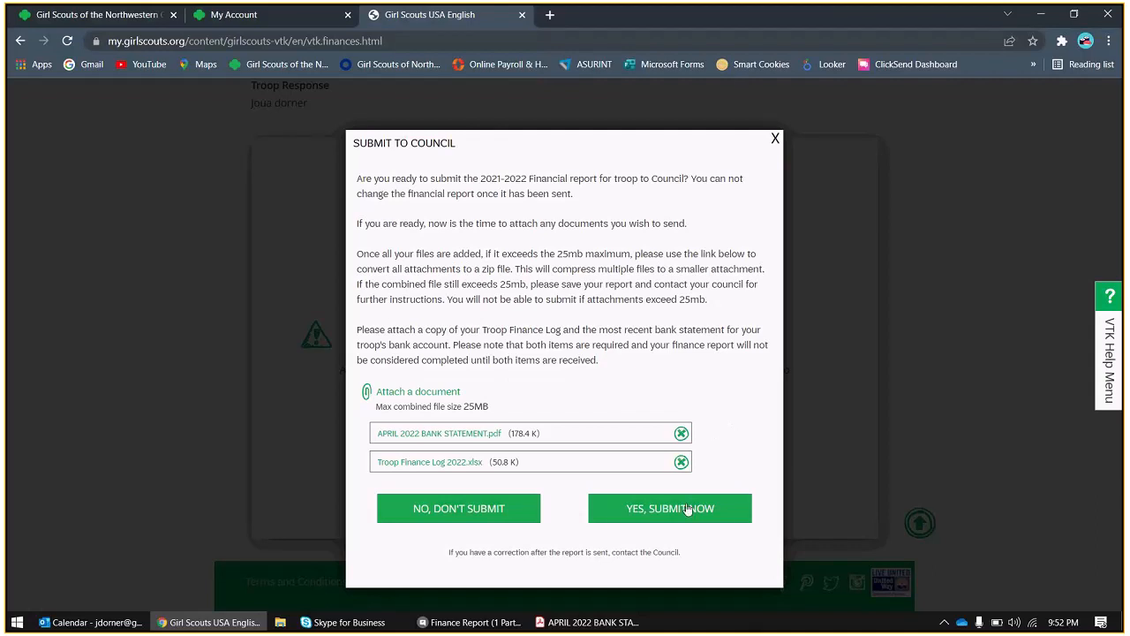
pyautogui.moveTo(721, 451)
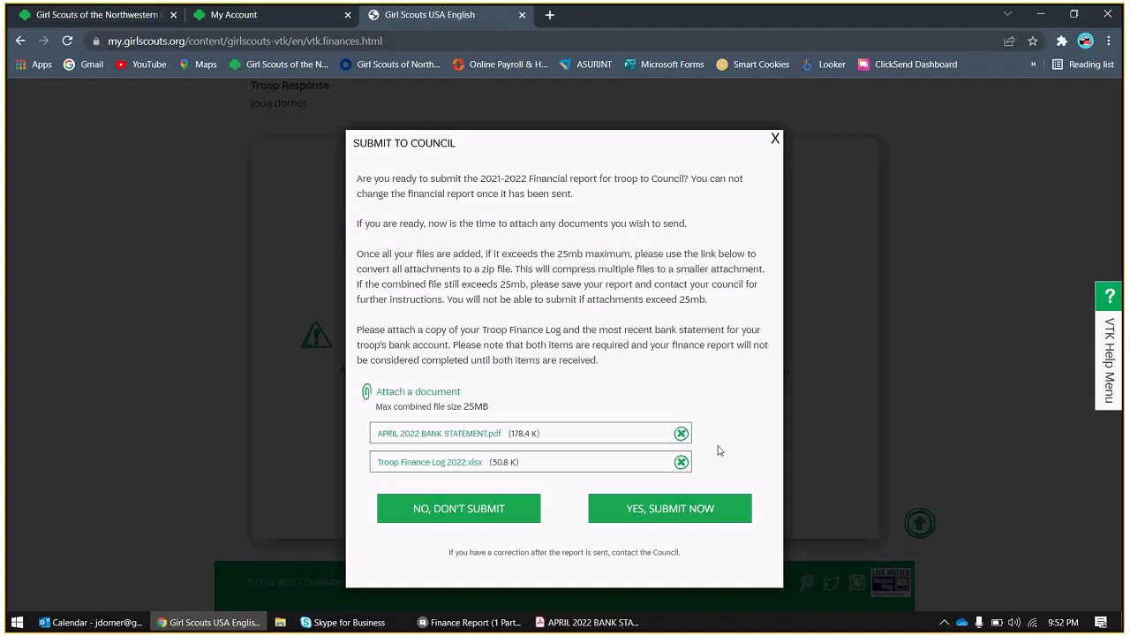
pyautogui.moveTo(618, 463)
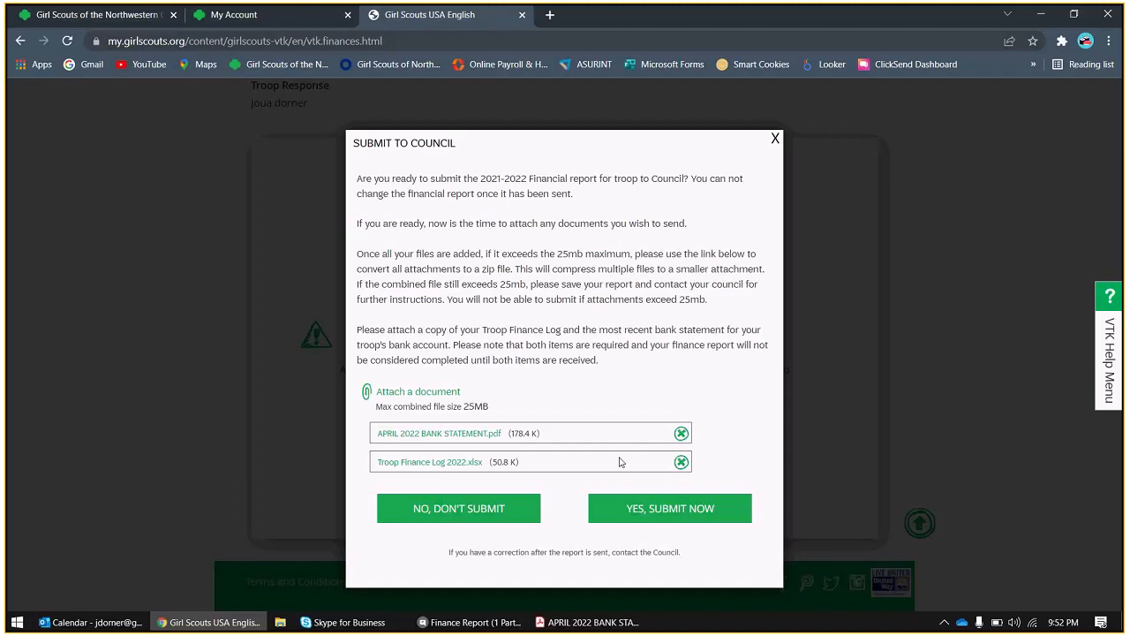
pyautogui.moveTo(609, 385)
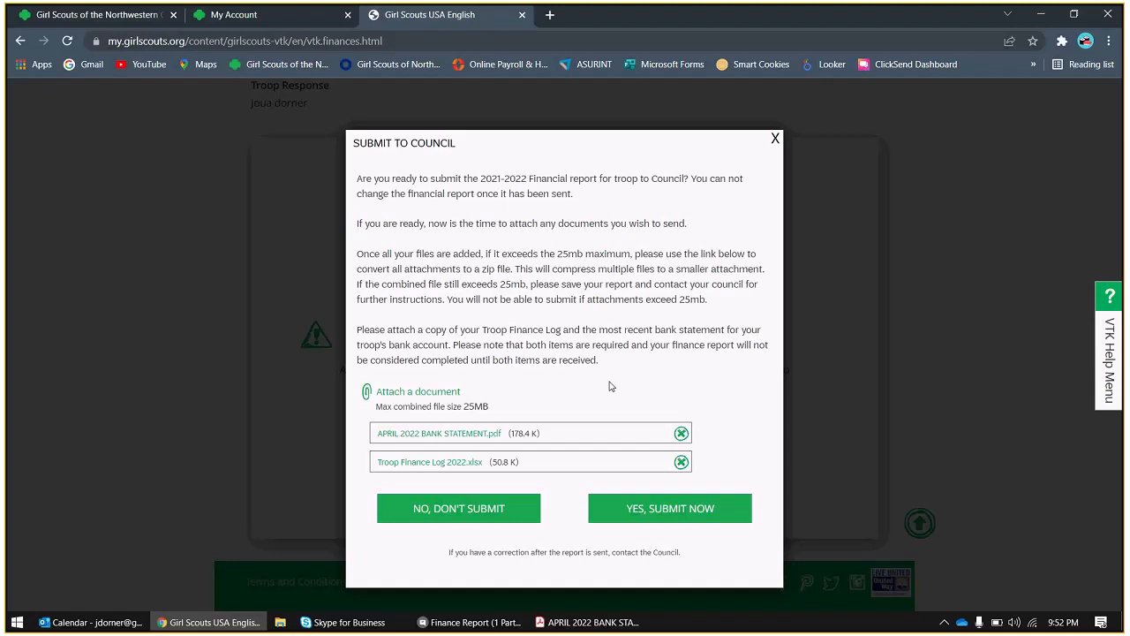
pyautogui.moveTo(606, 476)
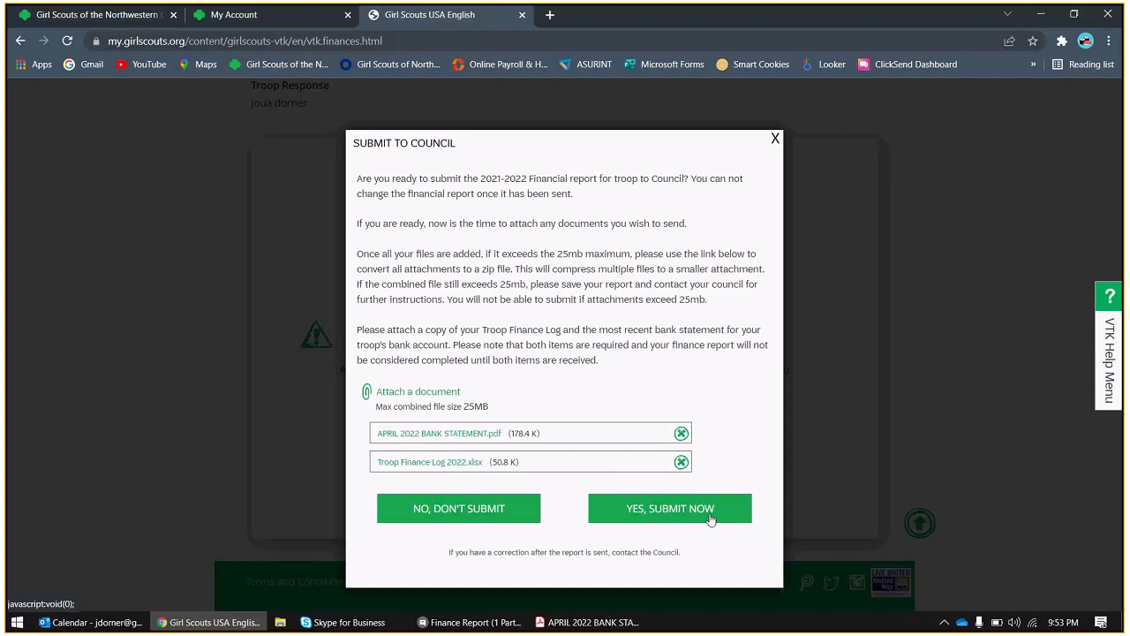
# - Confirm 'Yes, Submit Now' to send the finance report and both attachments to council
pyautogui.click(669, 508)
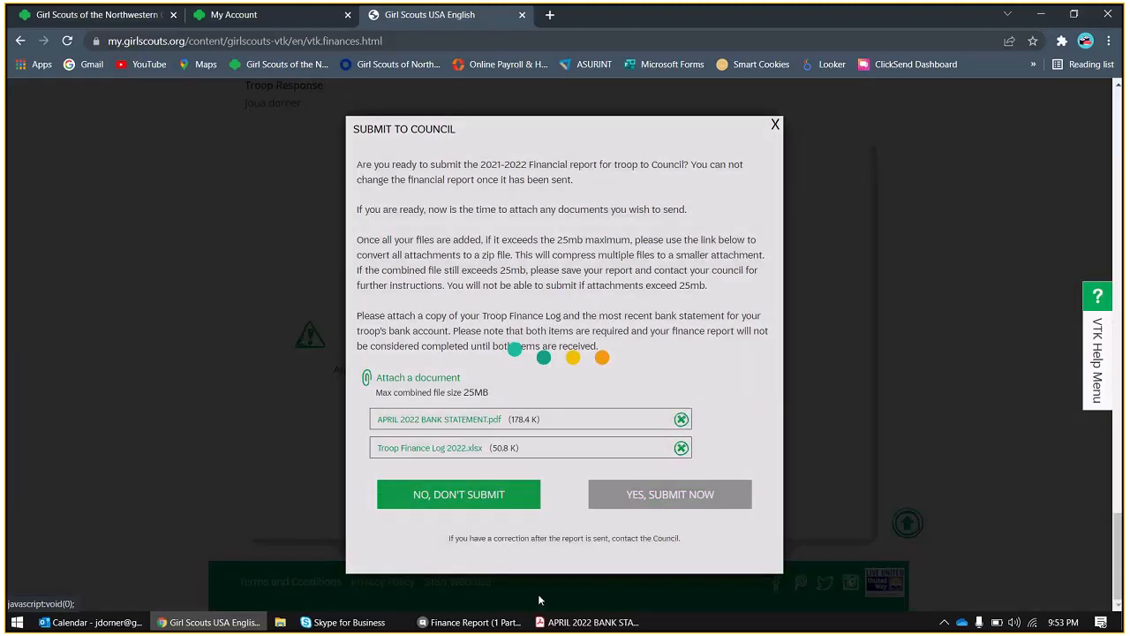